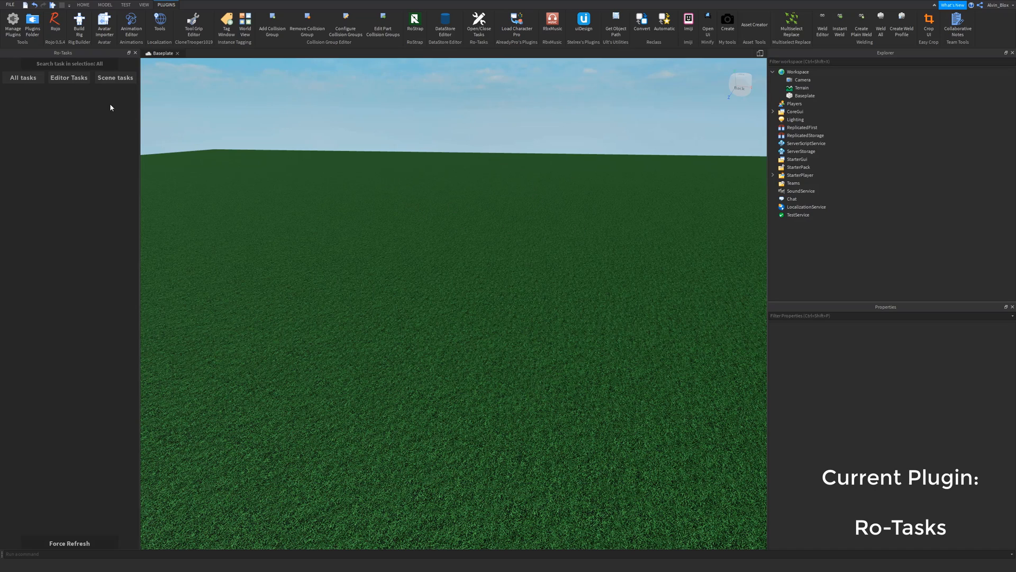
mouse_move(88, 258)
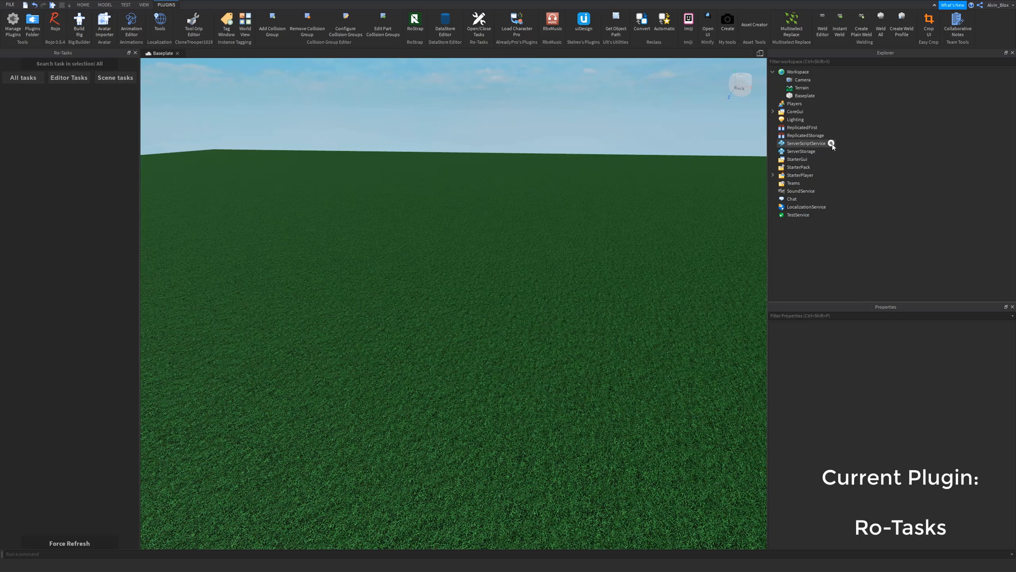
Insert a new Script into ServerScriptService from the Explorer
click(832, 143)
text(-- >>:)
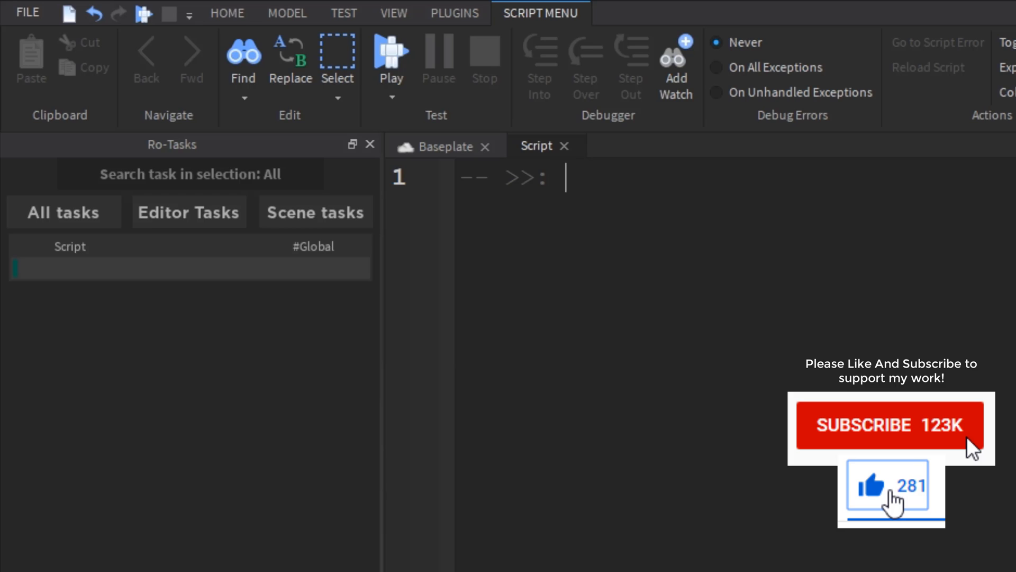
Write task comments 'This part is for intermission' and 'This is the game loop'
text(This part is f)
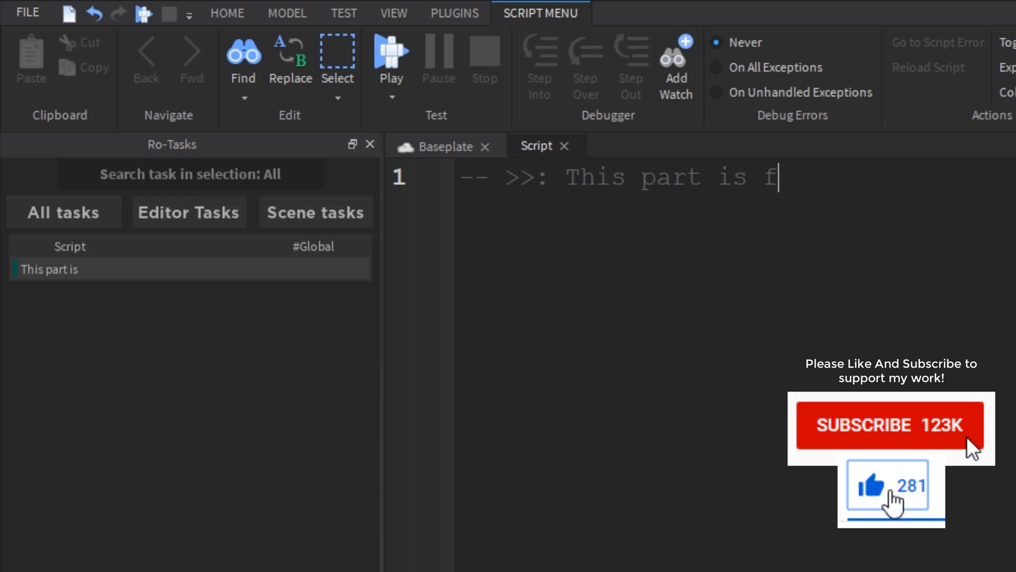
text(or interm)
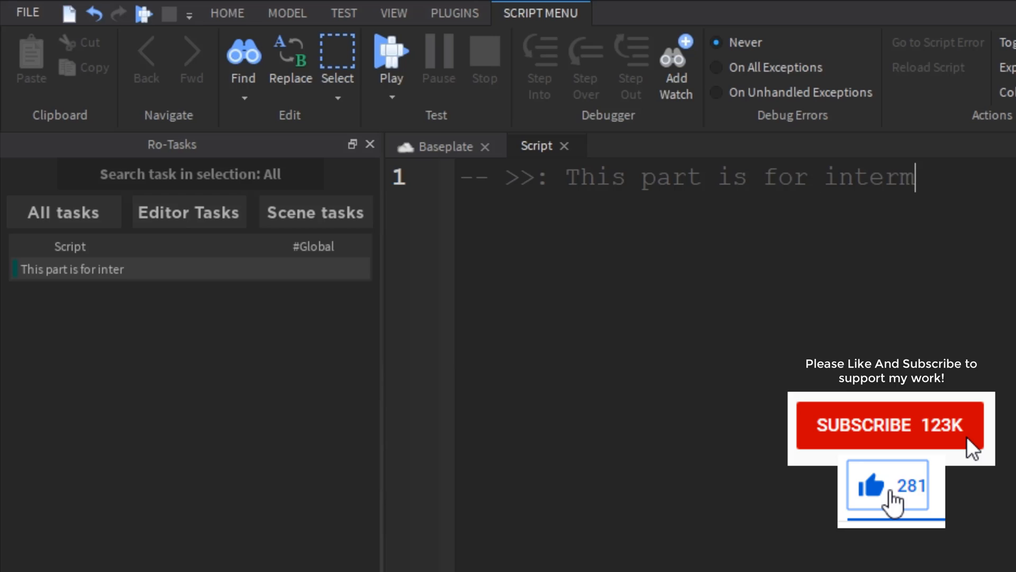
text(mission)
text(-- >>:)
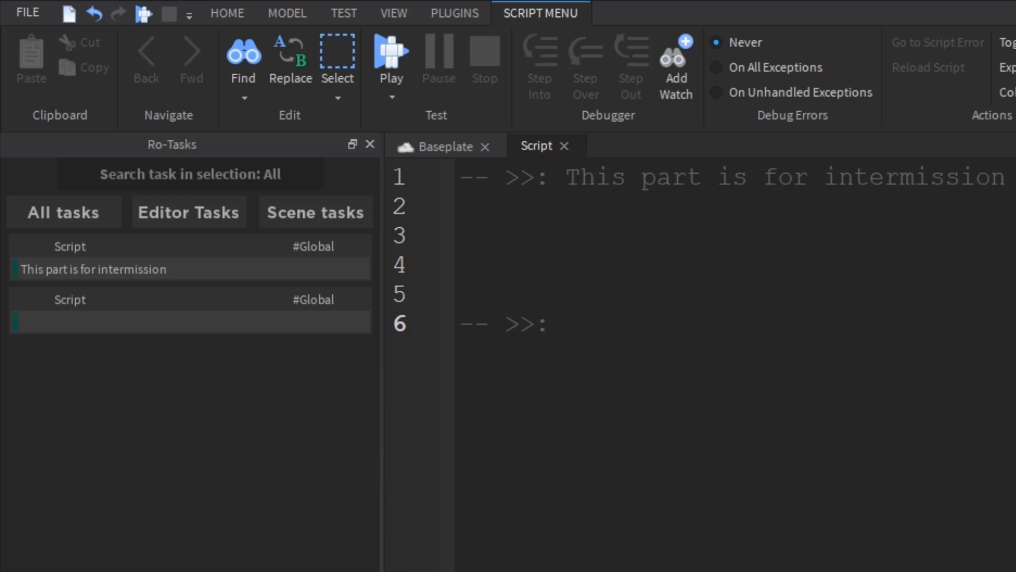
text(This is)
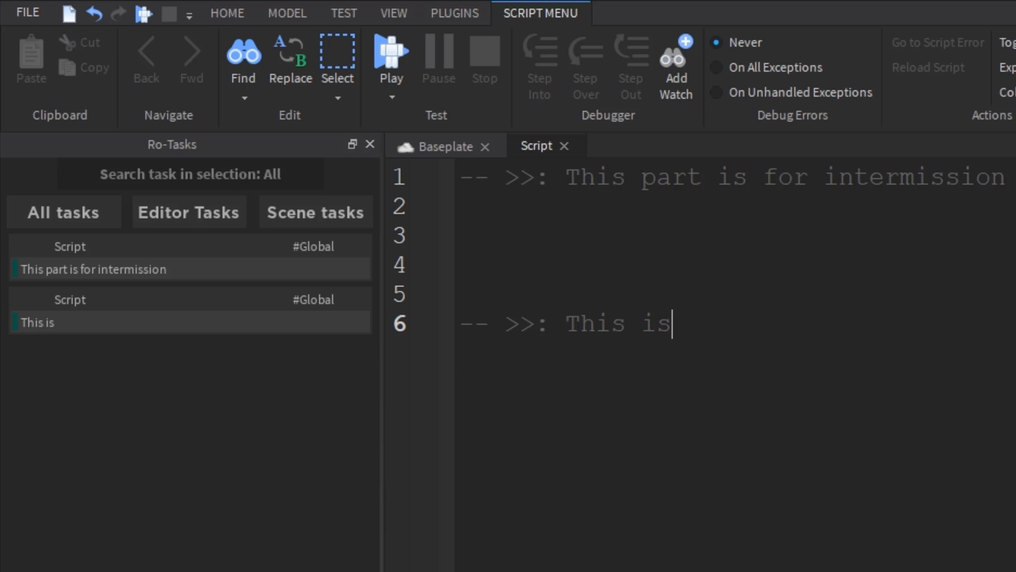
text(the game loop)
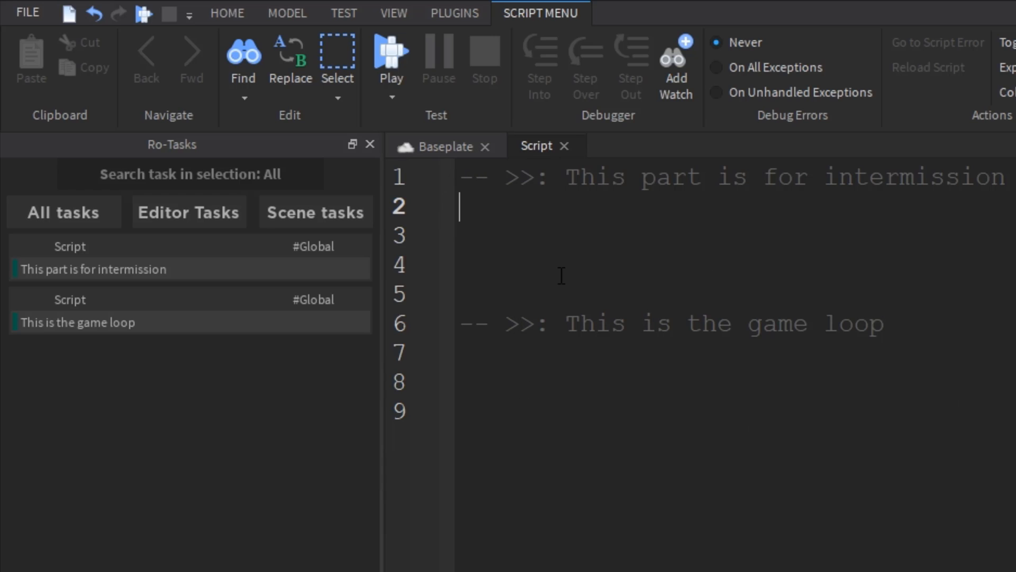
mouse_move(844, 491)
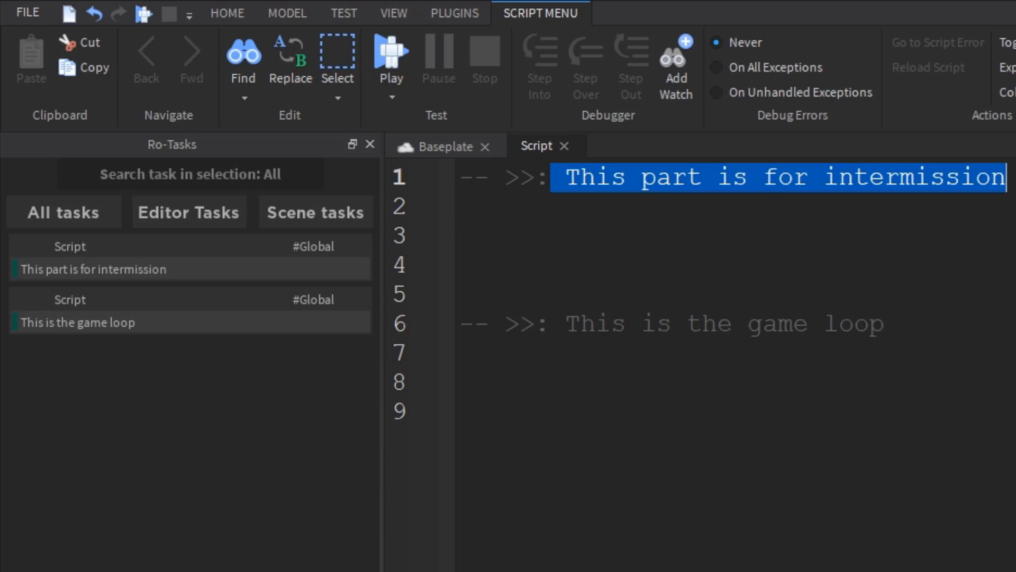
click(164, 4)
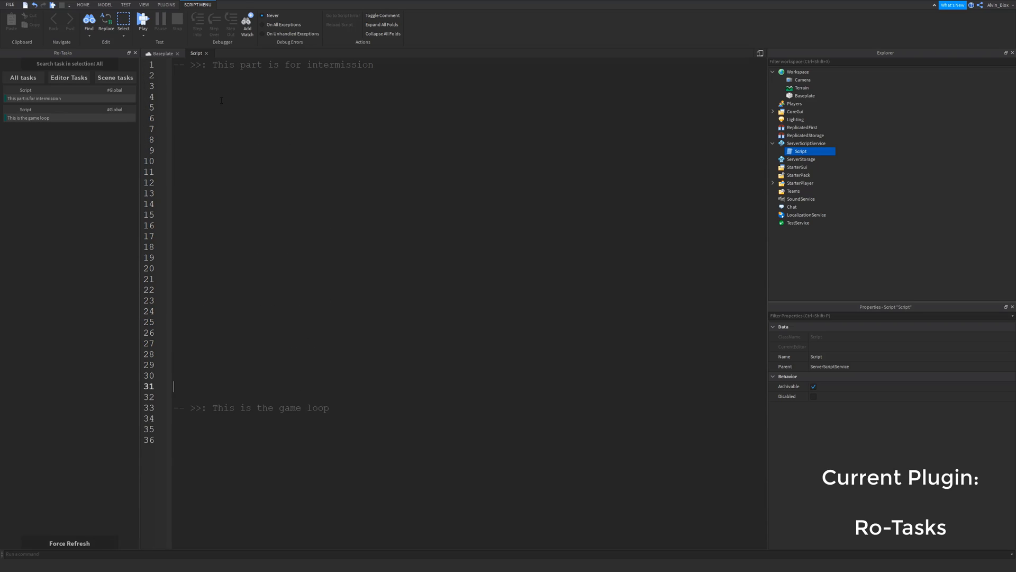
Scroll down the script to the relocated game loop comment
scroll(down, 3)
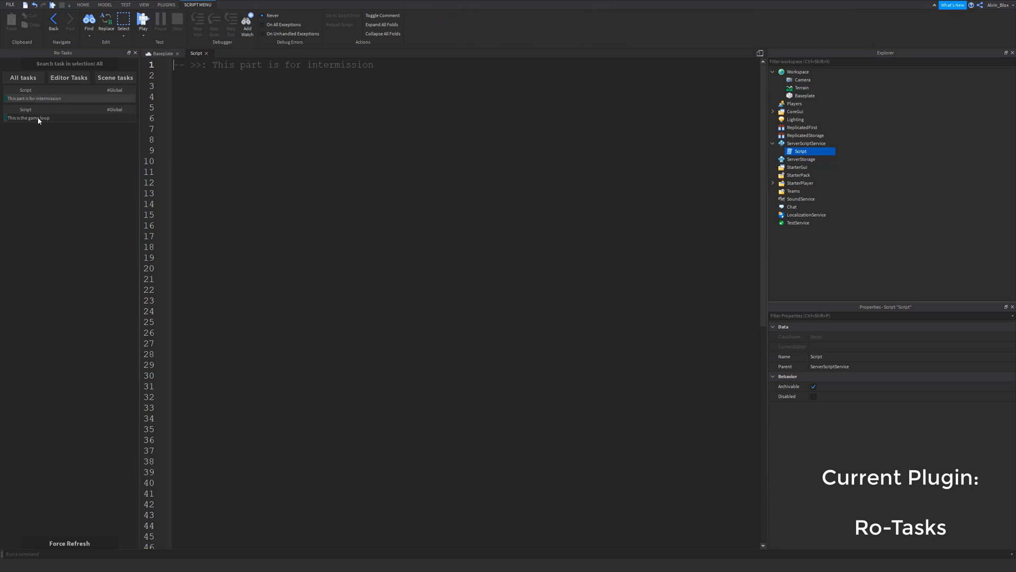
scroll(down, 3)
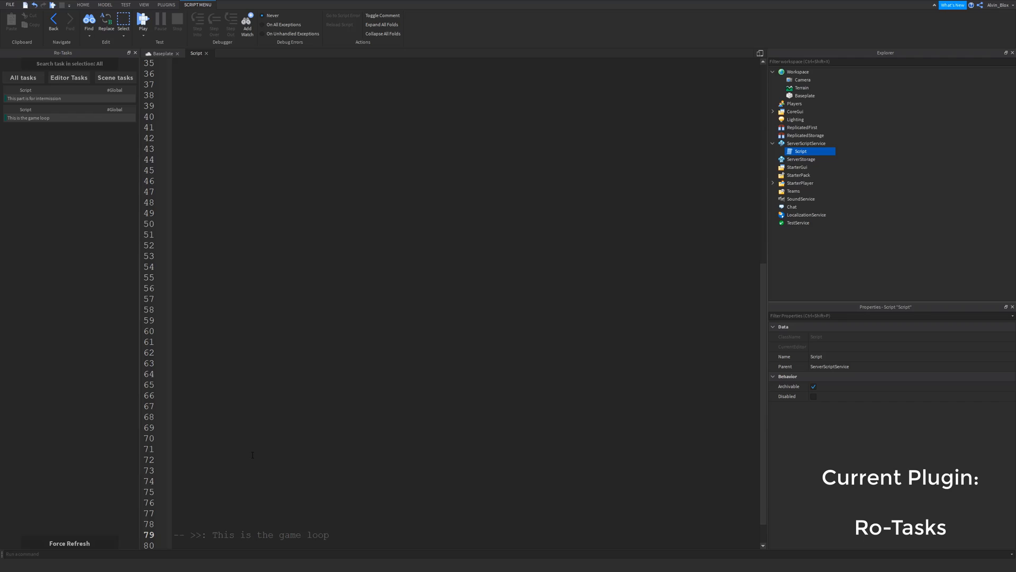
mouse_move(102, 206)
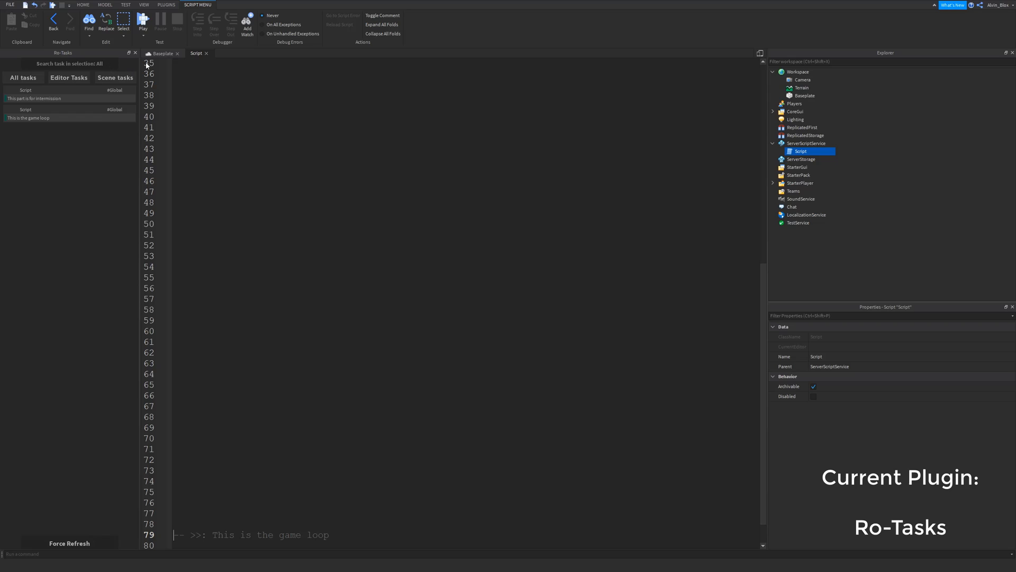
mouse_move(160, 57)
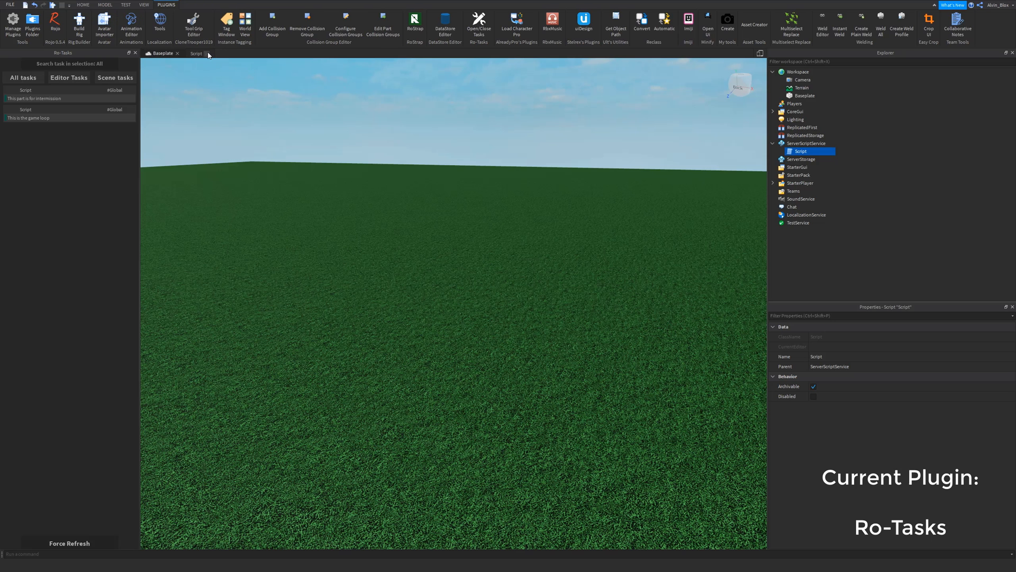
Close the Ro-Tasks panel and bring up the Toolbox free model library
click(193, 20)
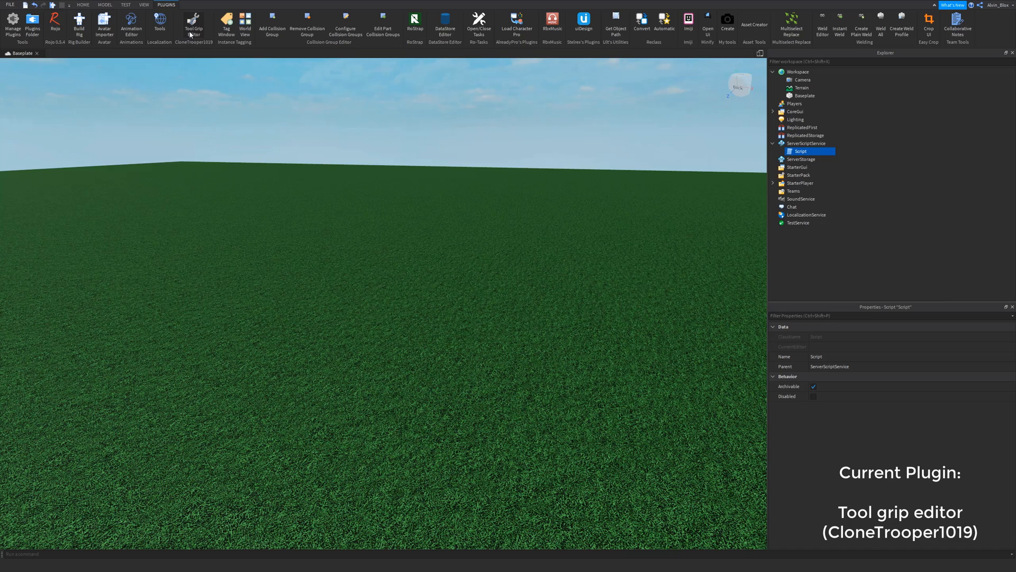
mouse_move(194, 30)
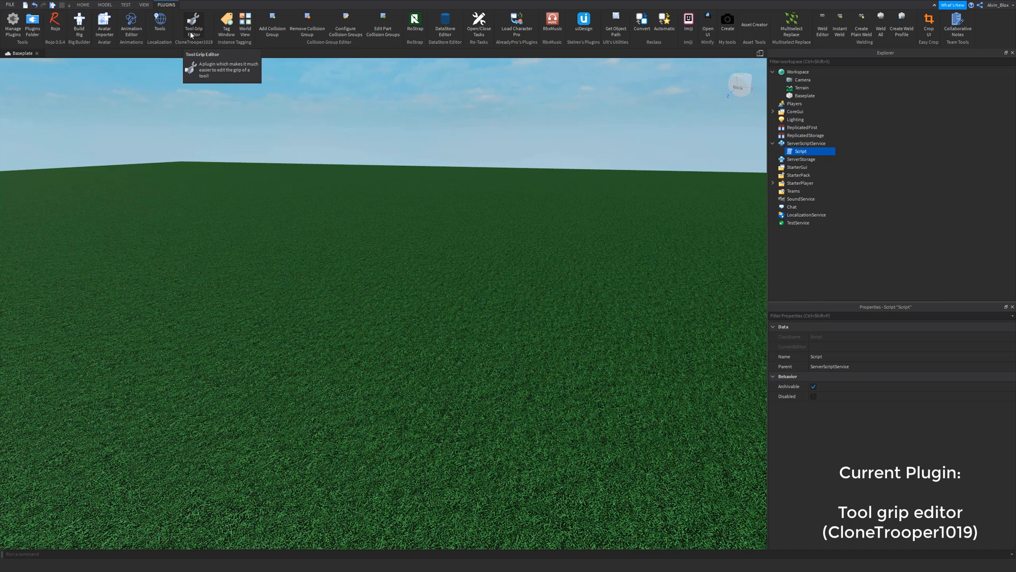
click(85, 4)
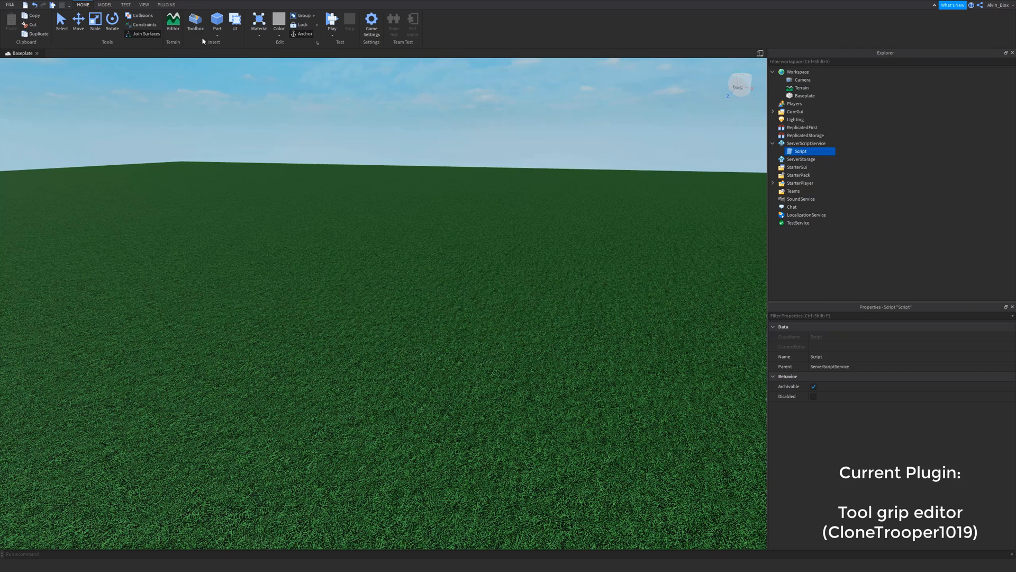
click(196, 19)
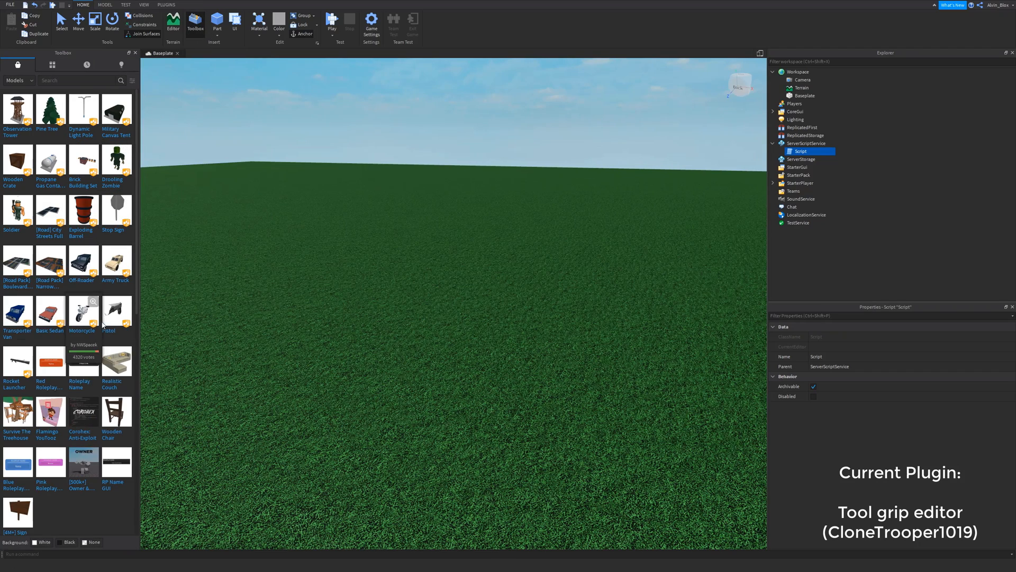
mouse_move(97, 349)
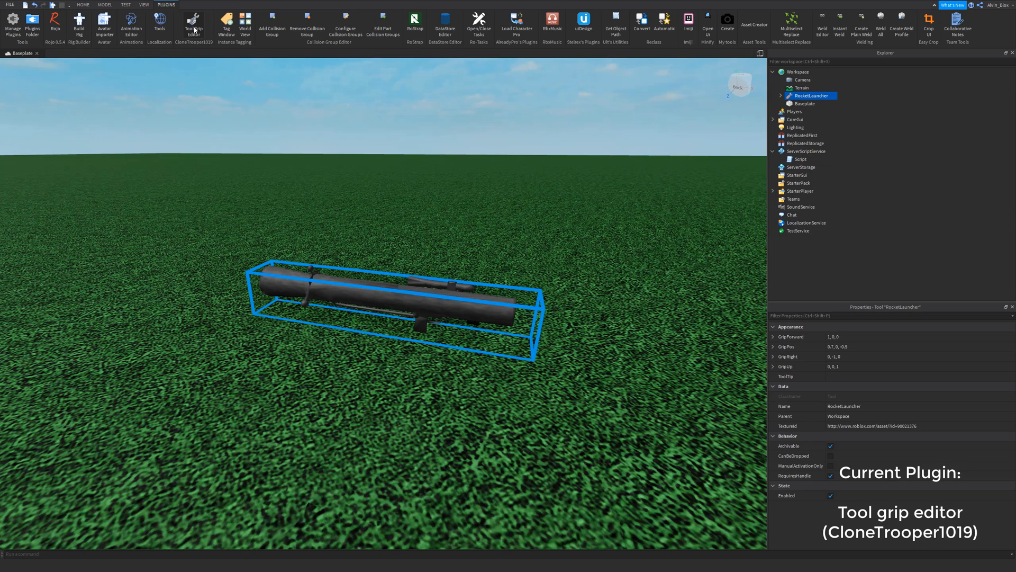
mouse_move(197, 23)
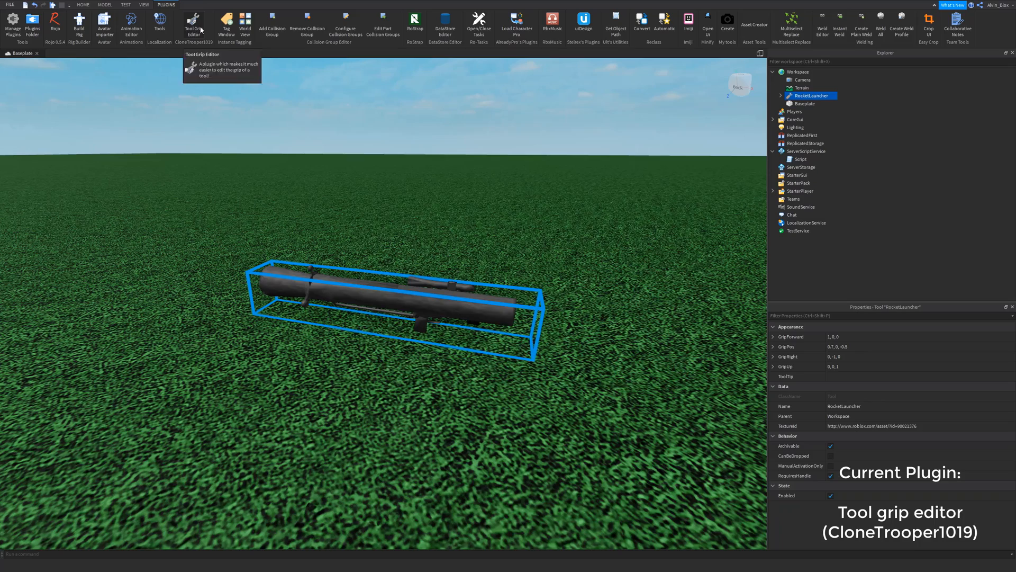
Shift the Rocket Launcher's grip position using the Tool Grip Editor handles
click(195, 21)
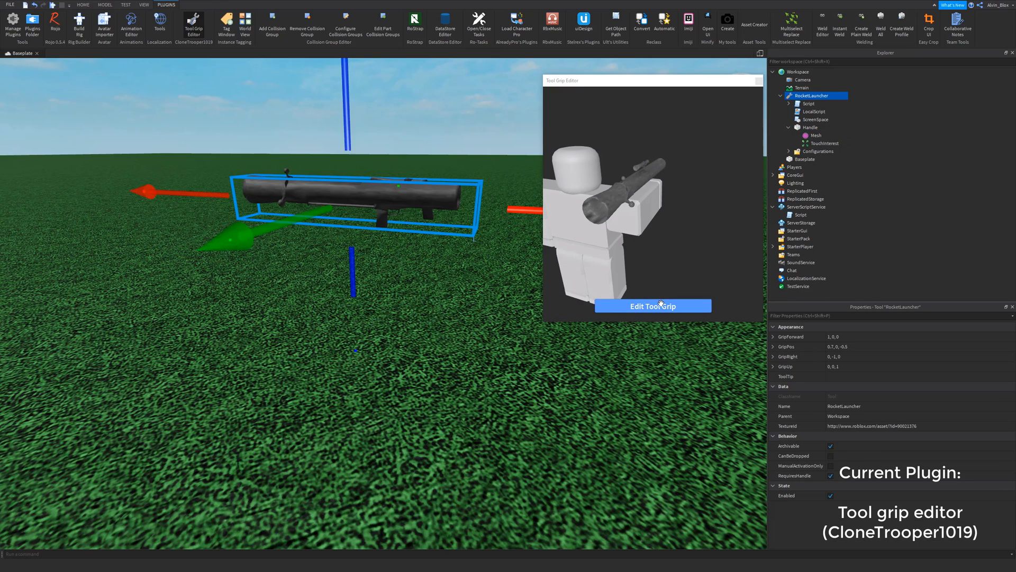
click(652, 305)
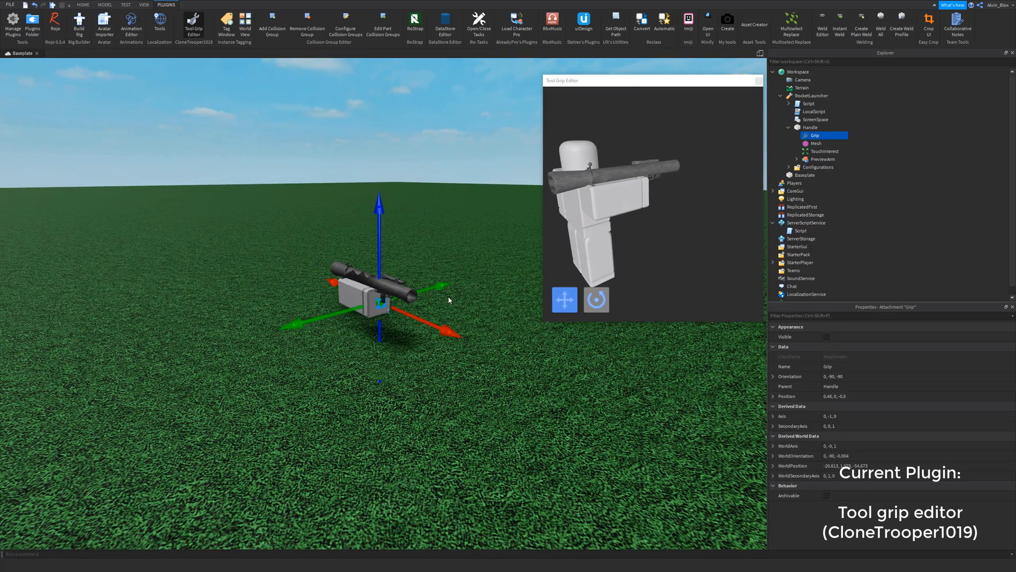
drag(439, 284, 444, 291)
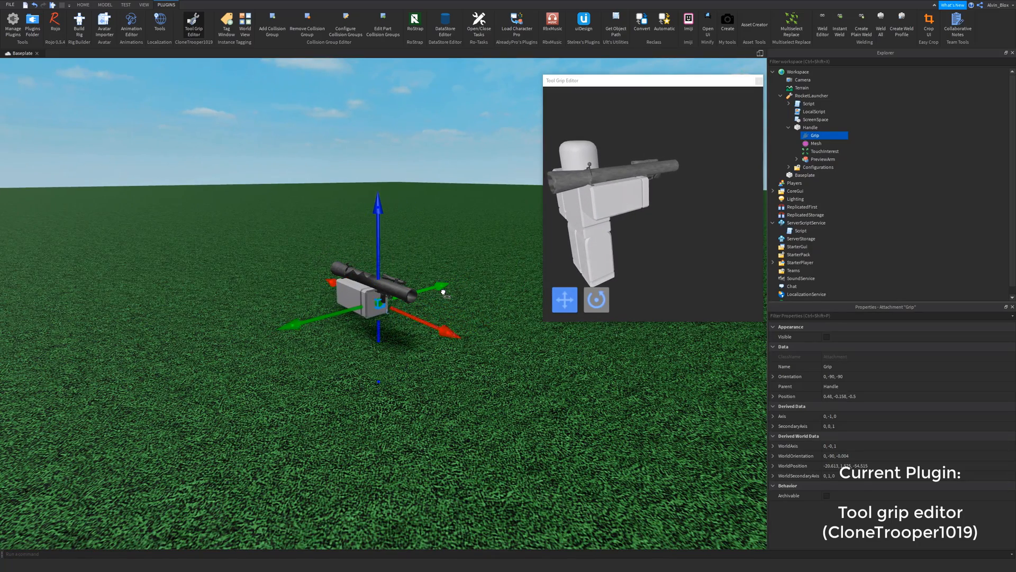
click(596, 299)
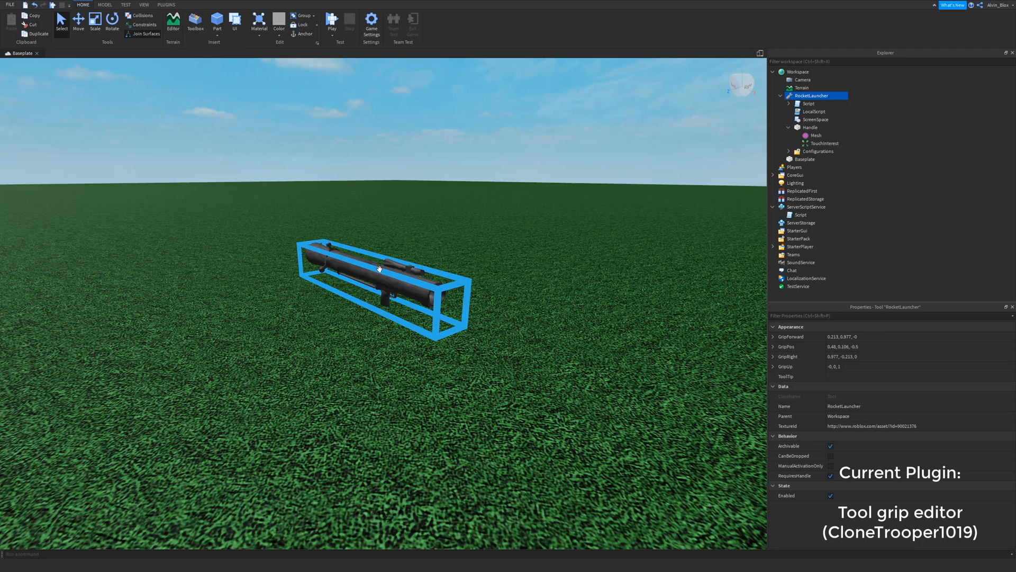
Delete the RocketLauncher tool, then launch and close the DataStore Editor
click(165, 4)
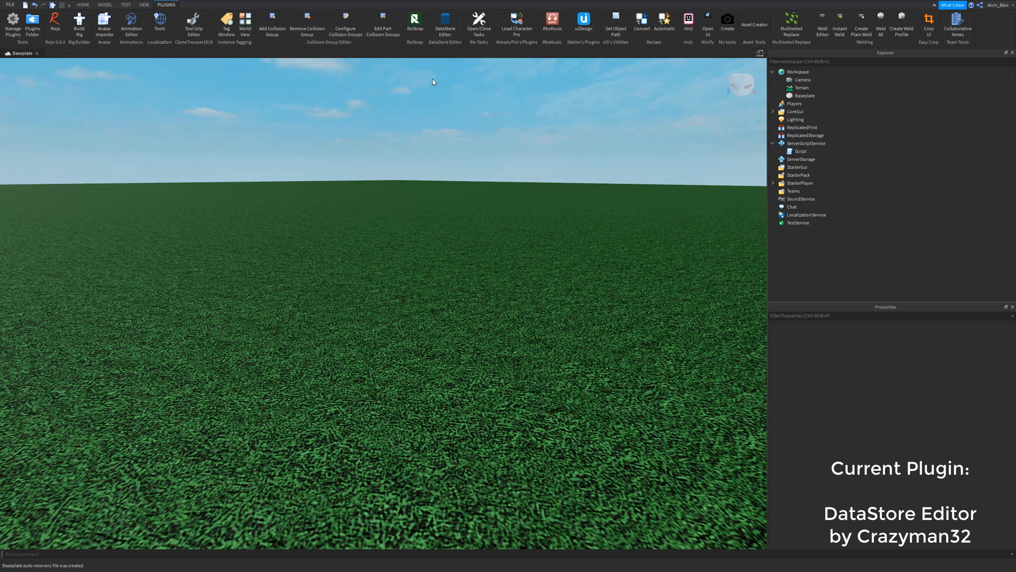
click(444, 17)
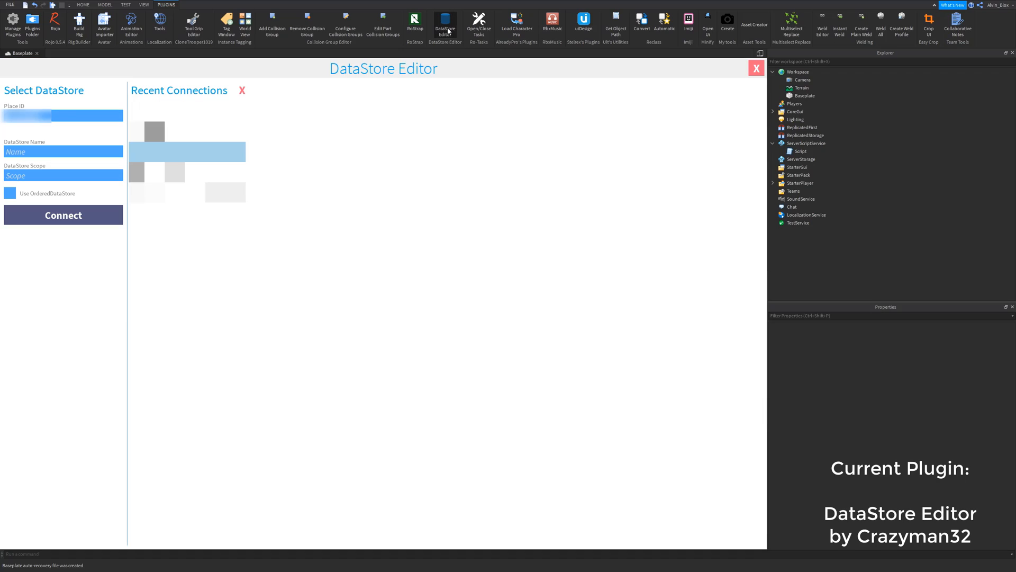
click(755, 69)
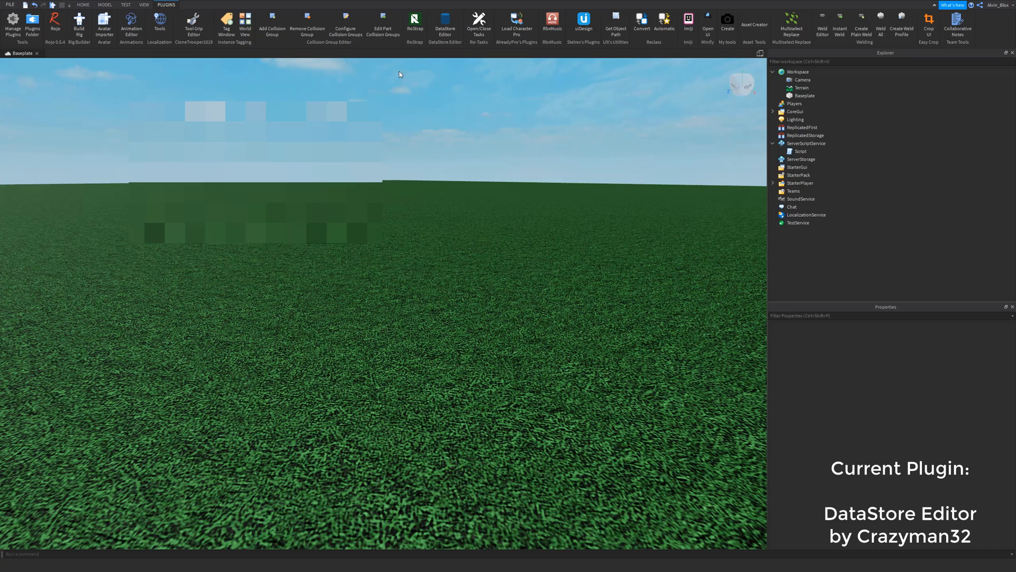
mouse_move(400, 75)
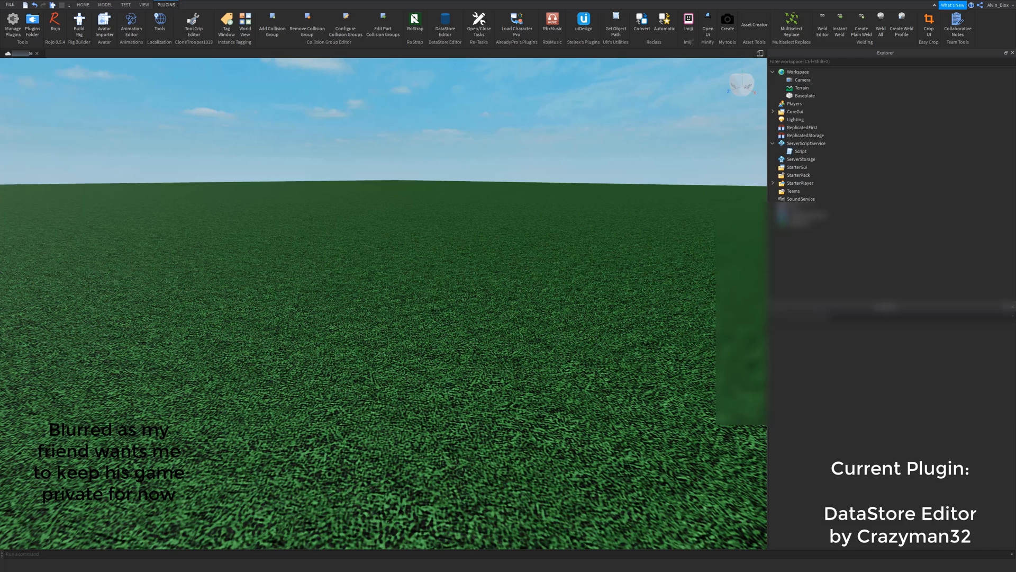
Reconnect the DataStore Editor to the 'Classified' DataStore
click(445, 19)
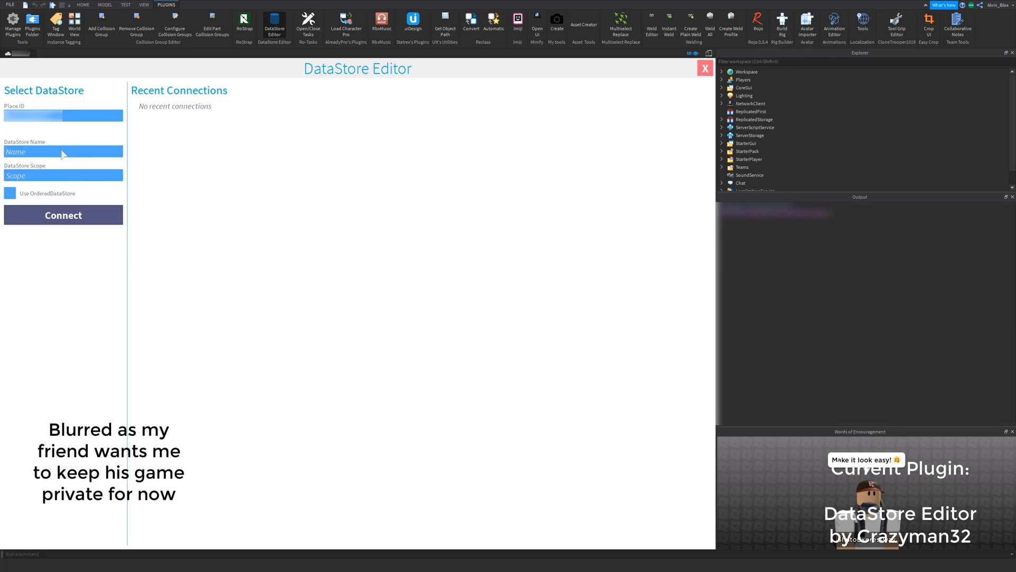
mouse_move(70, 159)
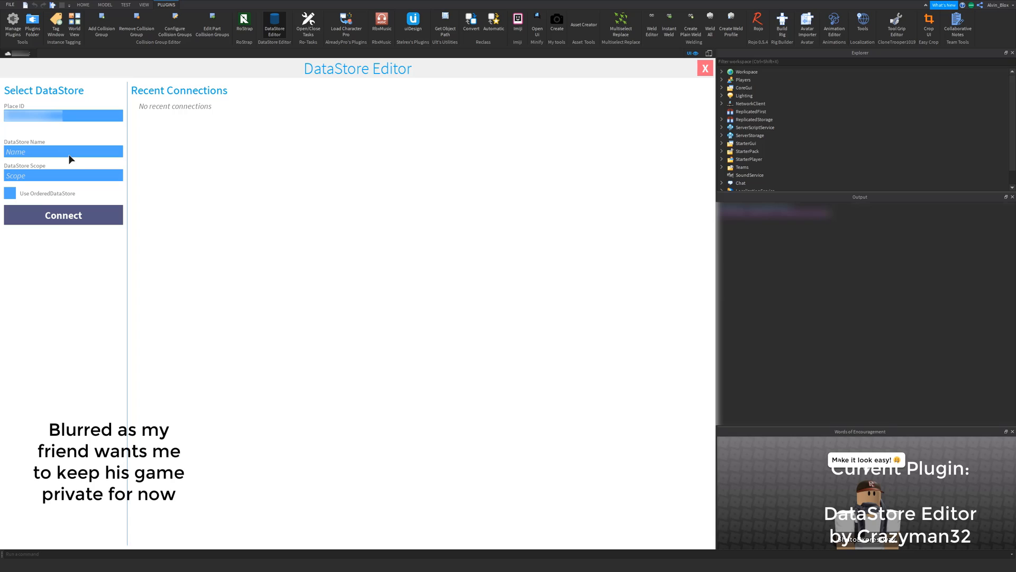
mouse_move(73, 159)
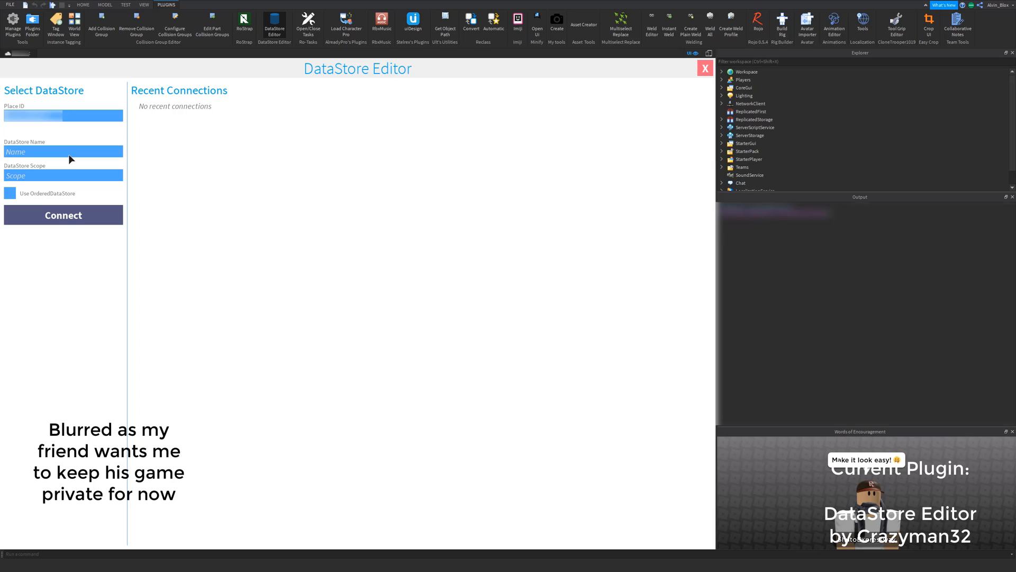
text(Classified)
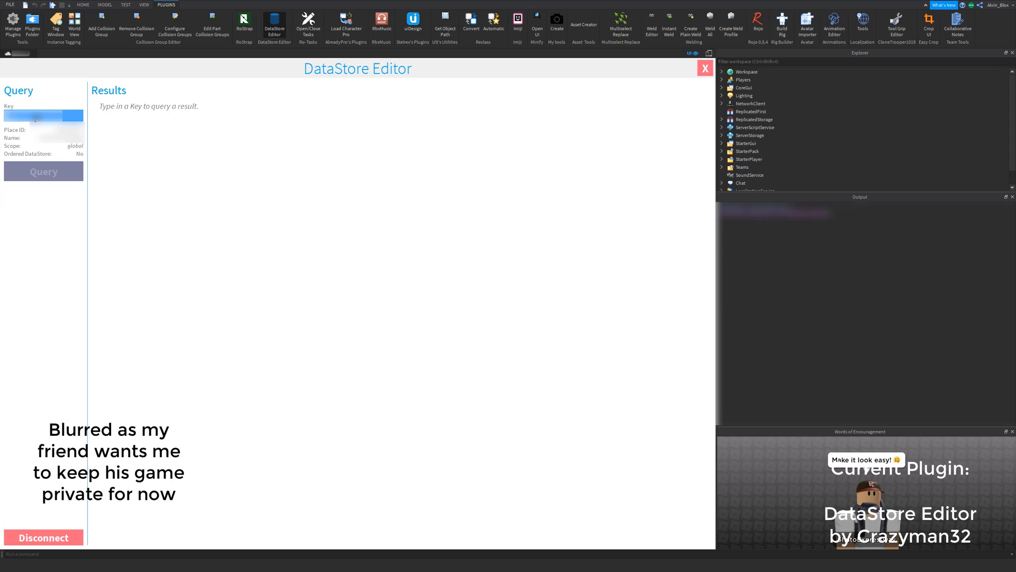
Query the key and save its Money value as 1007
click(43, 171)
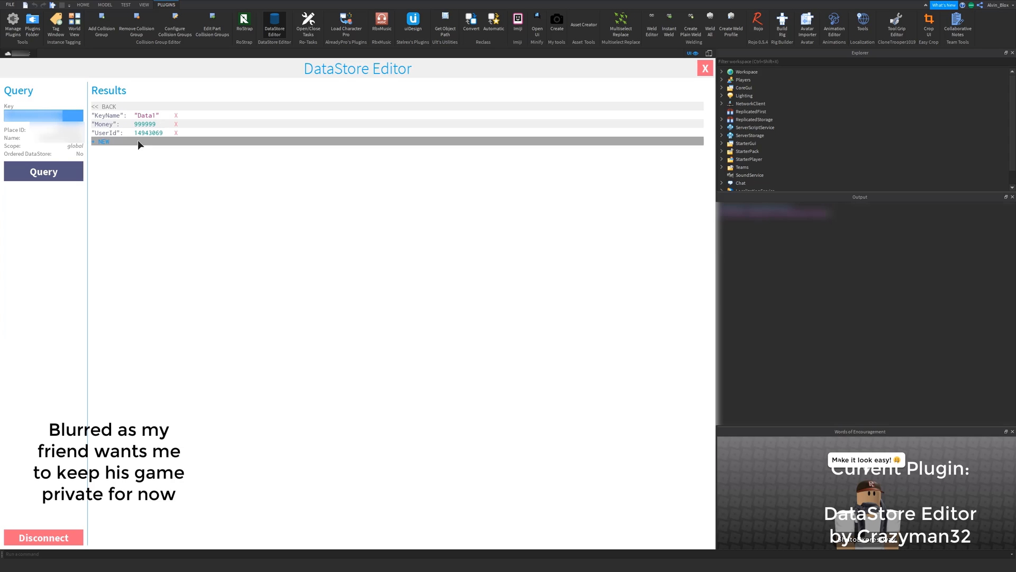
click(122, 123)
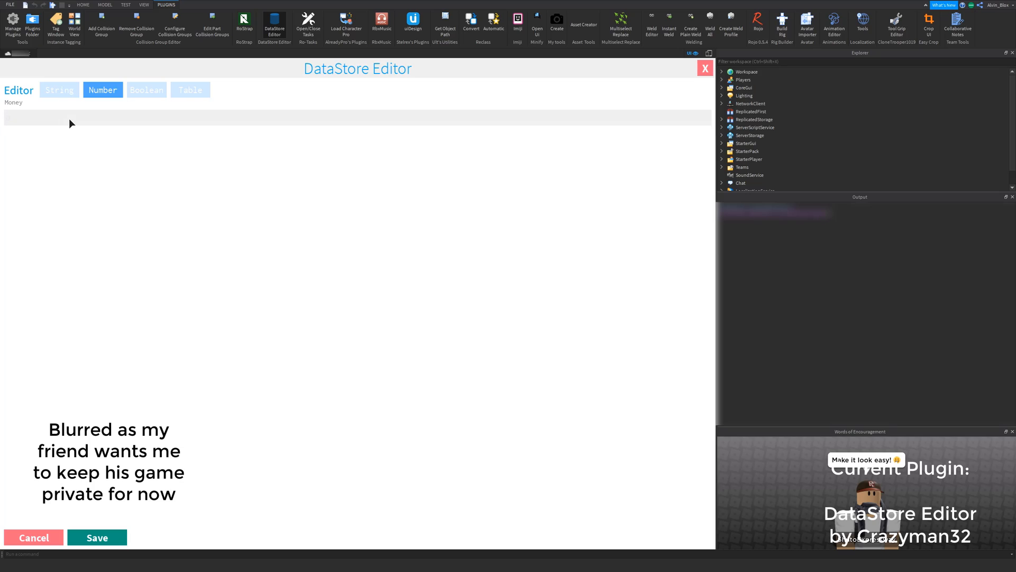
text(1007)
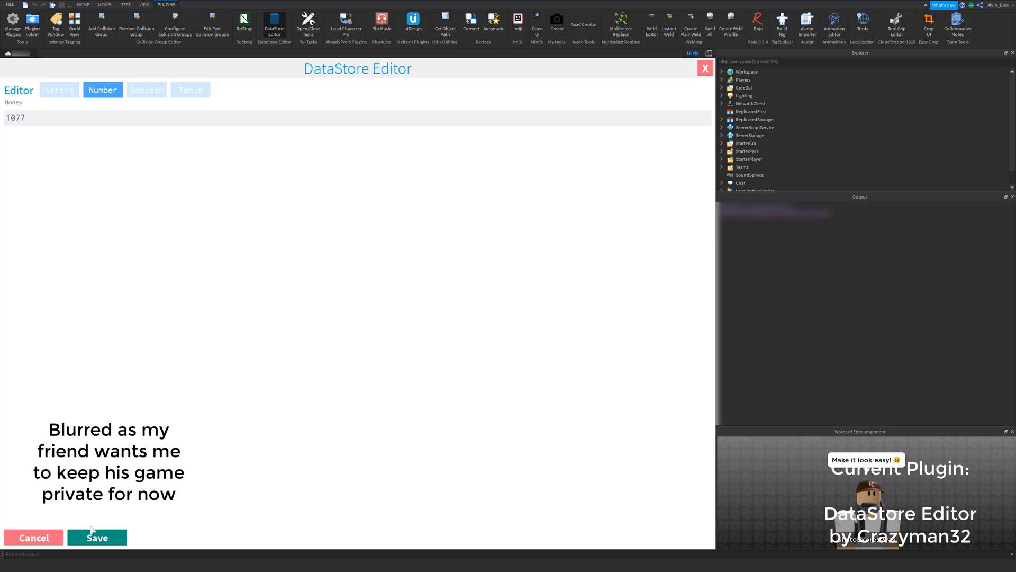
click(97, 537)
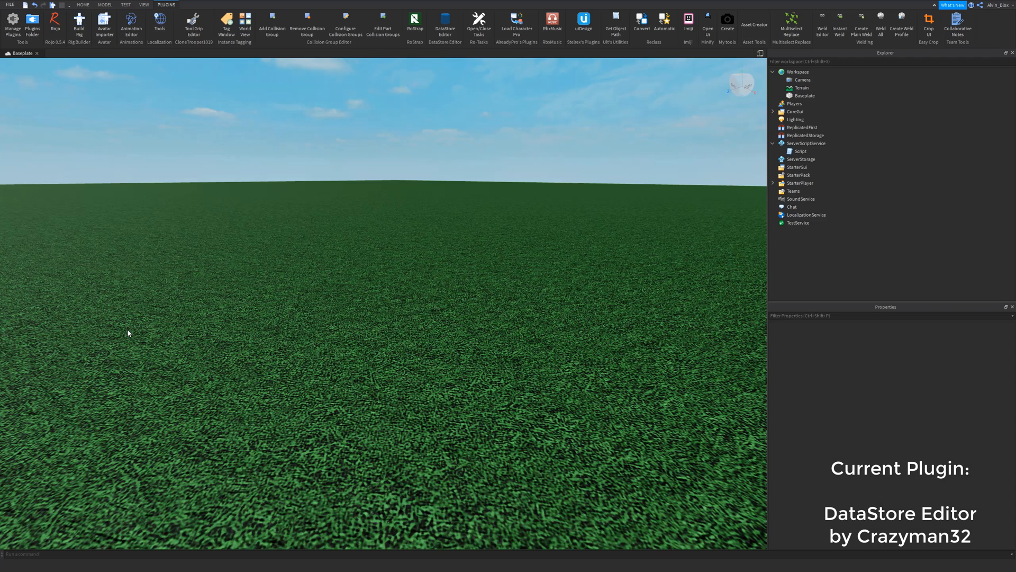
Spawn the Alvin_Blox avatar with Load Character Pro's User option
click(518, 16)
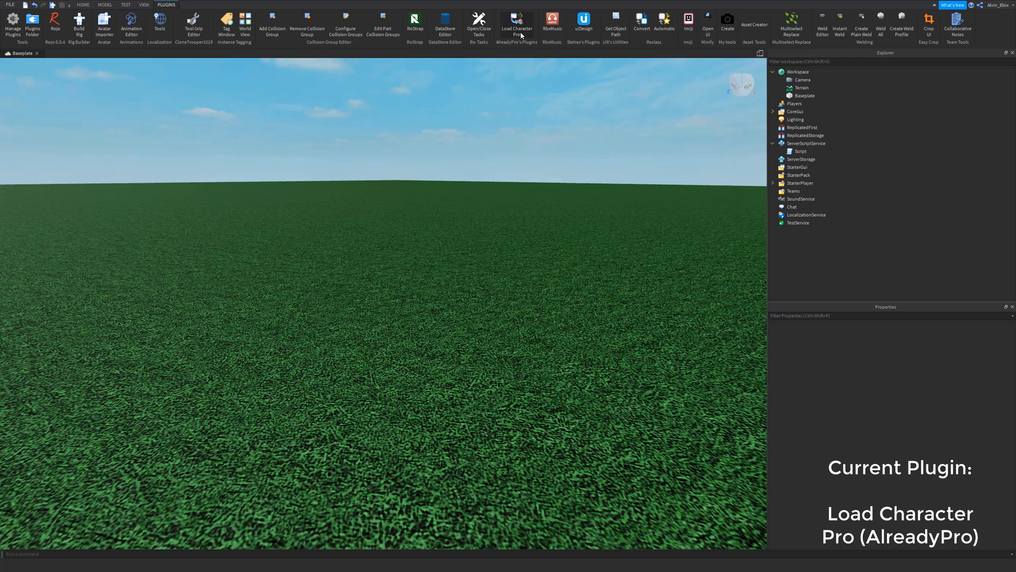
mouse_move(521, 34)
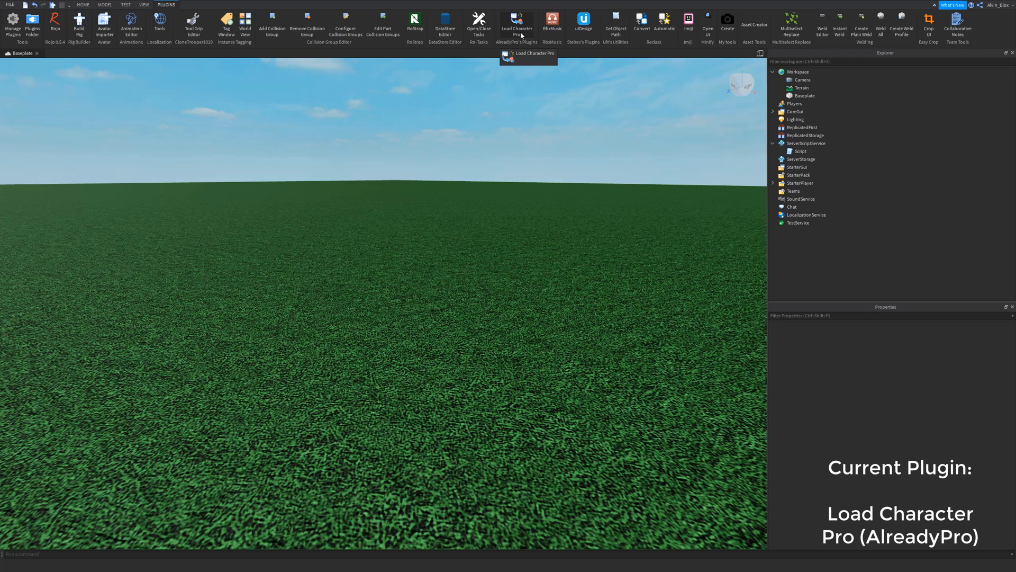
click(514, 17)
text(Alvin_Blox)
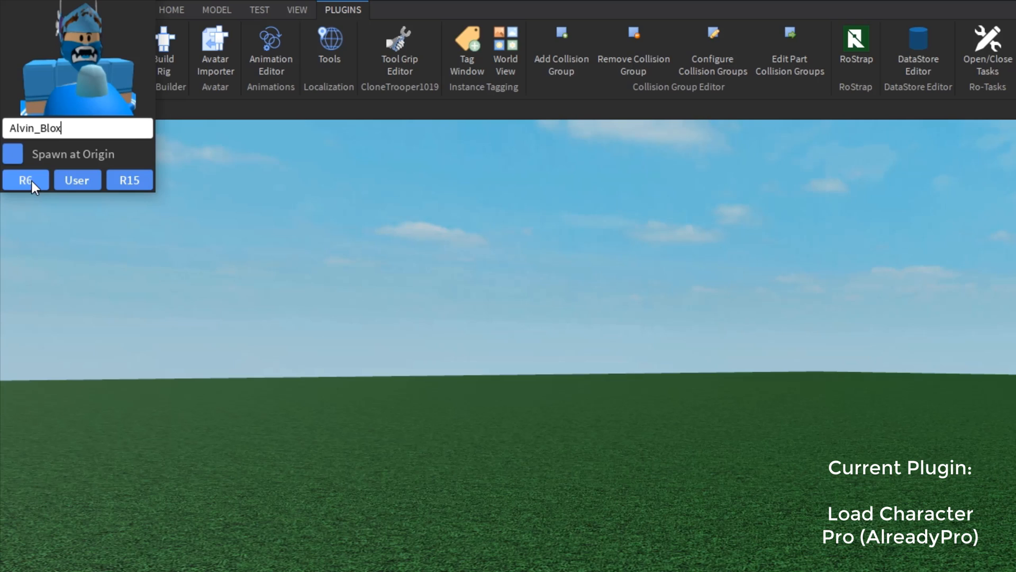
mouse_move(142, 199)
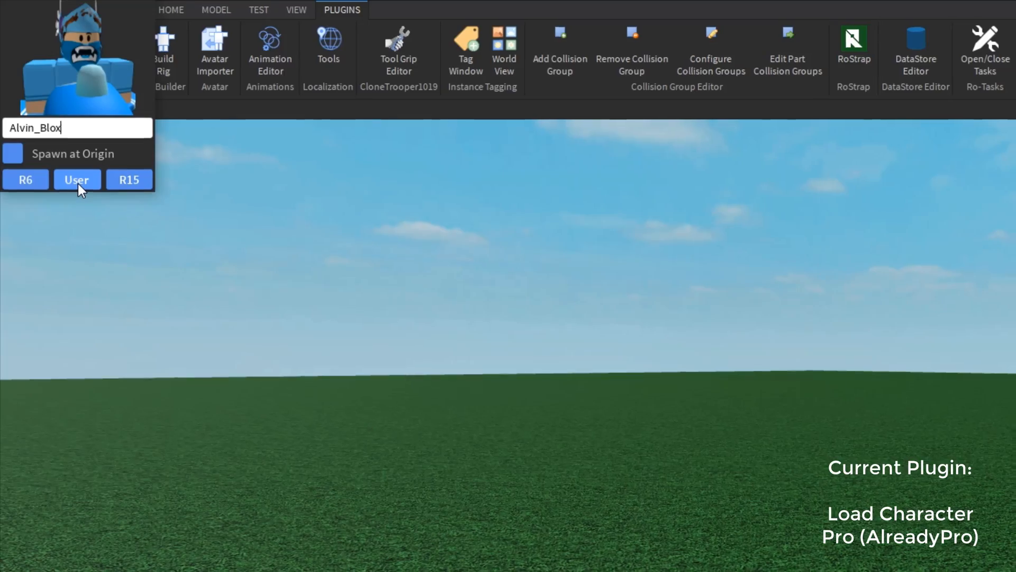
click(76, 179)
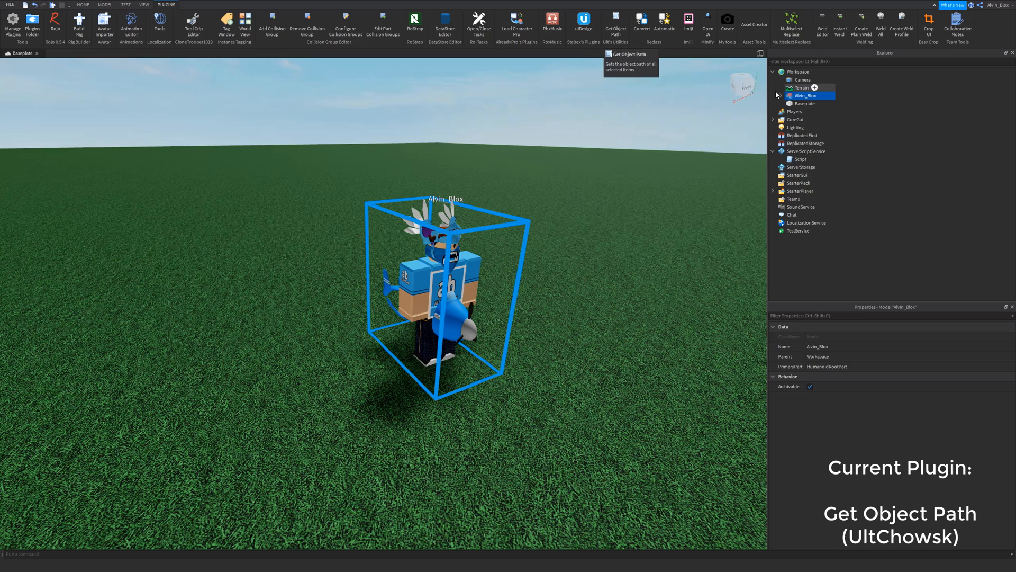
Select LeftWristRigAttachment's OriginalPosition in Alvin_Blox and show the Output panel
click(774, 96)
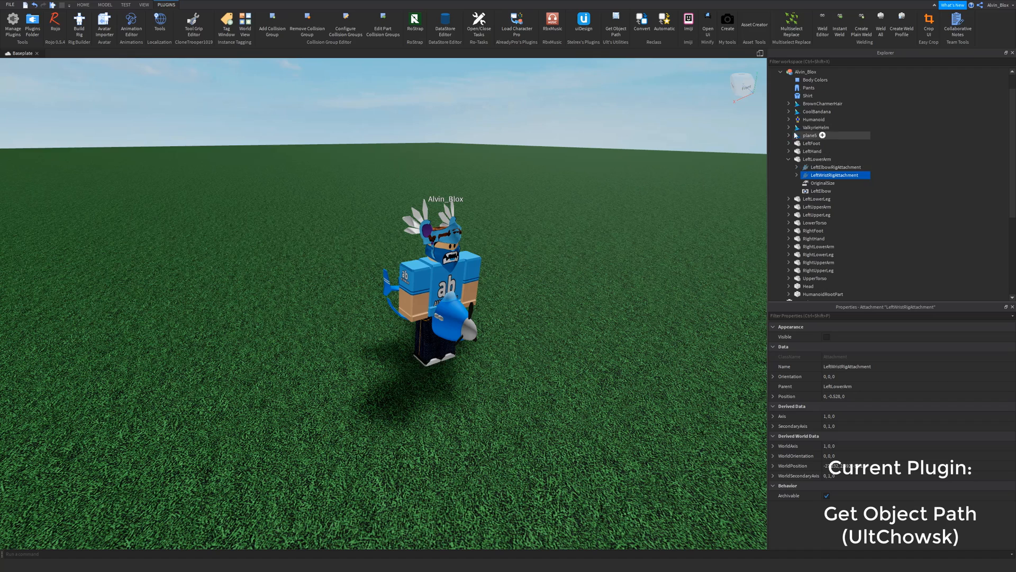
click(142, 5)
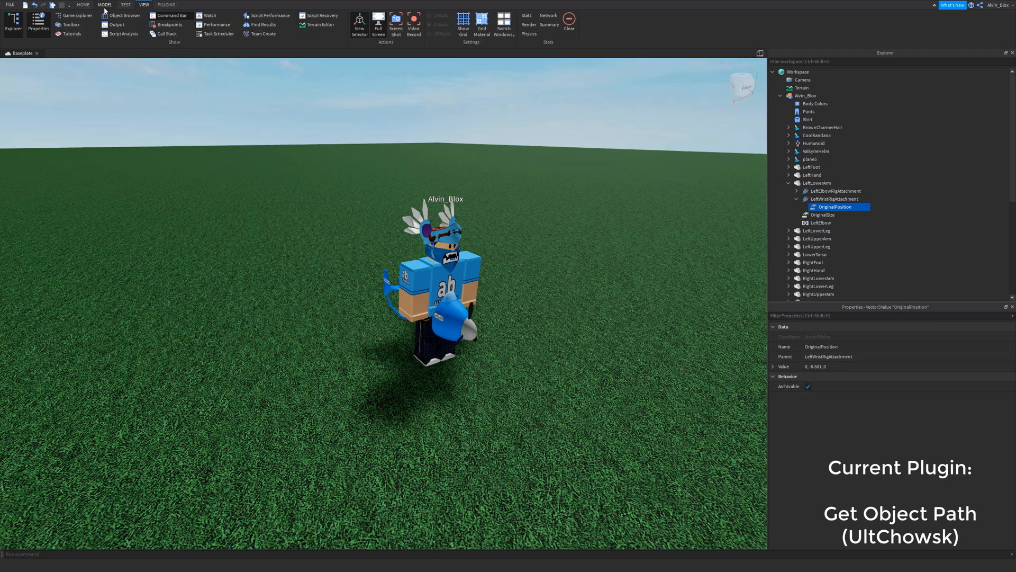
click(153, 4)
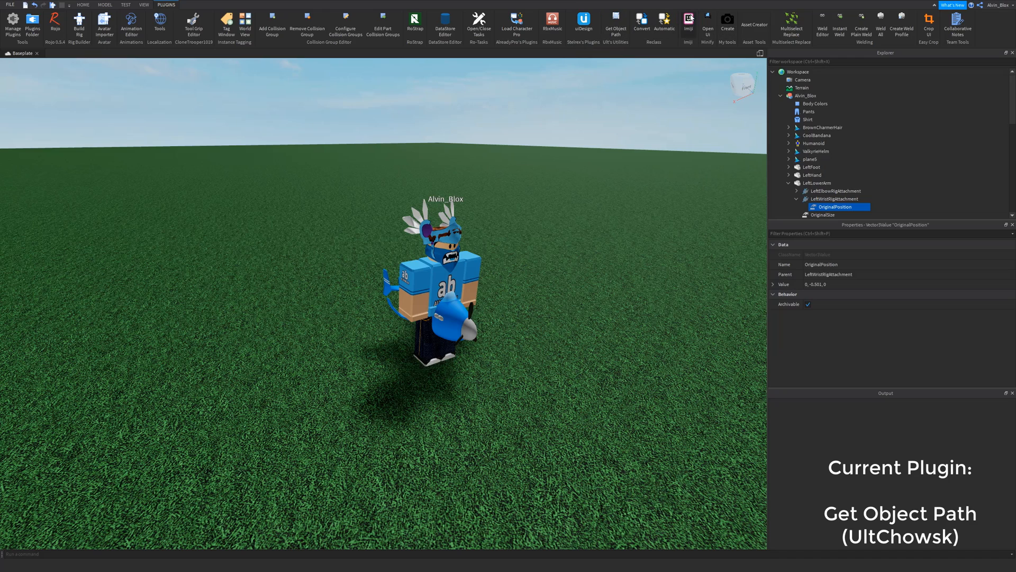
mouse_move(616, 16)
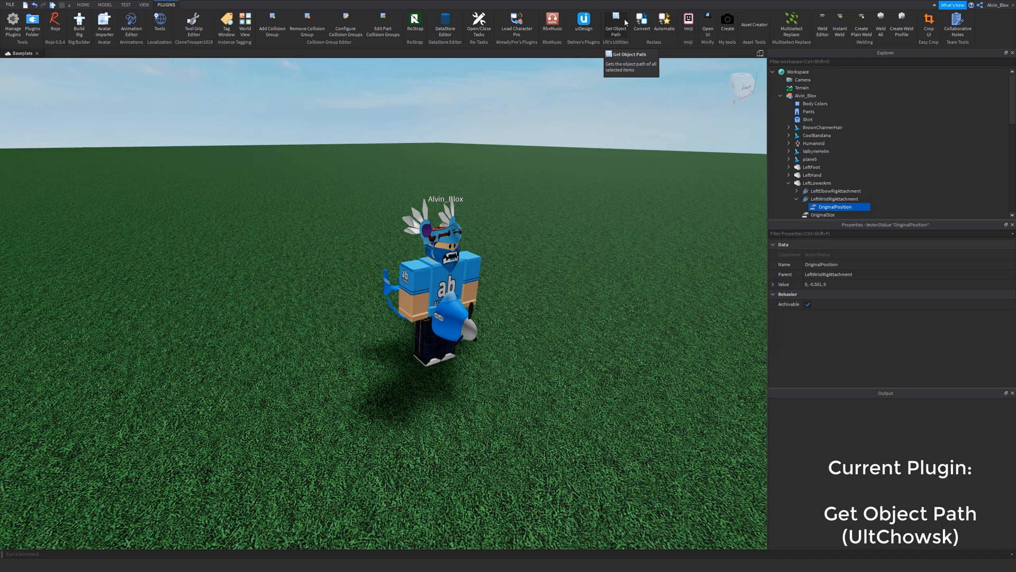
Print OriginalPosition's object path, swap it into the script for Hello world, and reselect the model
click(616, 19)
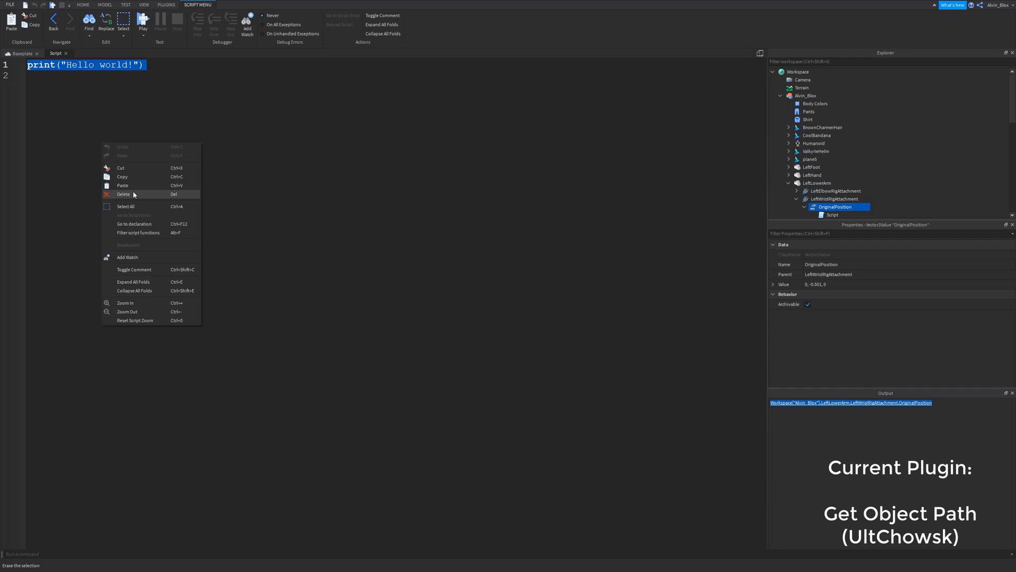
click(123, 184)
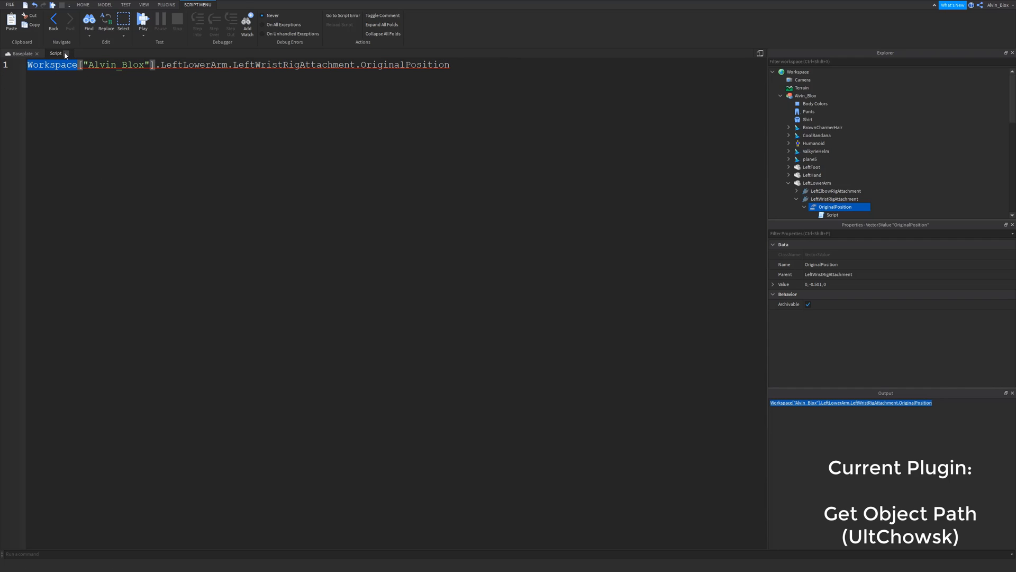
click(170, 5)
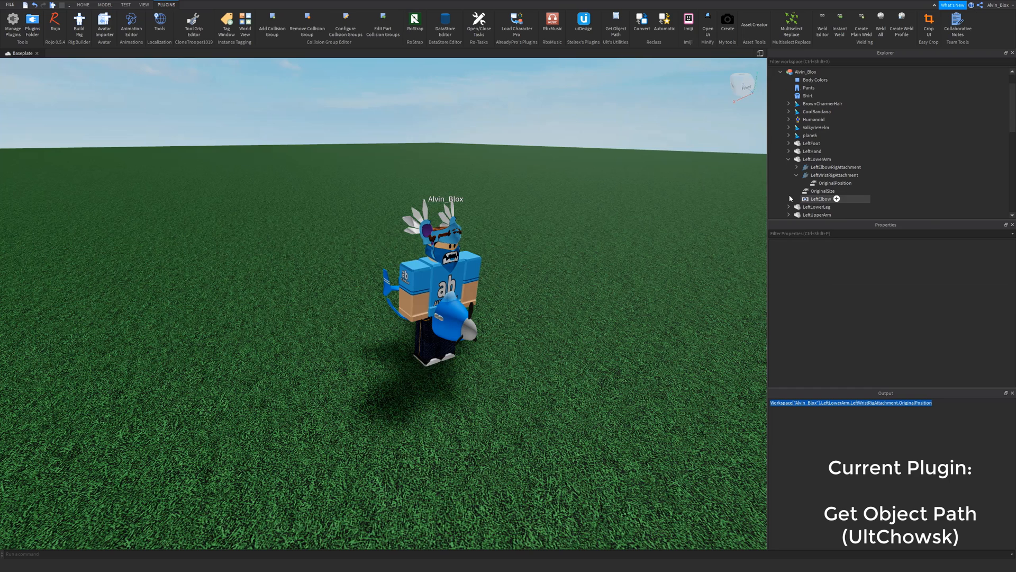
click(806, 72)
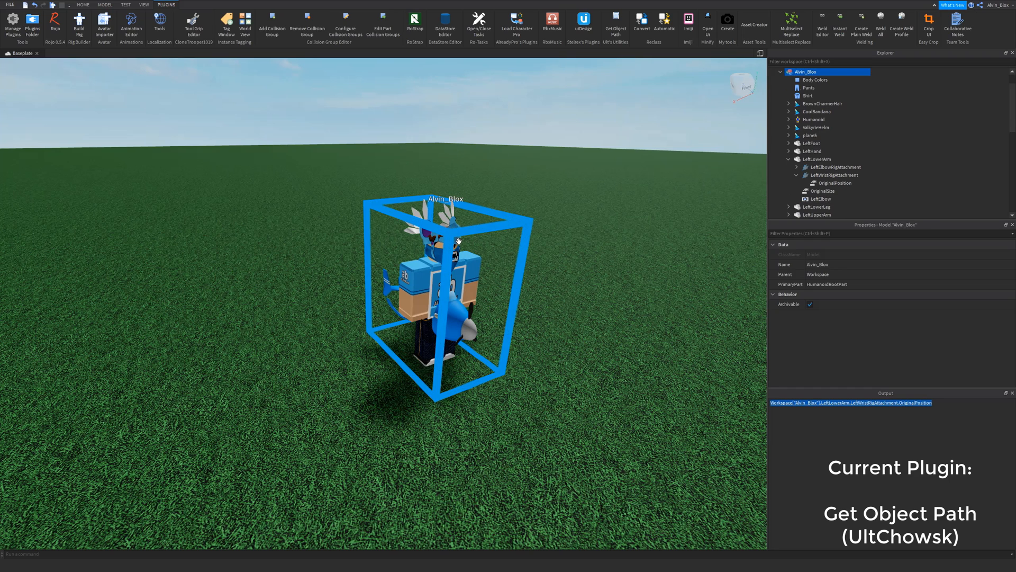
Open the uiDesign panel, move it aside, and select ScreenGui under StarterGui
click(584, 17)
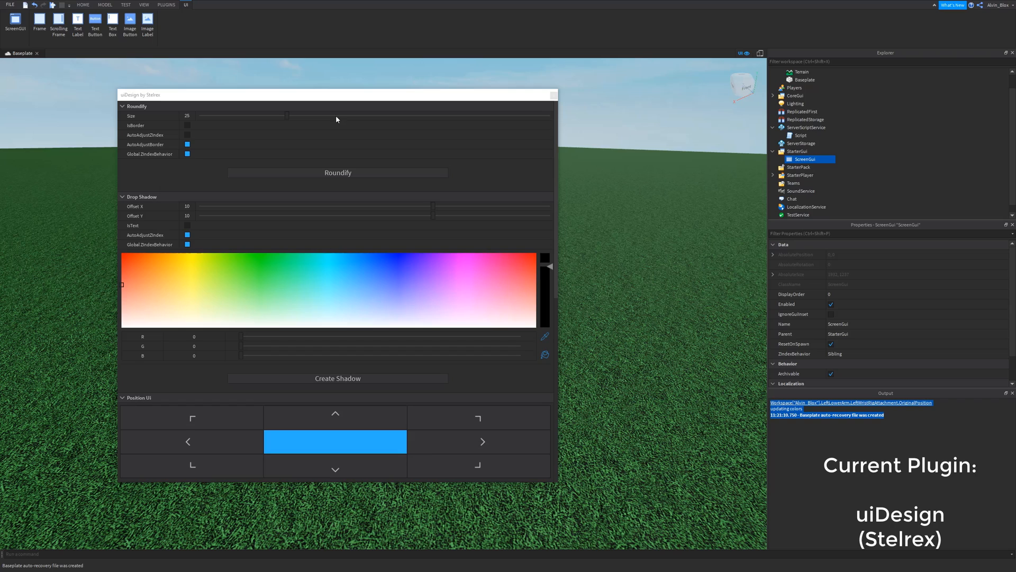
drag(337, 95, 467, 90)
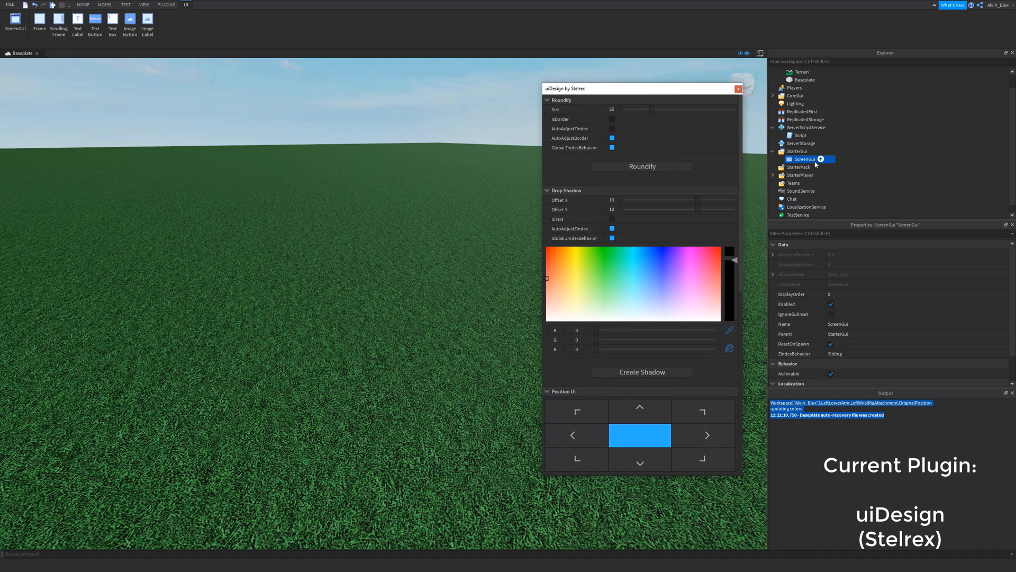
click(38, 21)
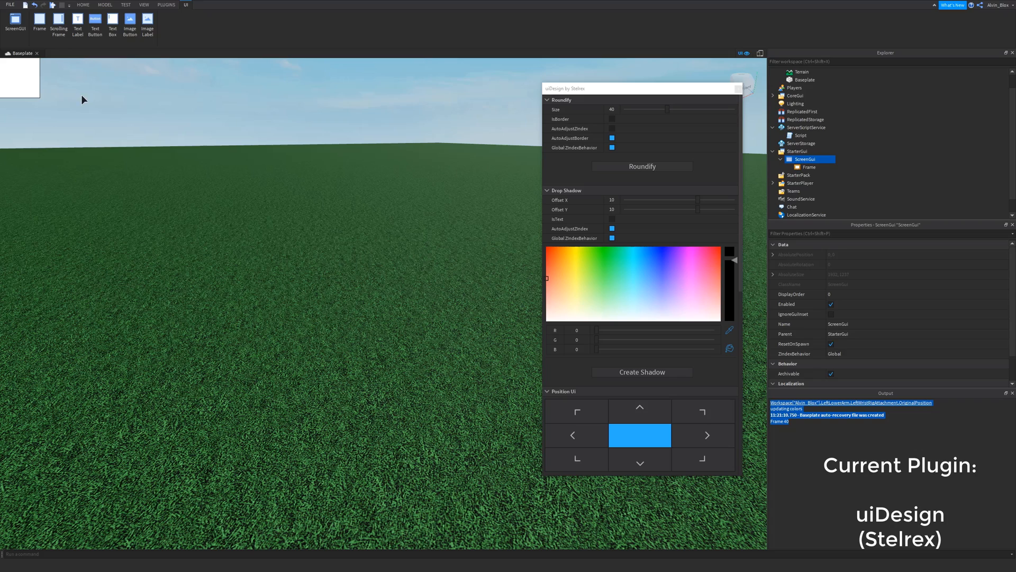
Enlarge the Frame to about 545 by 395 and generate a teal drop shadow with reduced offset
click(809, 167)
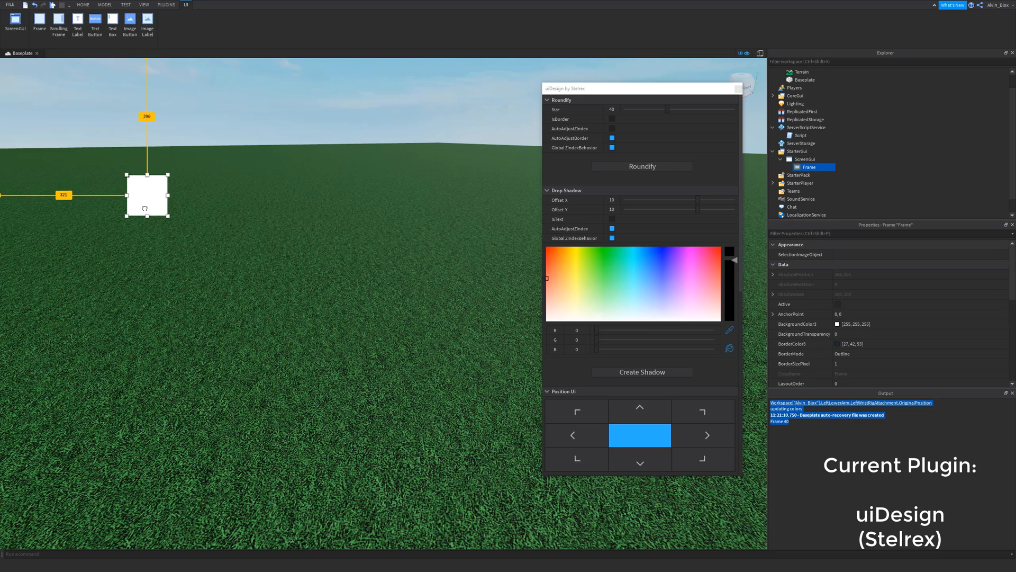
drag(167, 217, 344, 338)
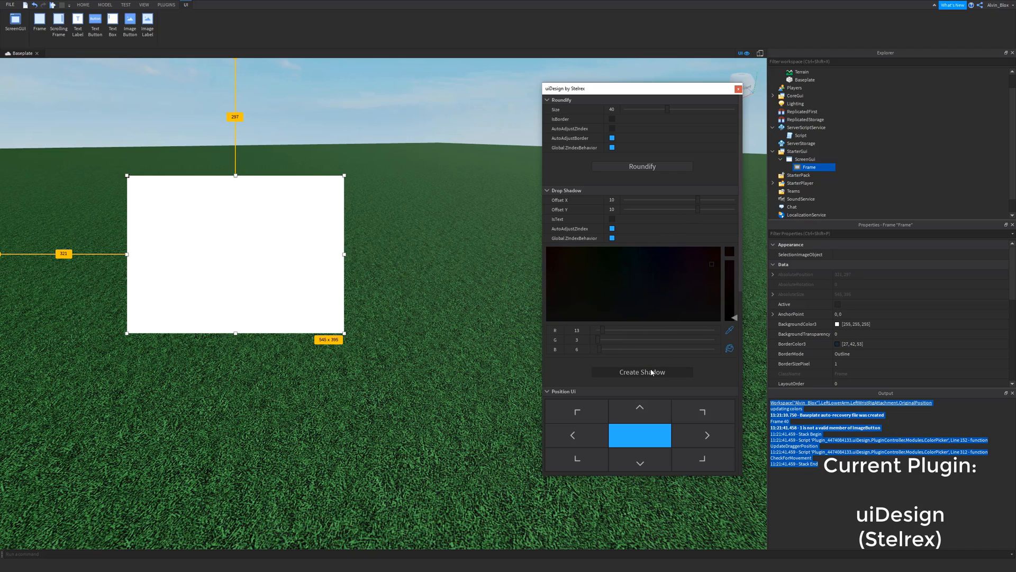
click(642, 371)
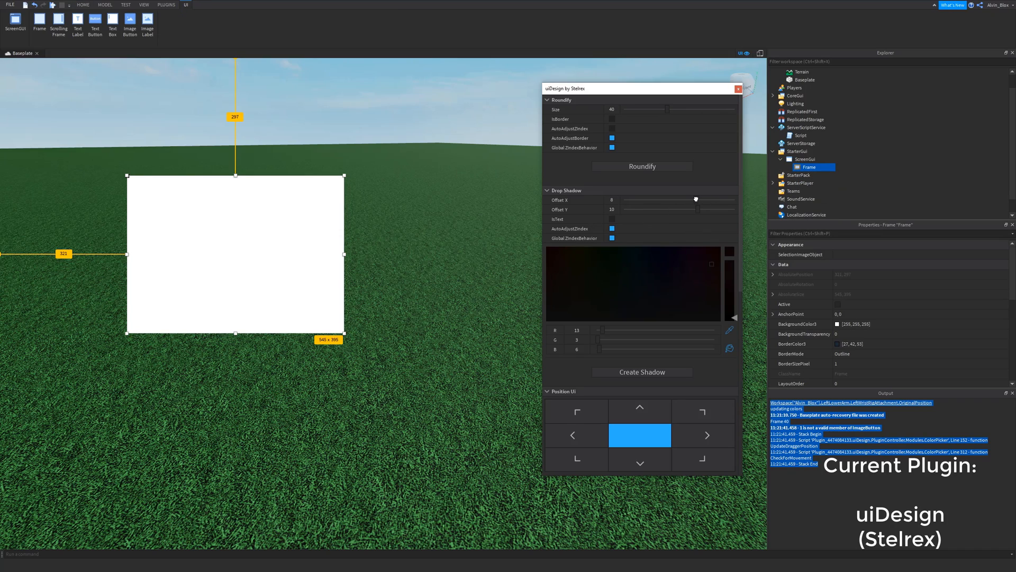
drag(696, 199, 693, 209)
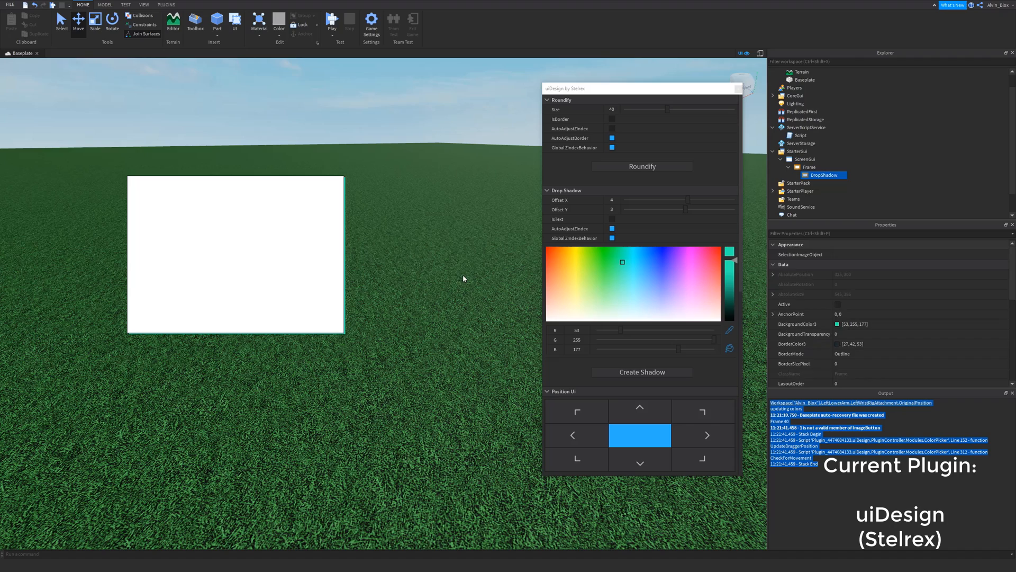
click(808, 167)
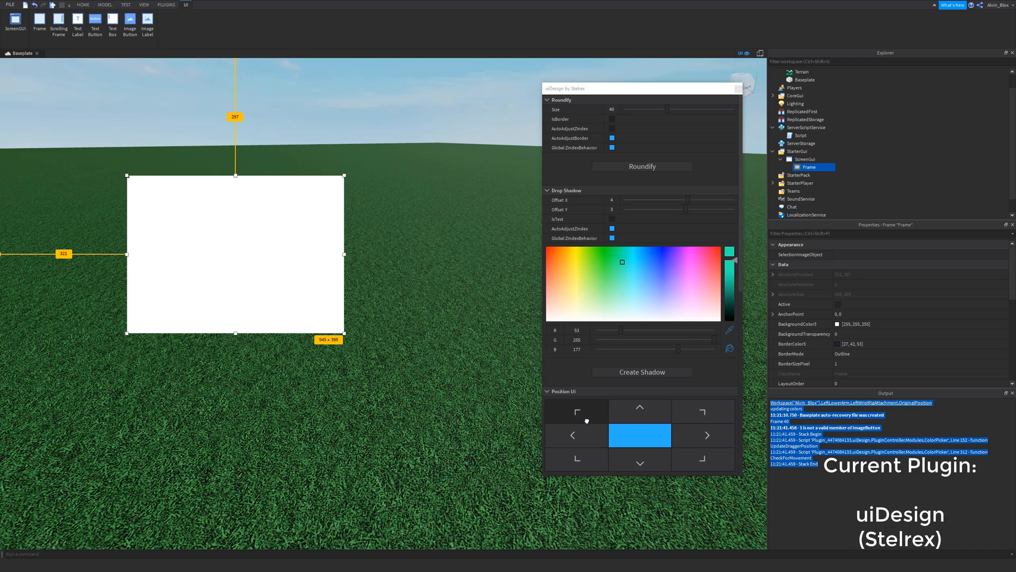
Center the white Frame on screen with uiDesign's centre tile in Position UI
click(576, 412)
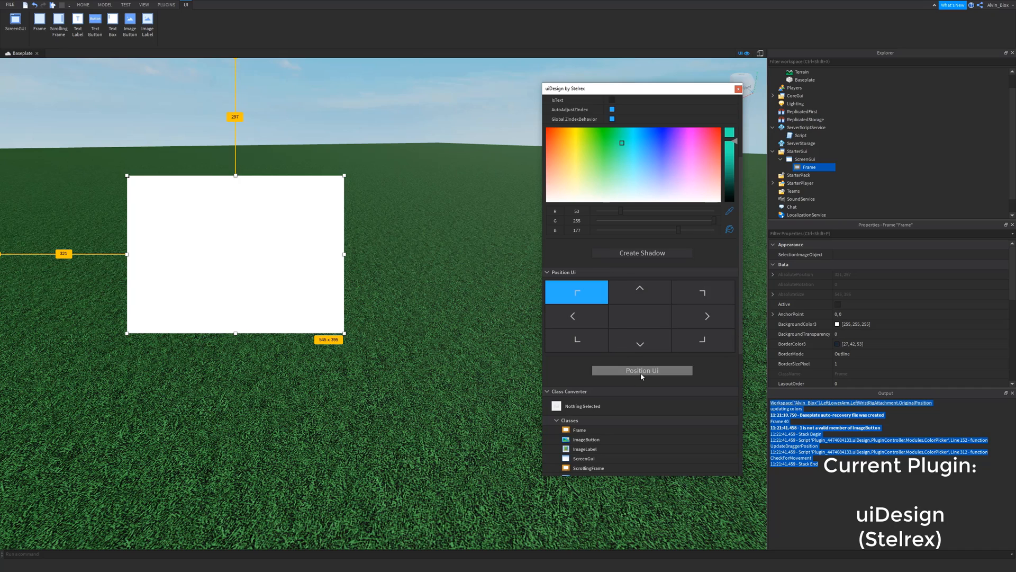
click(640, 316)
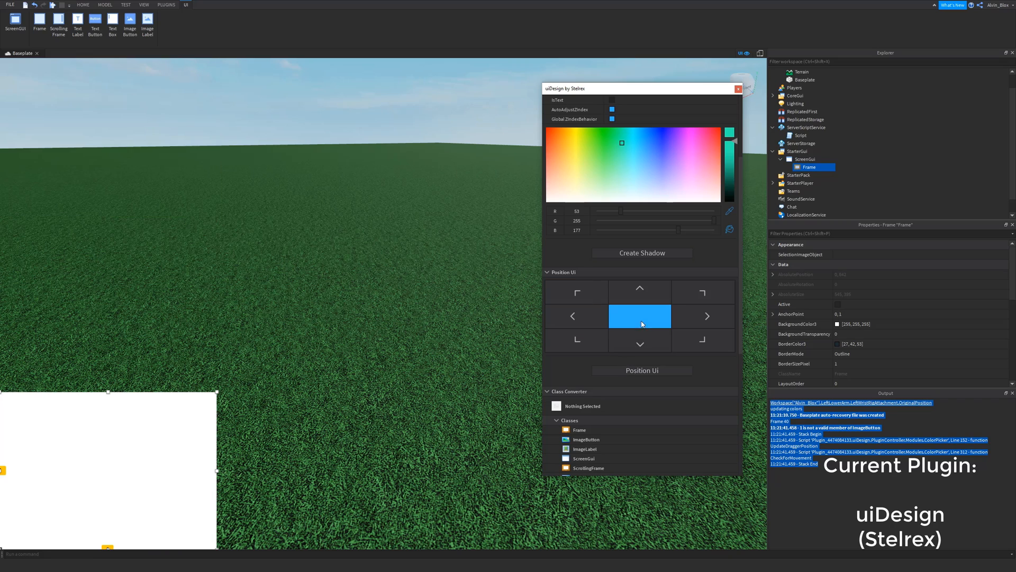
click(639, 316)
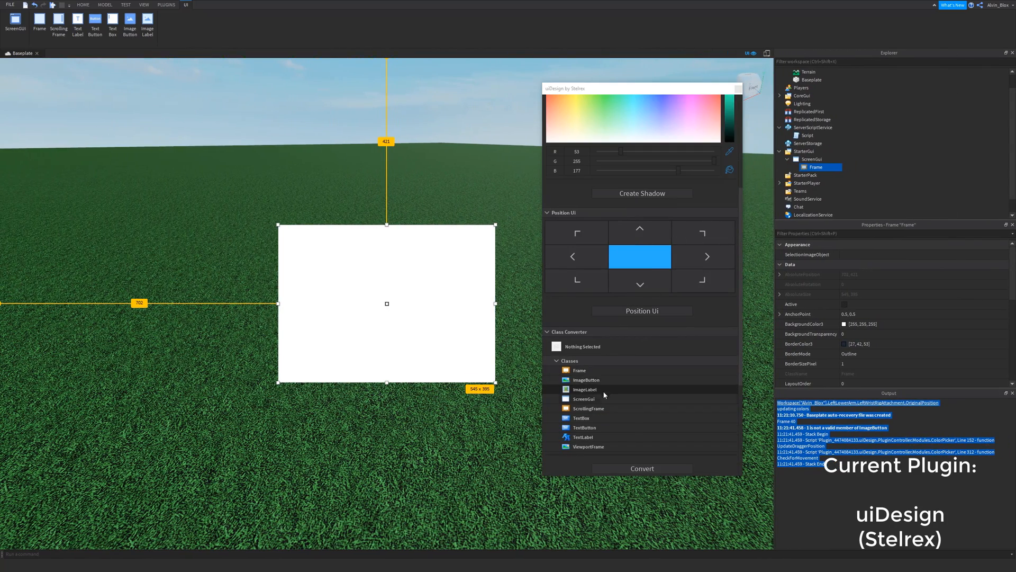
Convert the centred Frame into a TextButton with uiDesign's Class Converter
click(579, 370)
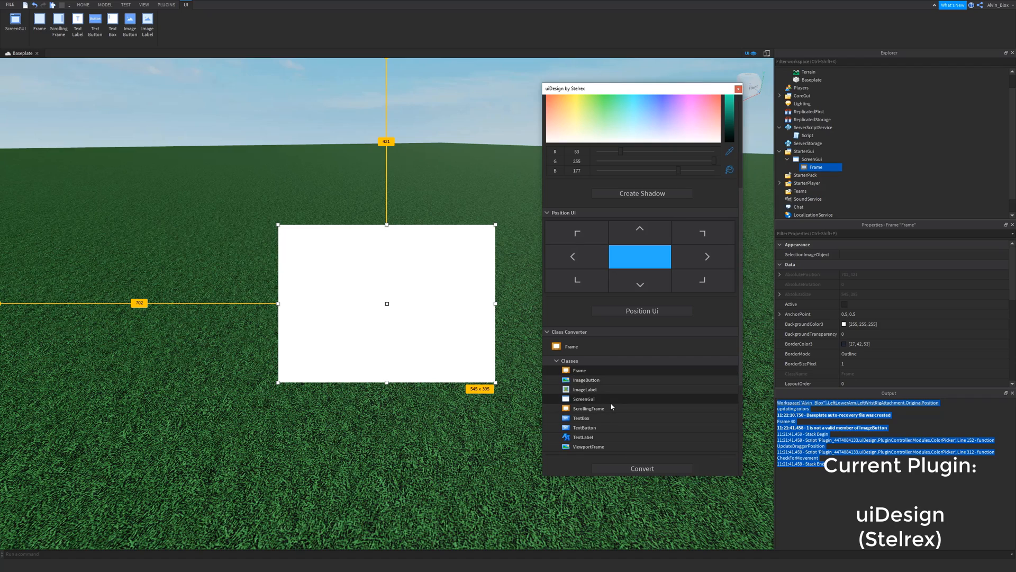
click(585, 389)
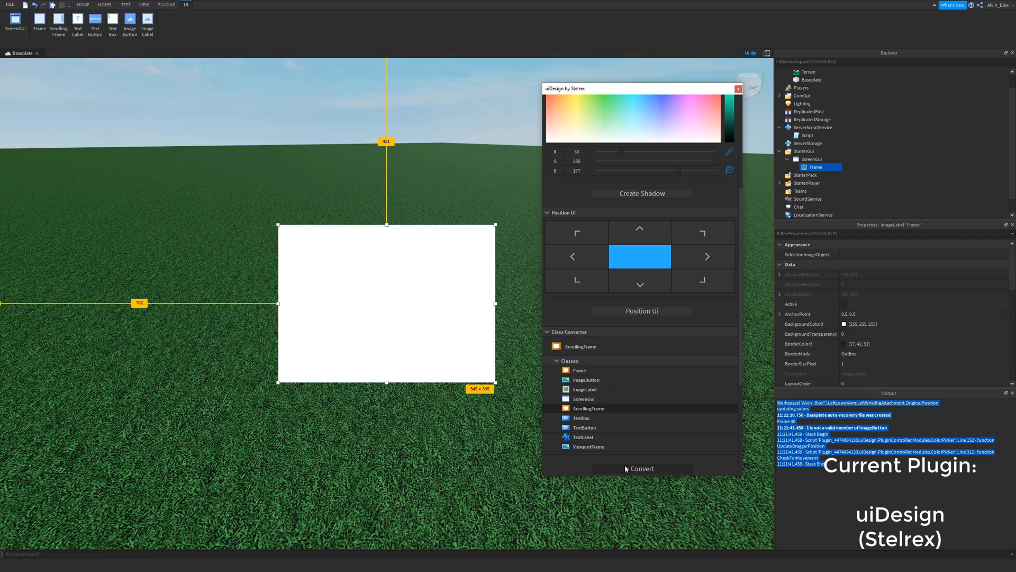
click(642, 468)
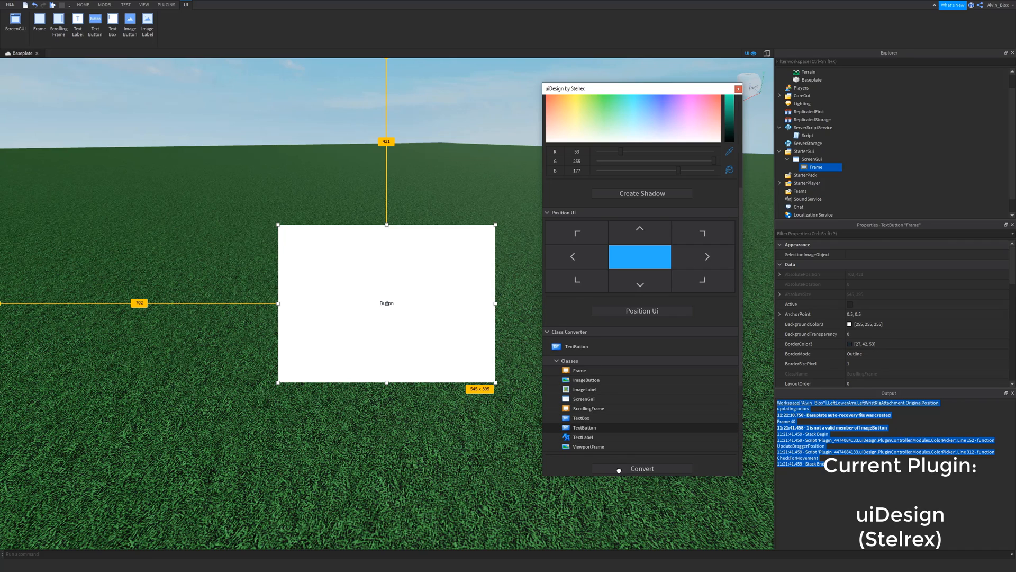
click(642, 468)
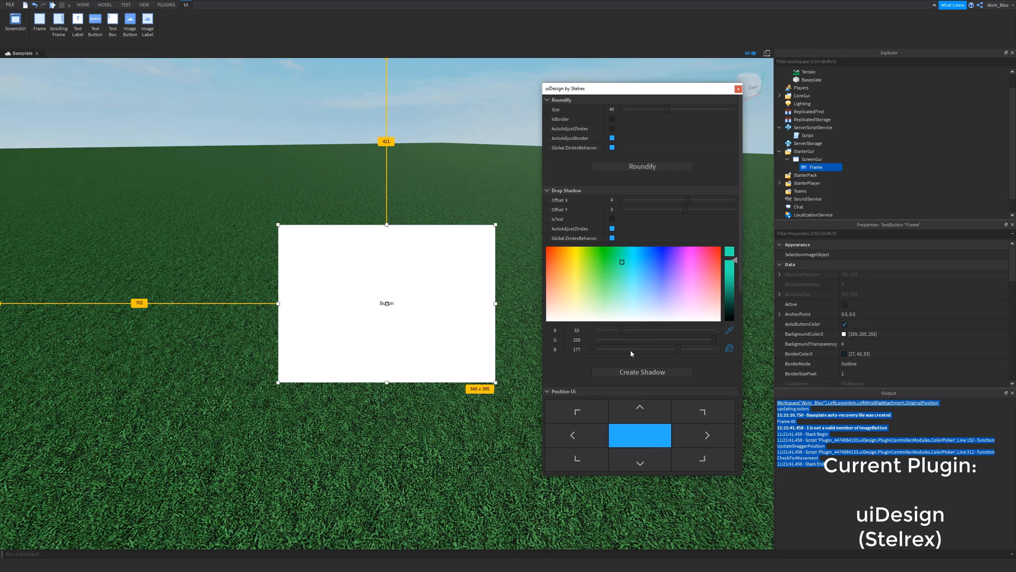
Add a 100×100 Frame inside the TextButton and close the uiDesign panel
scroll(down, 3)
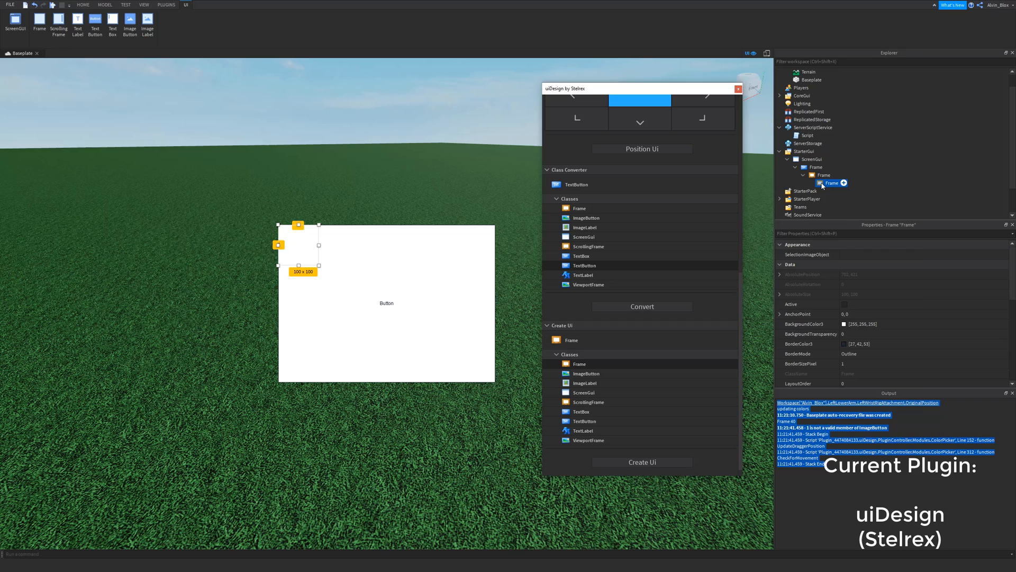
right_click(827, 183)
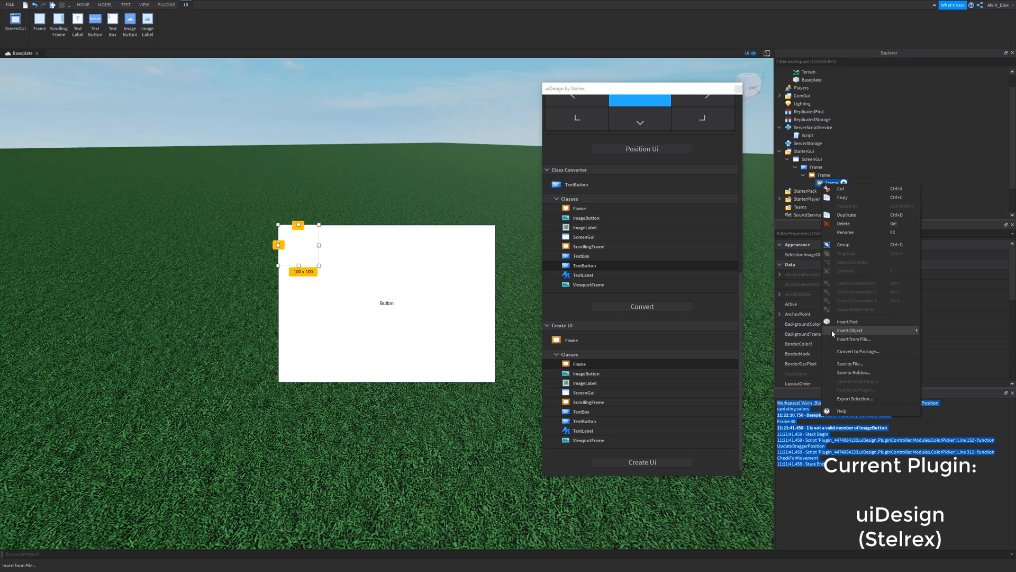
click(849, 330)
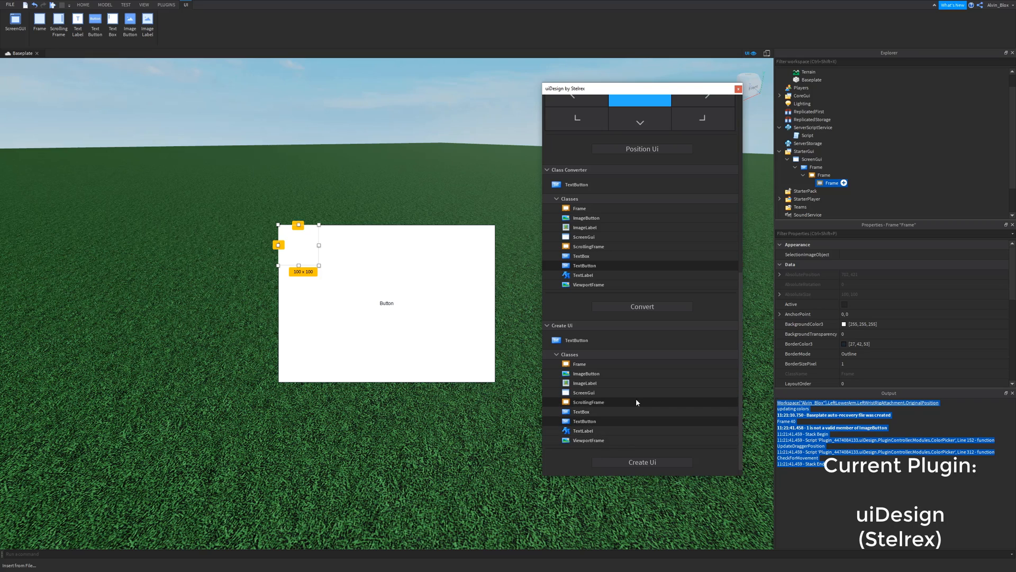
click(738, 88)
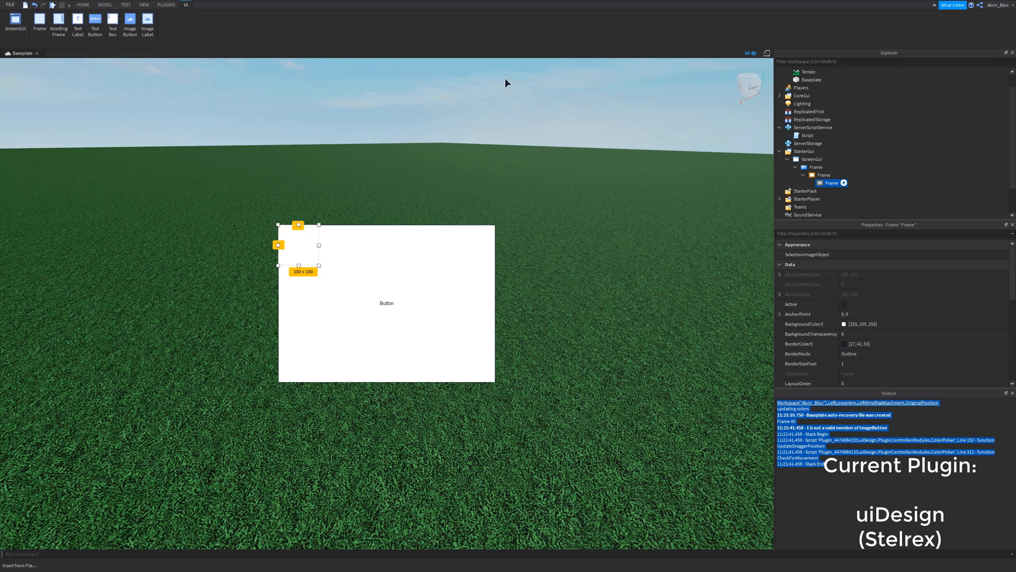
Try Reclass on the ServerScriptService Script, check Game Settings Options, then reopen Reclass Convert
click(165, 4)
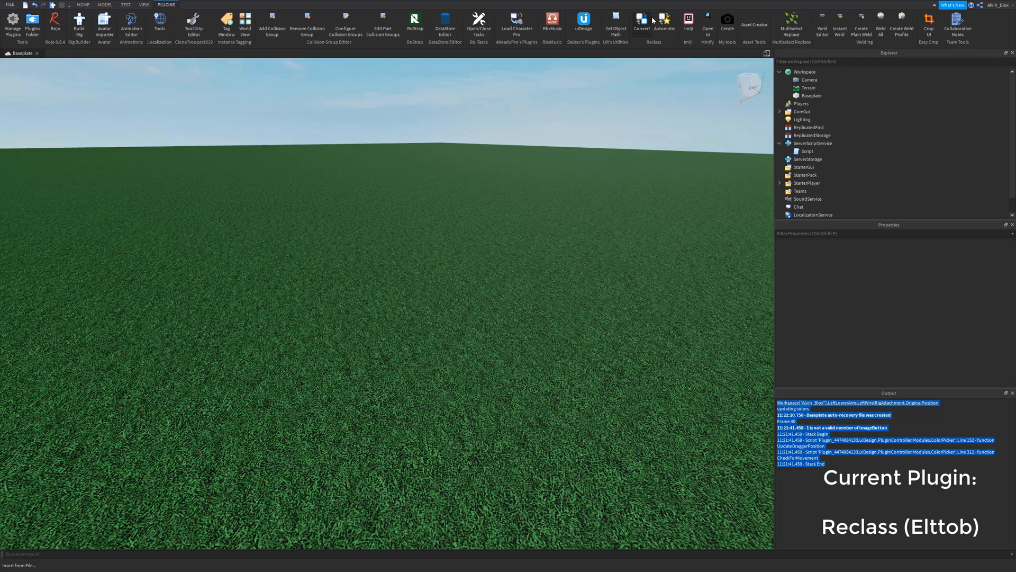
click(807, 151)
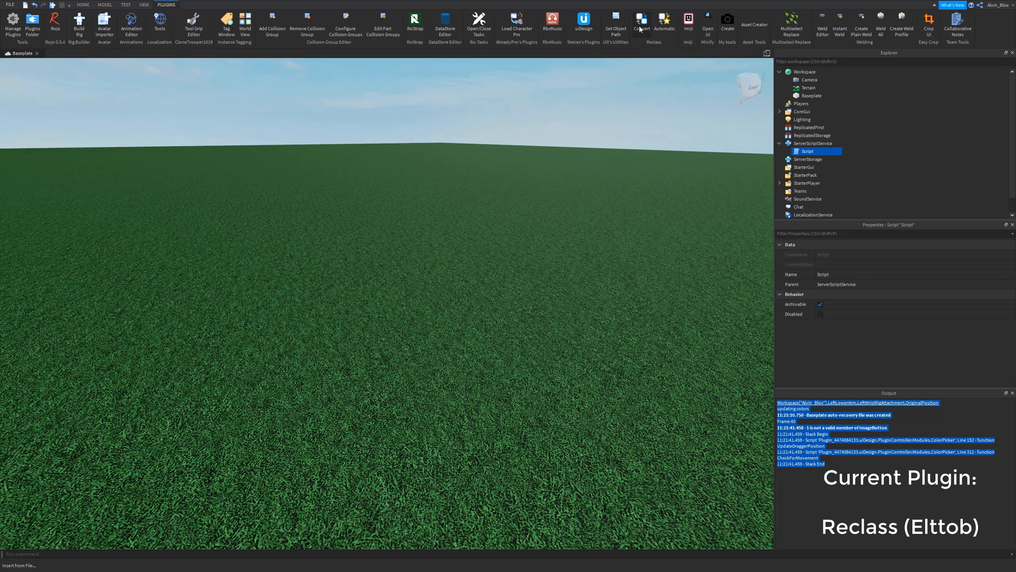
click(640, 17)
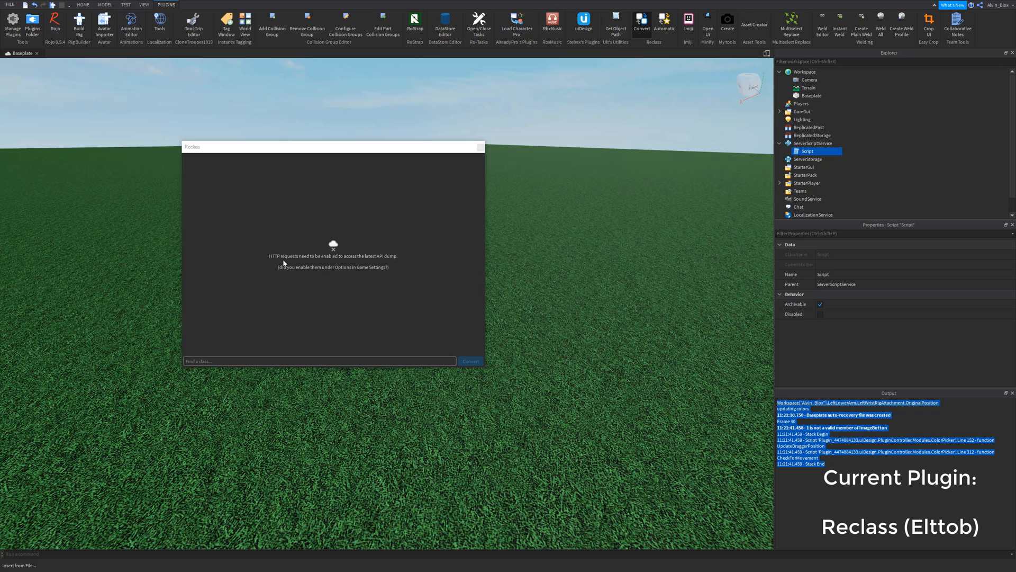
click(479, 146)
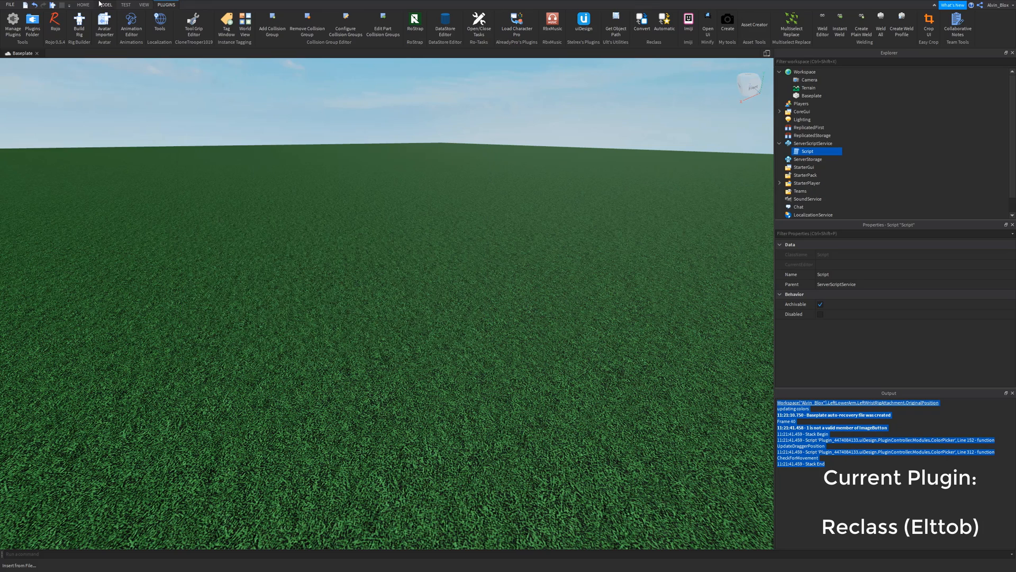
click(371, 20)
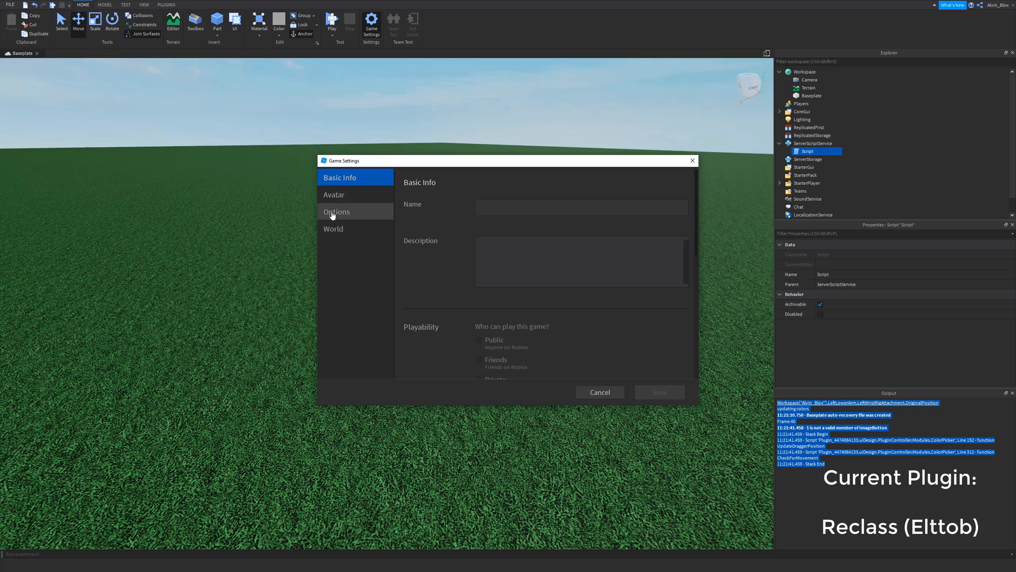
click(336, 212)
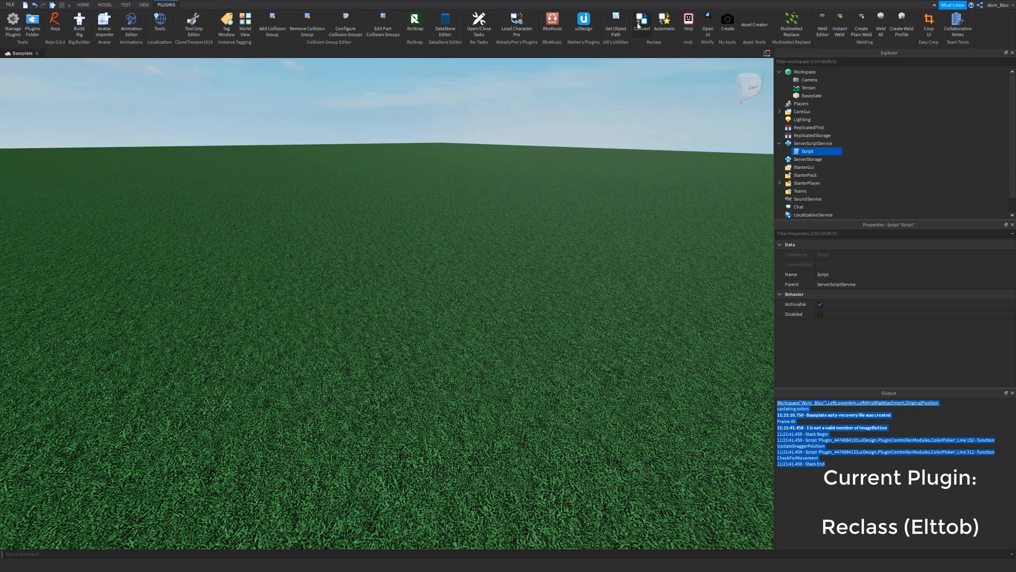
click(641, 17)
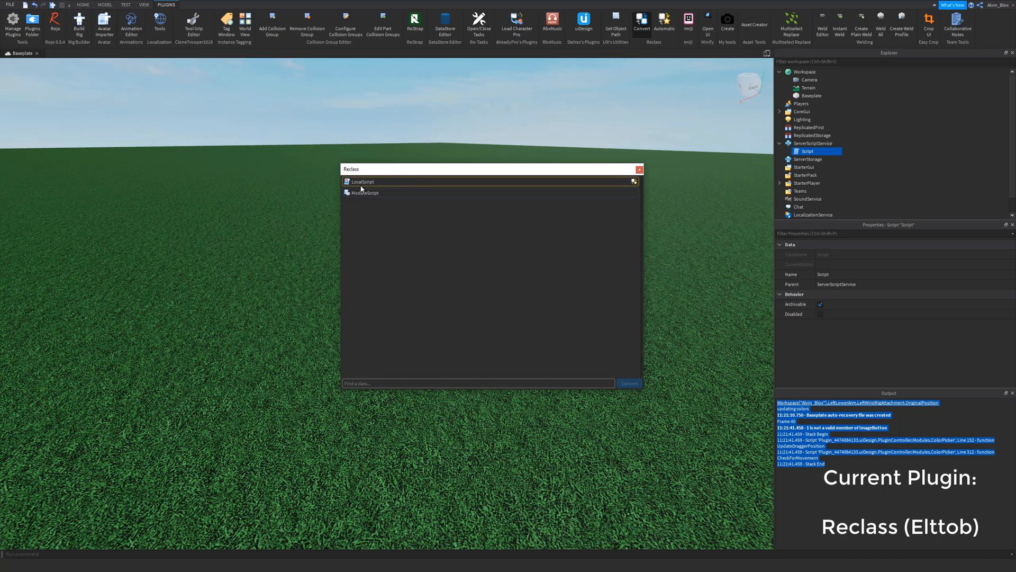
Reclass the Script to ModuleScript and the red neon Part to SpawnLocation, then close Reclass
click(362, 181)
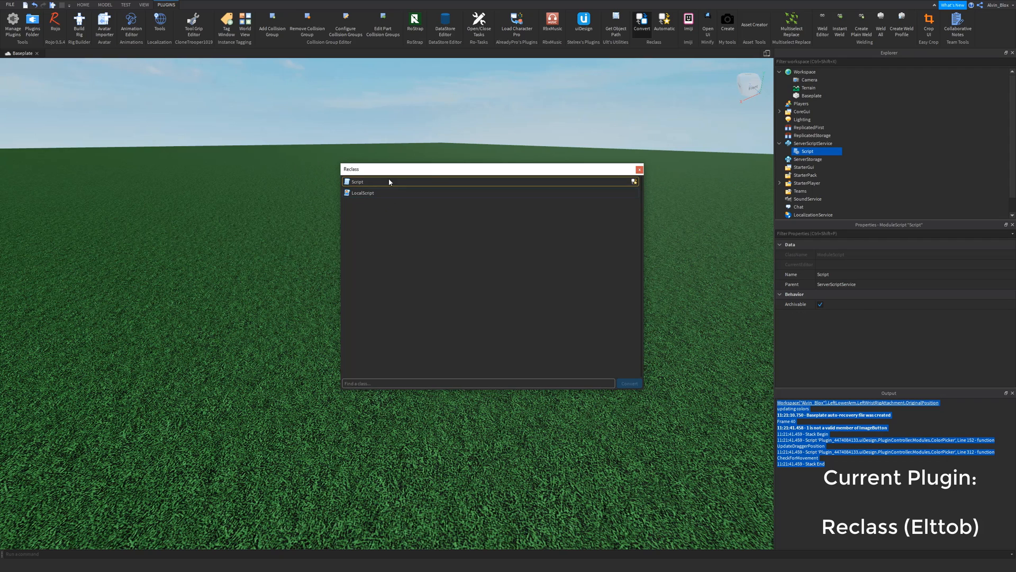
click(811, 95)
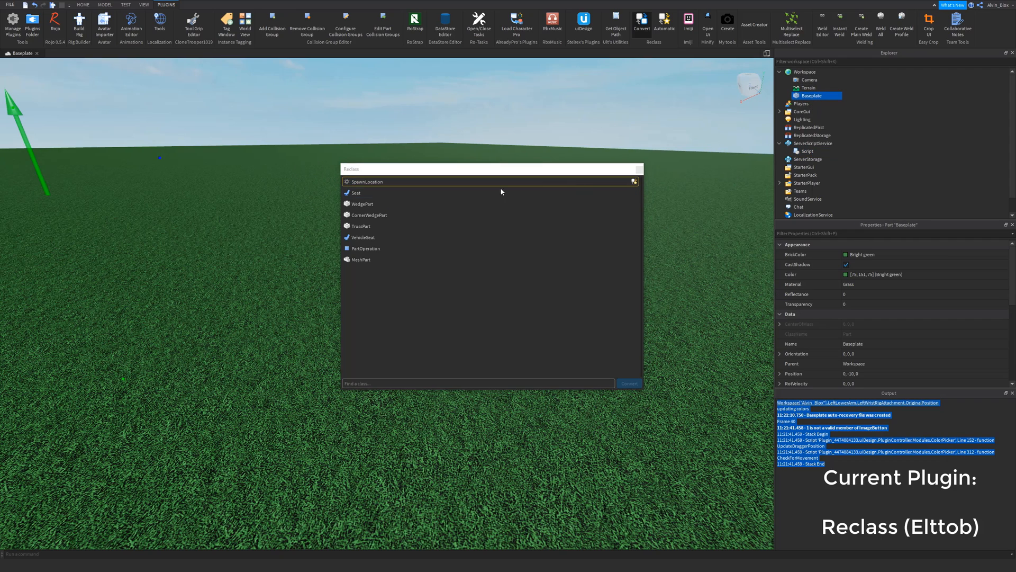
click(84, 4)
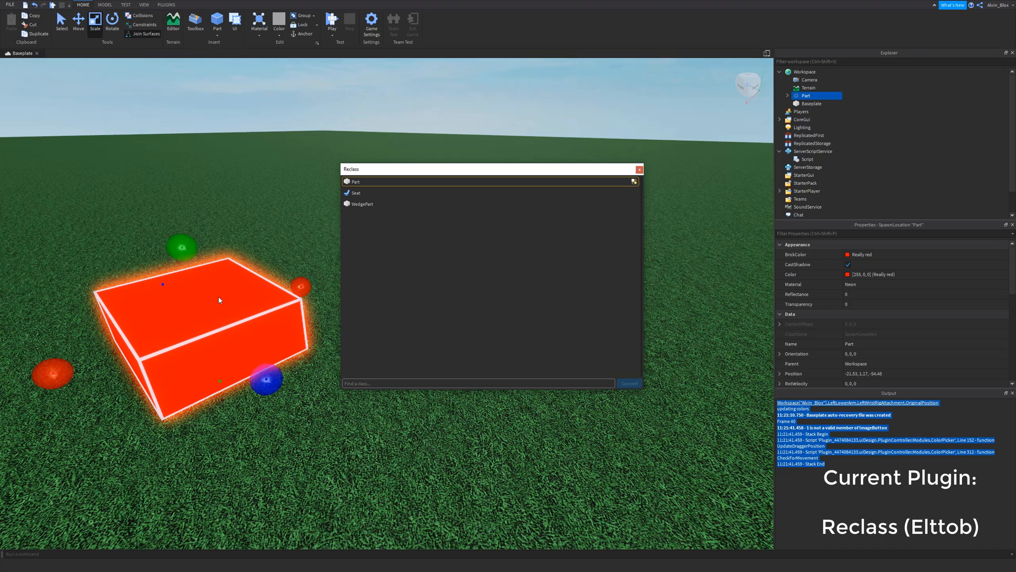
mouse_move(182, 296)
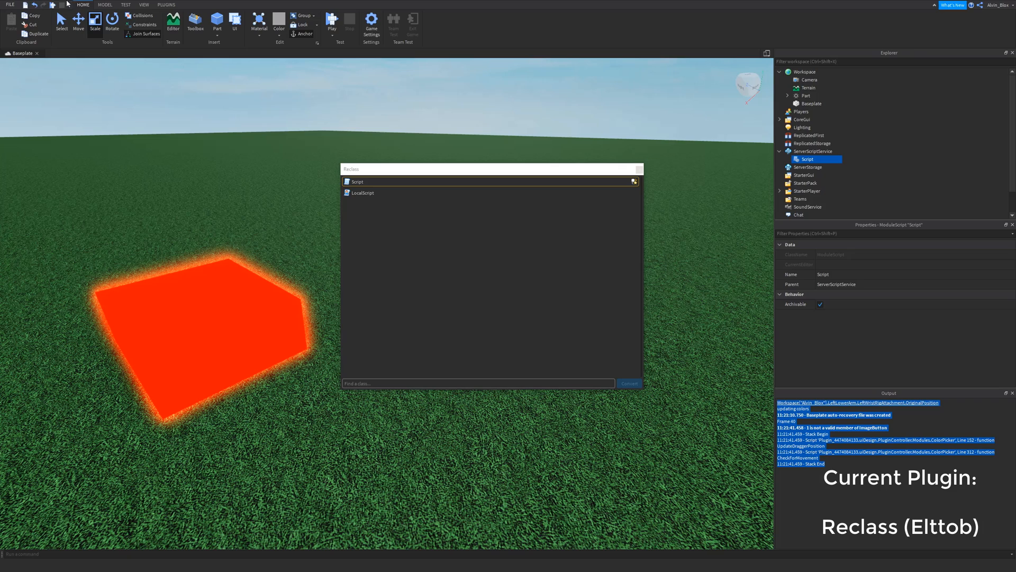
click(163, 5)
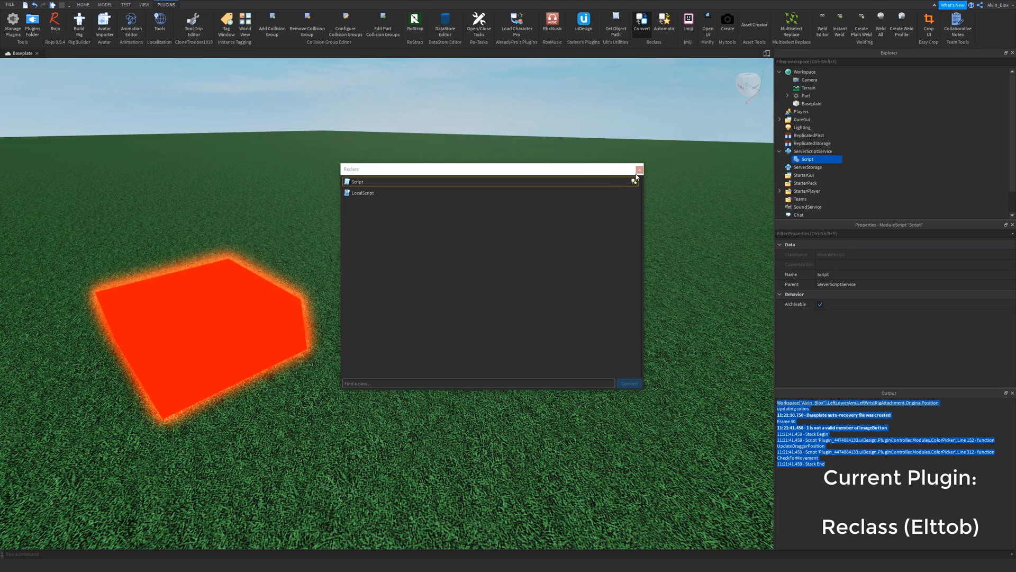
click(639, 169)
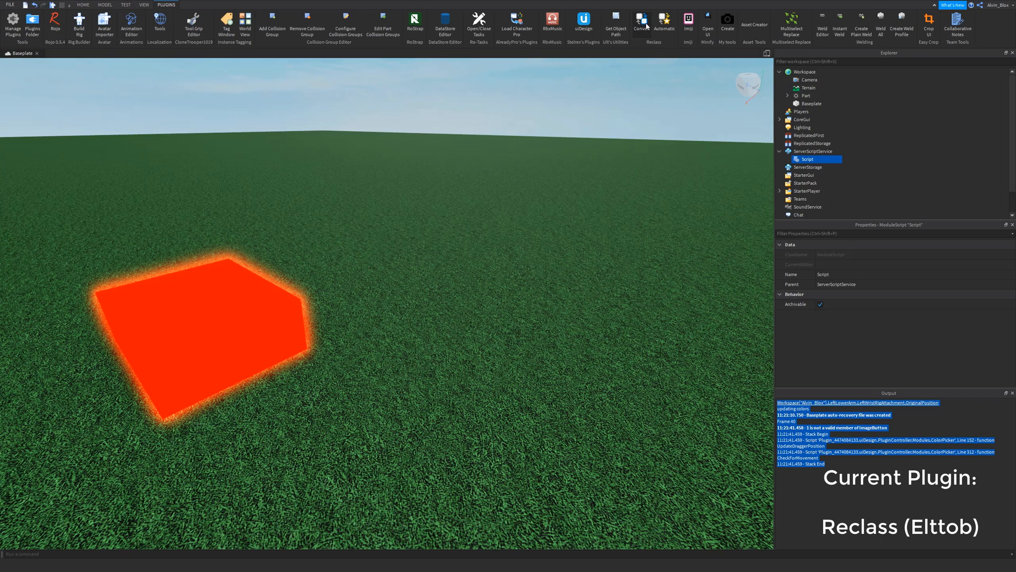
mouse_move(669, 18)
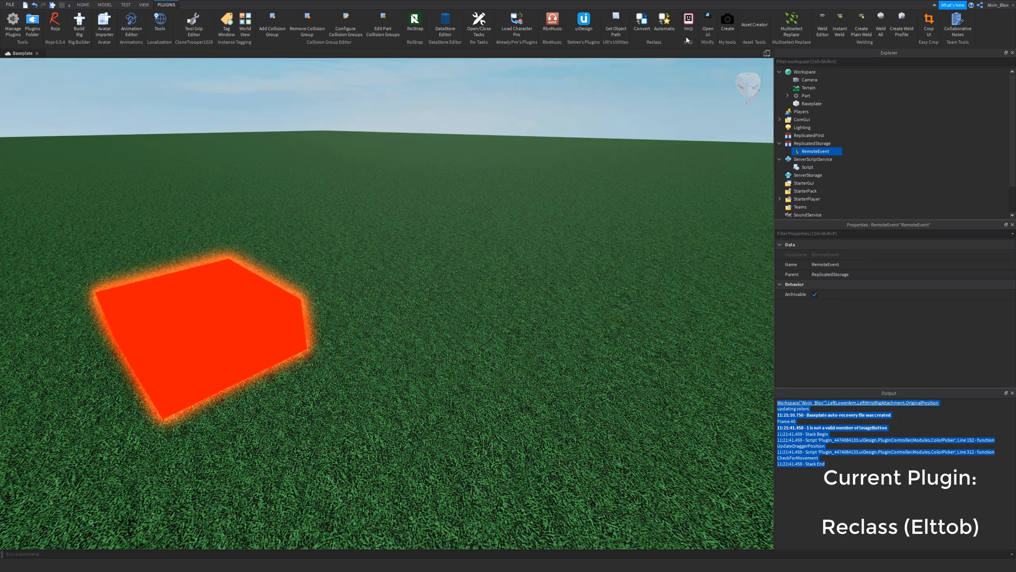
mouse_move(668, 21)
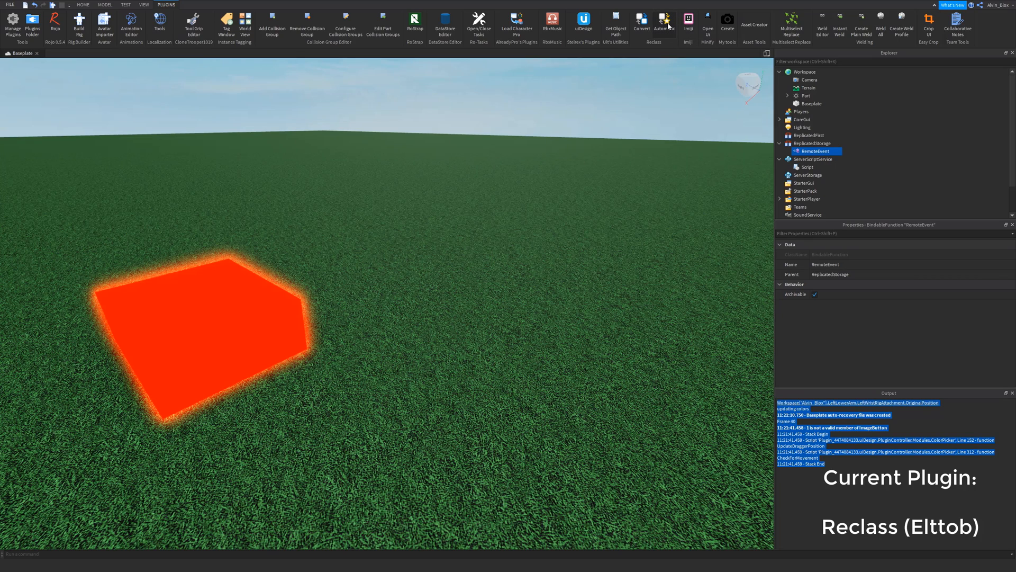
Select the Script in ServerScriptService after the RemoteEvent becomes a BindableFunction
click(805, 167)
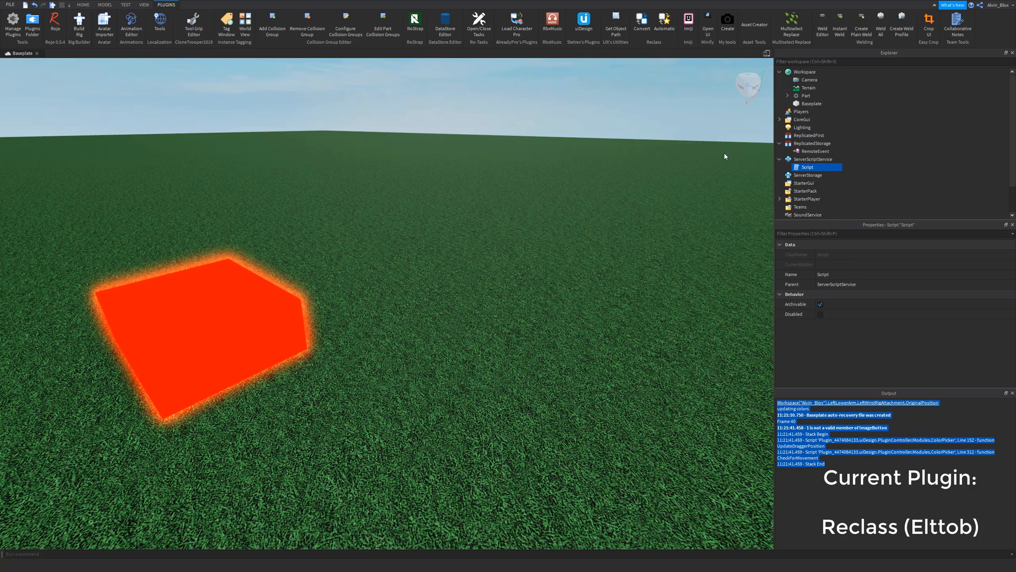
mouse_move(704, 143)
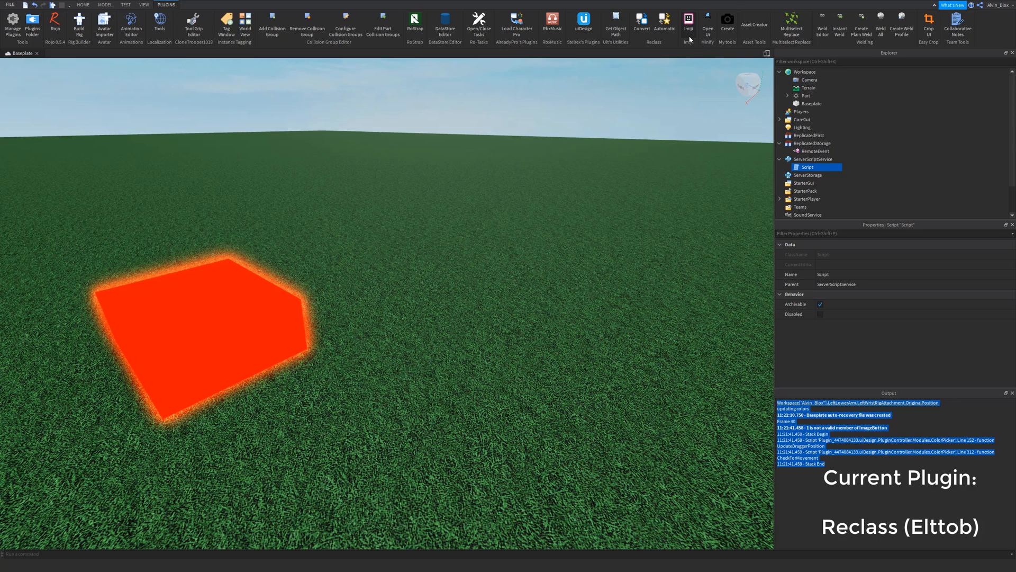
mouse_move(690, 17)
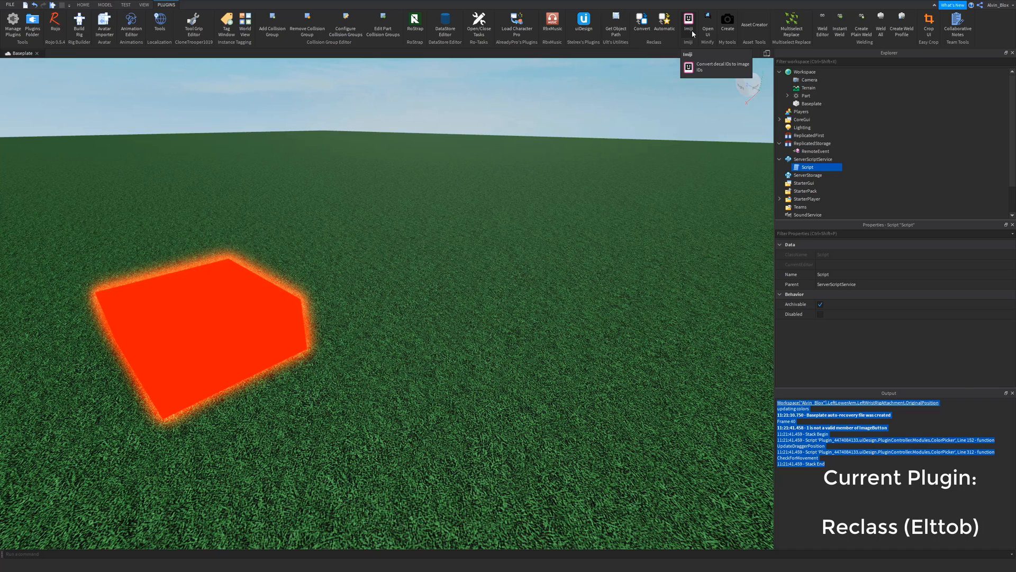
Convert the decal in Imjii to image ID 139437521 and copy its long URI
click(689, 18)
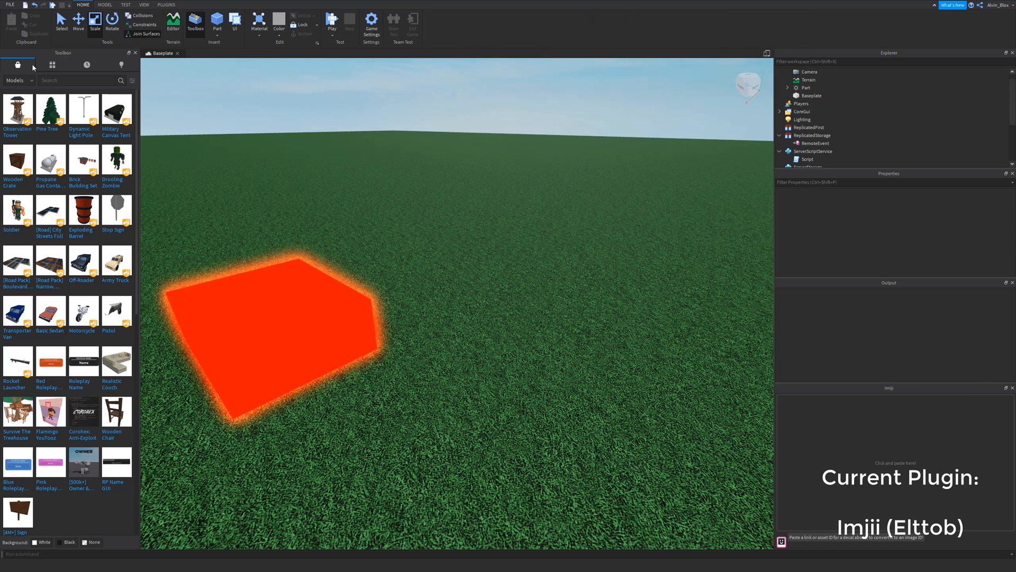
mouse_move(234, 278)
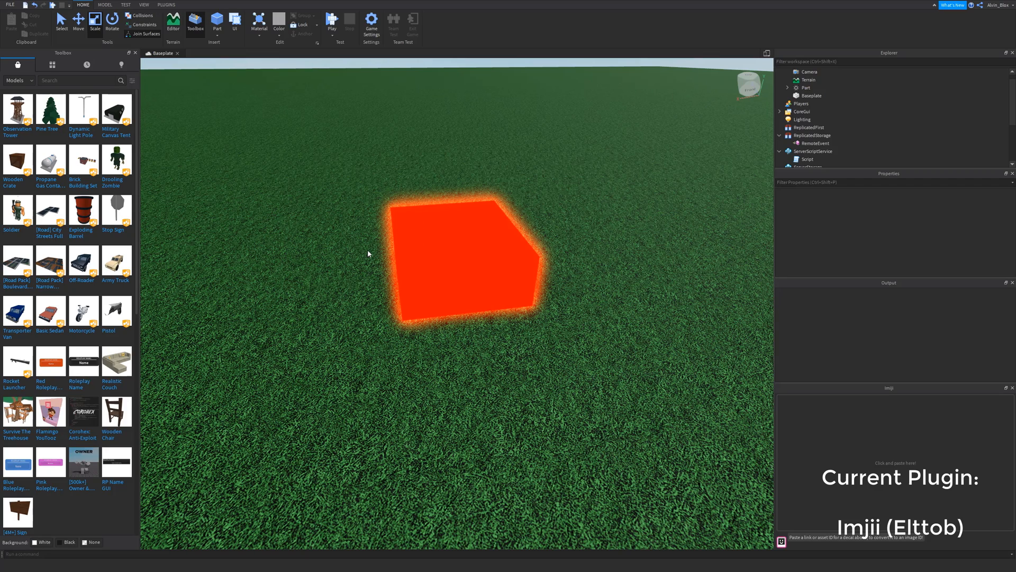
mouse_move(372, 231)
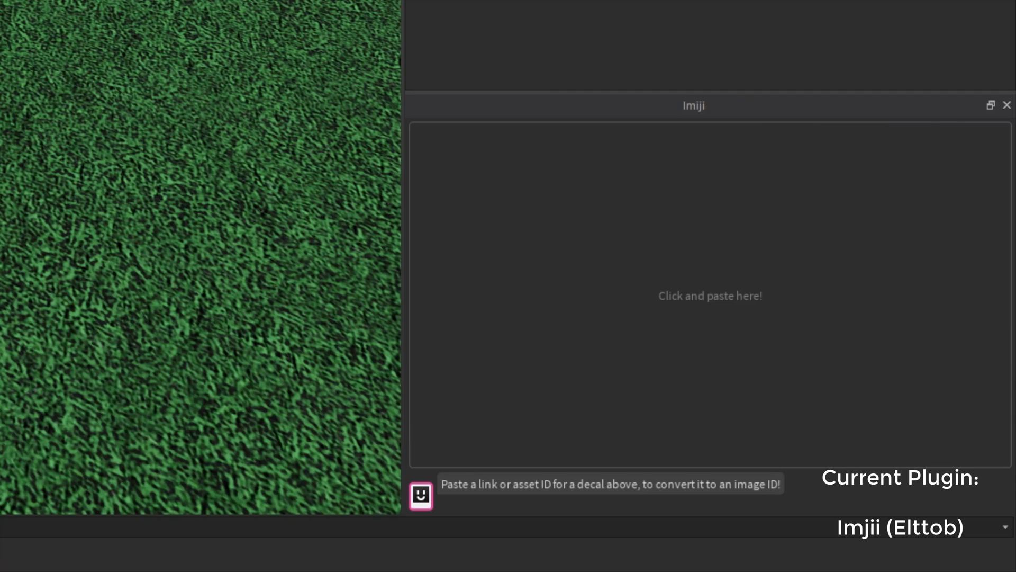
mouse_move(652, 297)
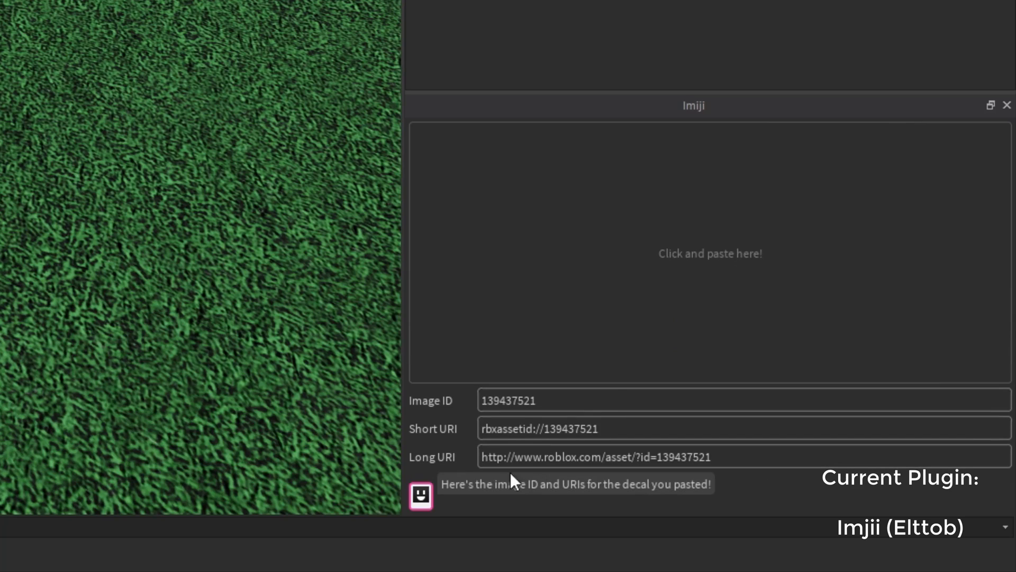
double_click(508, 400)
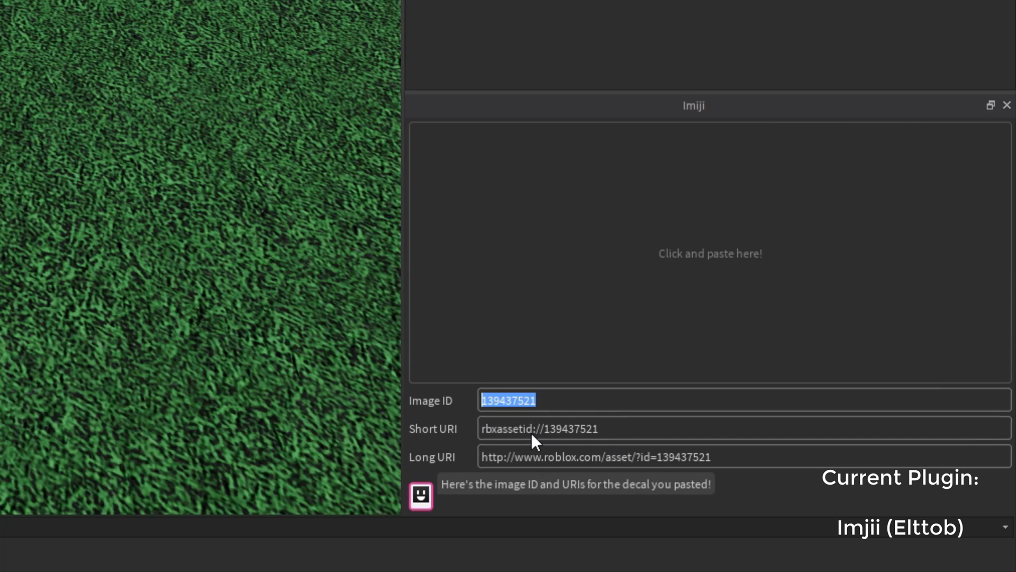
click(562, 428)
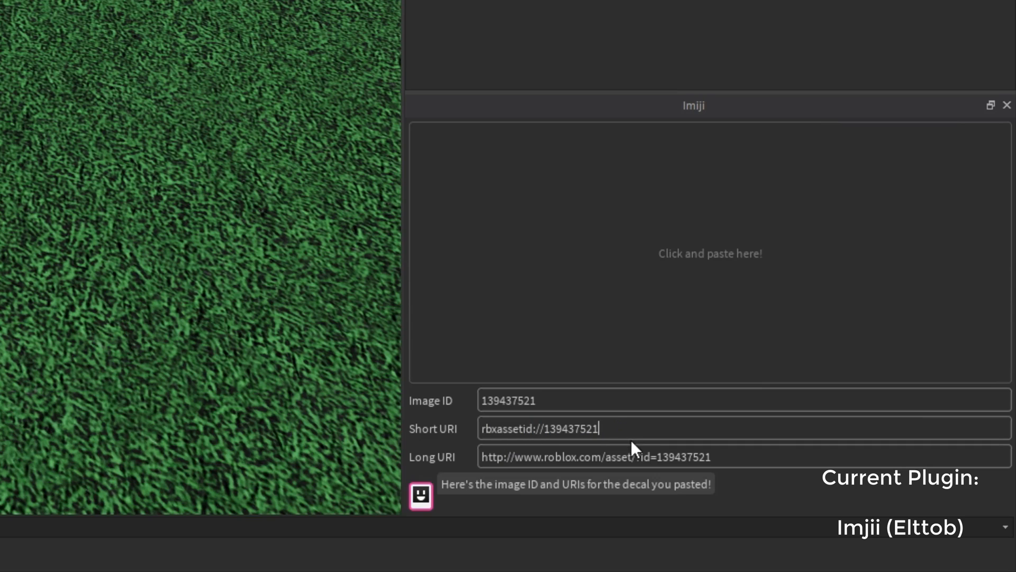
triple_click(594, 456)
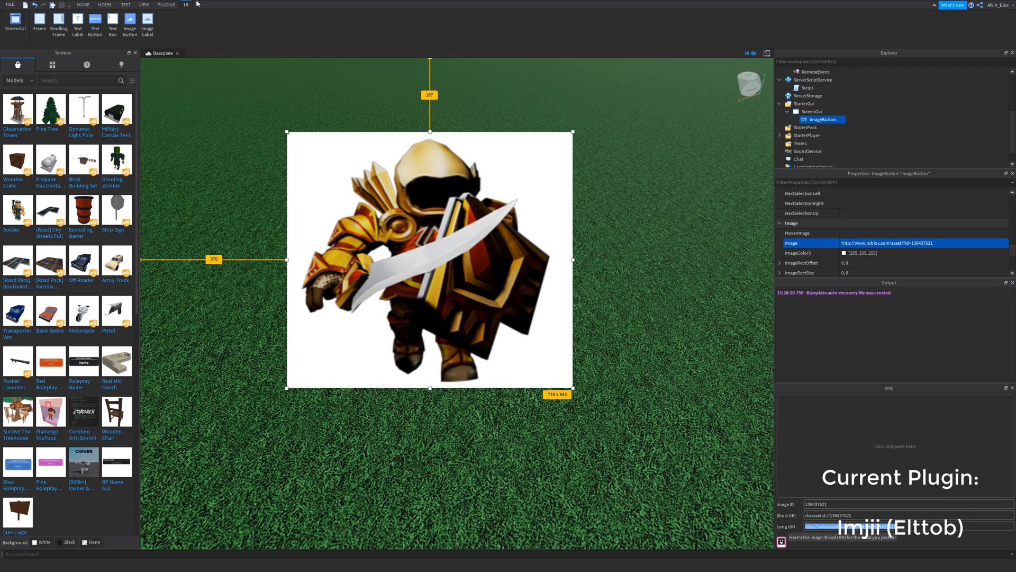
click(166, 4)
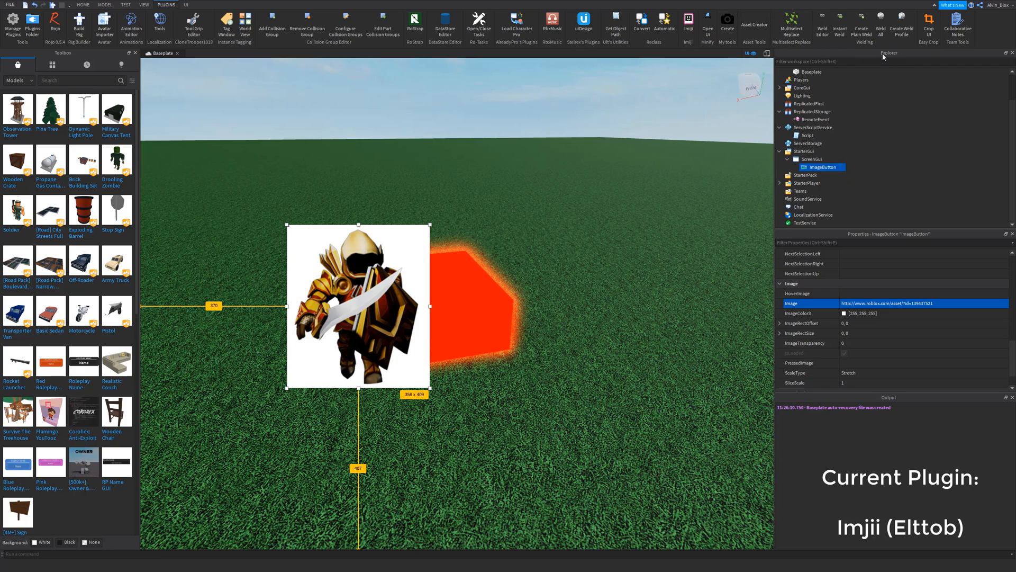
mouse_move(453, 10)
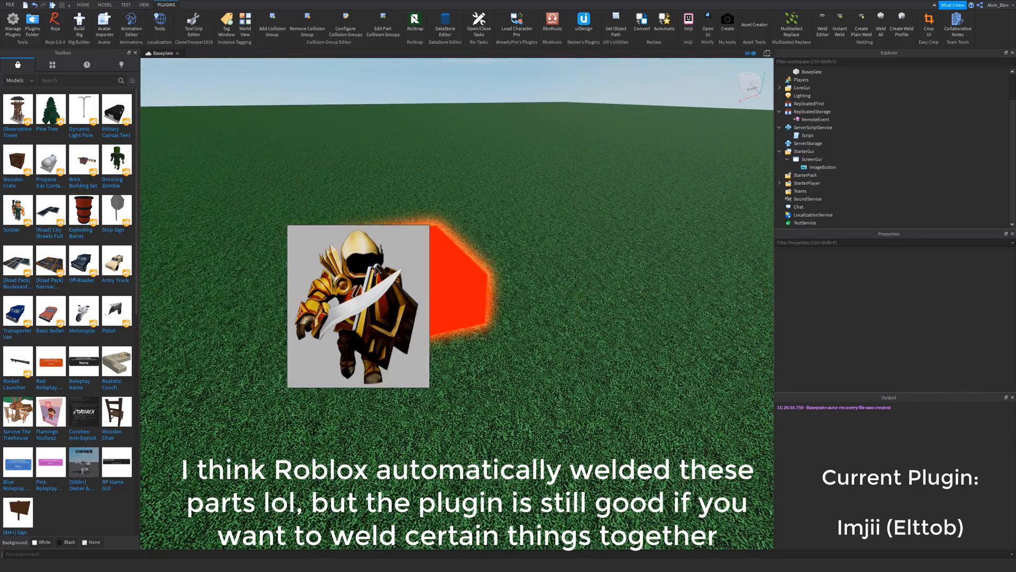
Switch to the Plugins tab to resize the ImageButton to 356 x 409
click(82, 5)
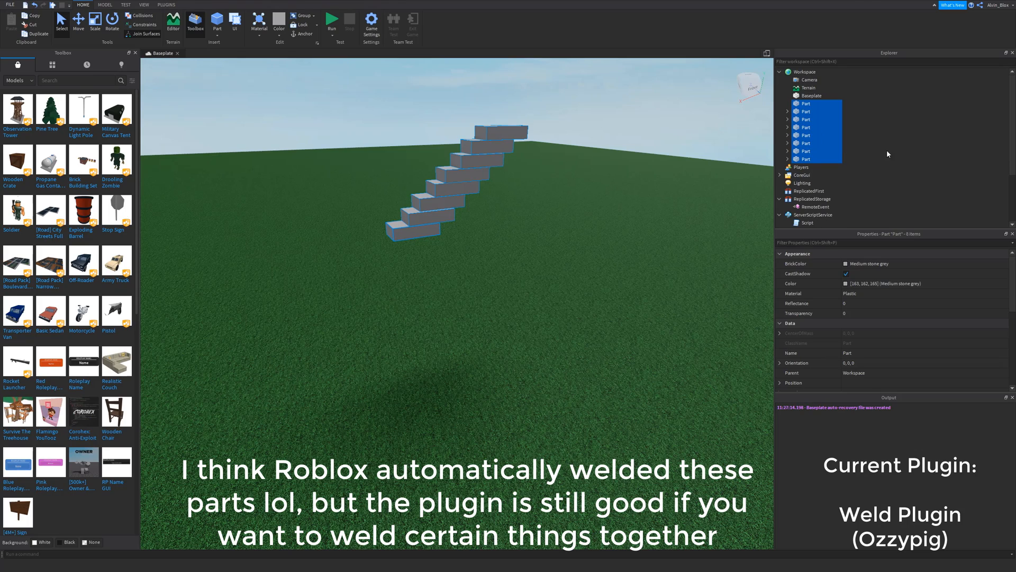
Weld the seven selected staircase parts together with the Weld plugin's Weld All
click(157, 4)
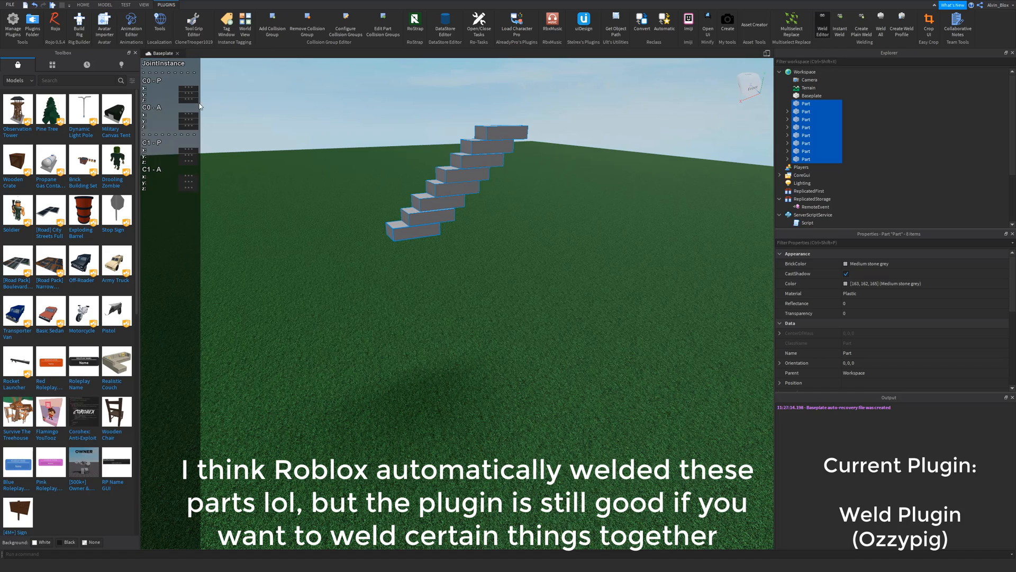
mouse_move(182, 200)
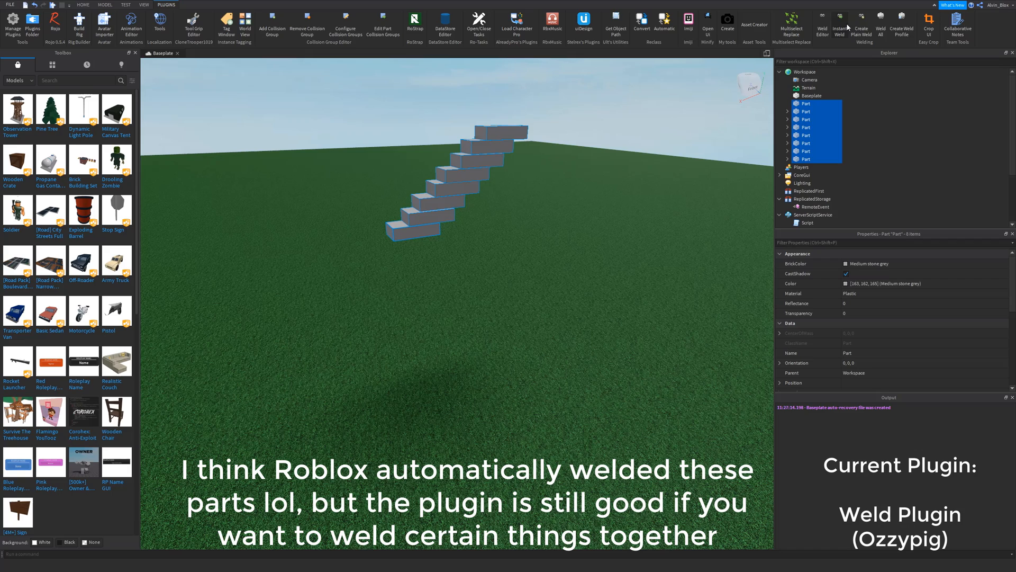
click(881, 24)
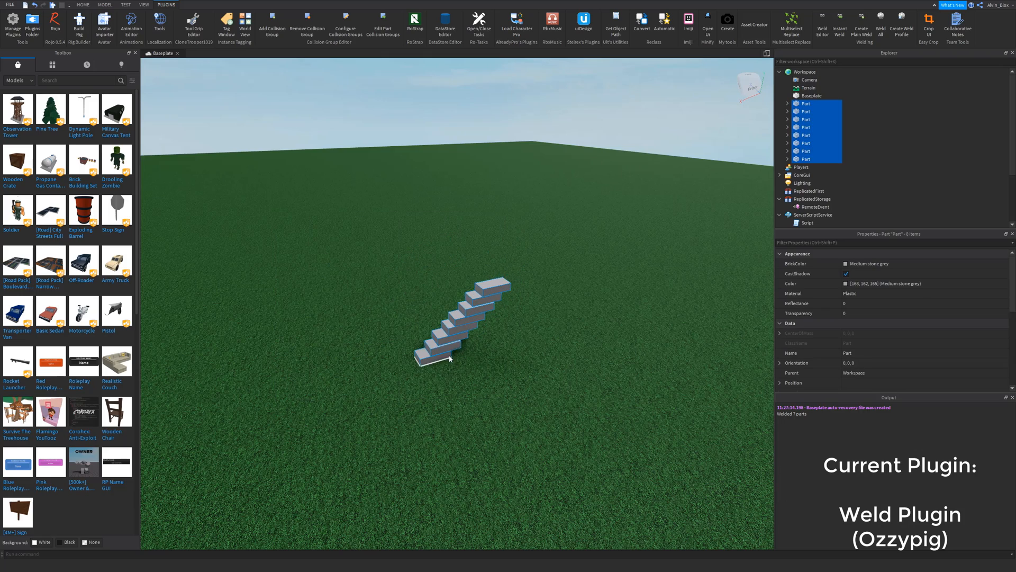
click(85, 4)
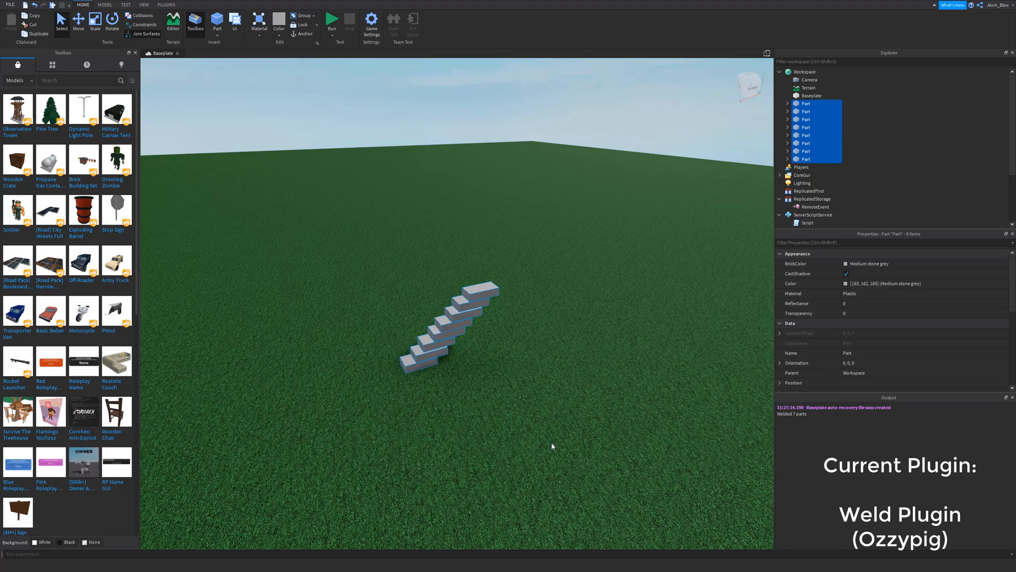
click(164, 4)
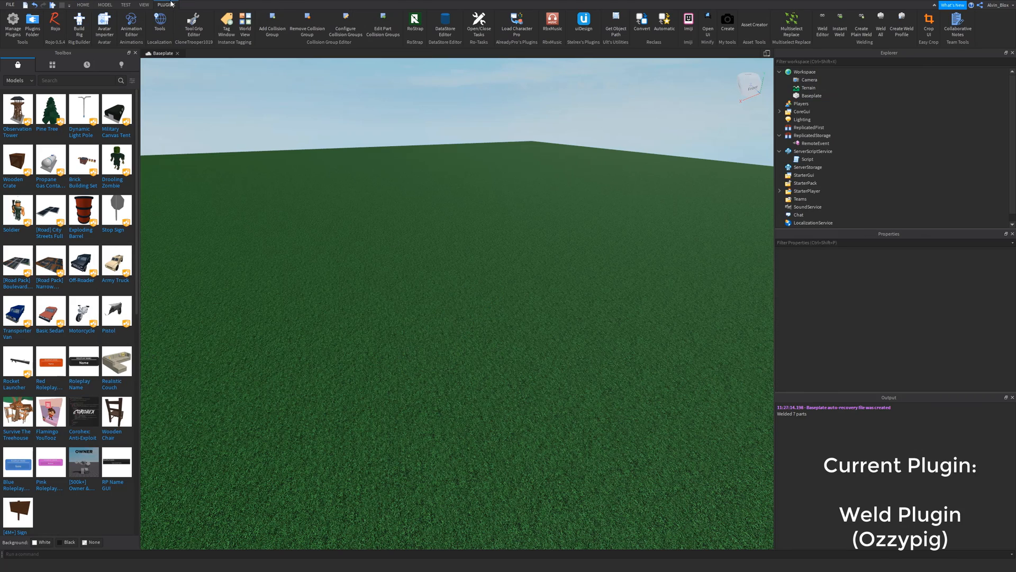
Tag the selected scripts with ImportantScript in the Tag Editor, then deselect them
click(228, 17)
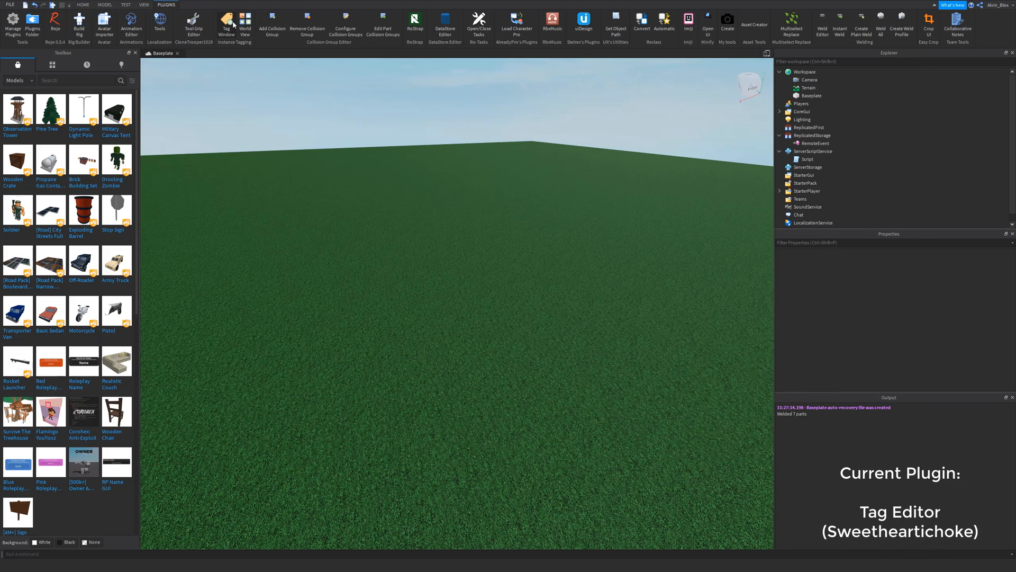
mouse_move(227, 19)
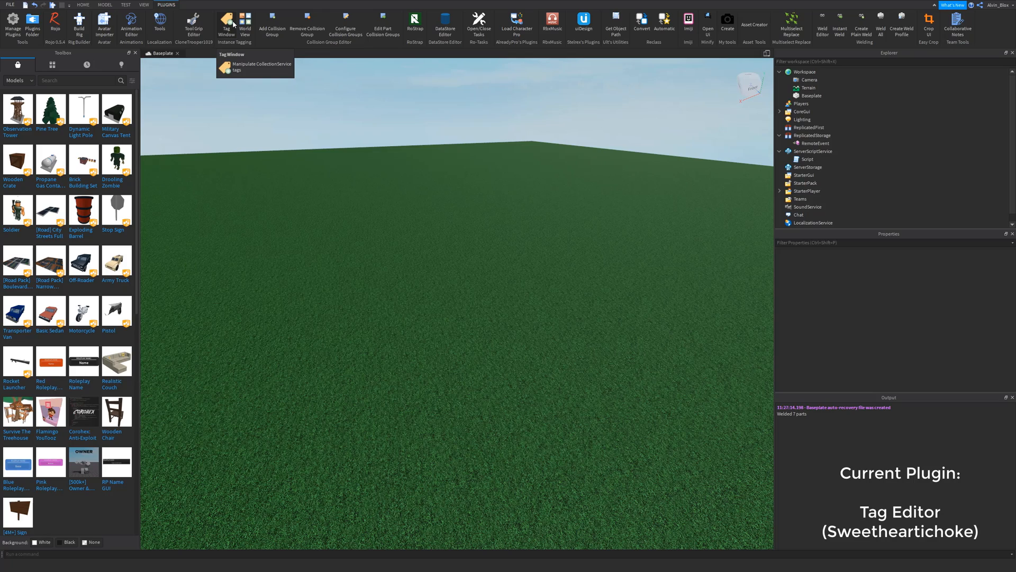
mouse_move(238, 32)
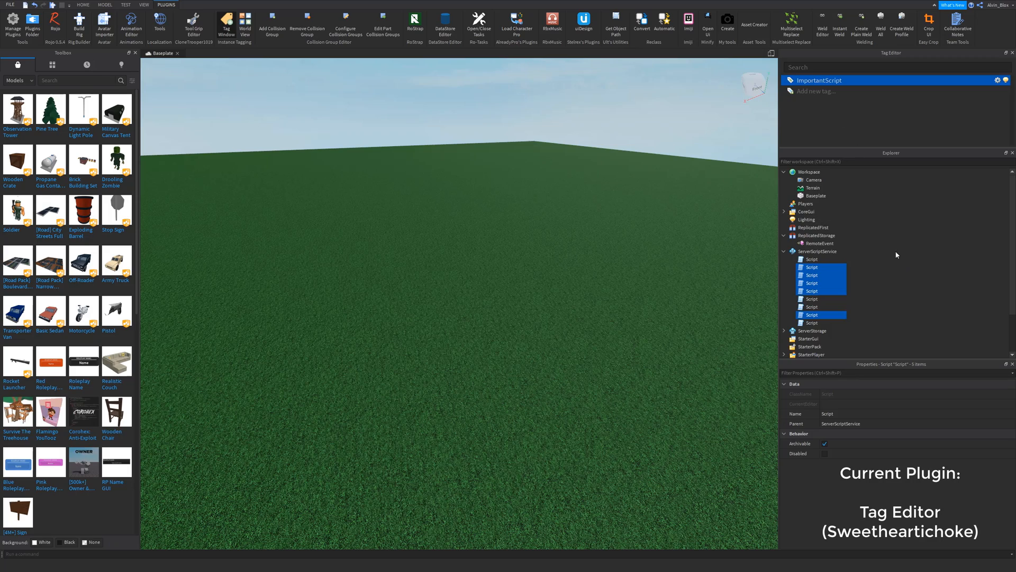
click(816, 195)
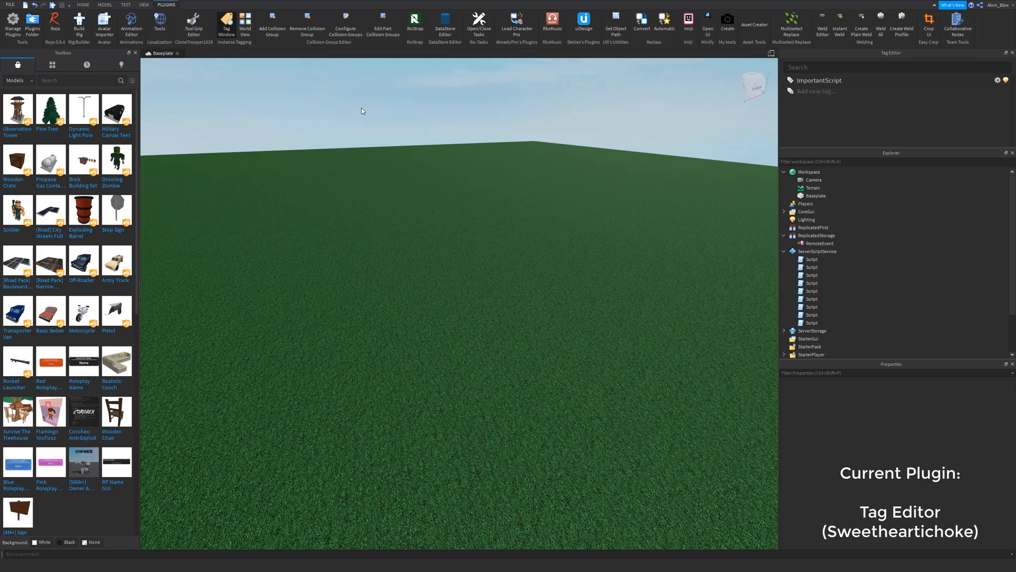
mouse_move(371, 97)
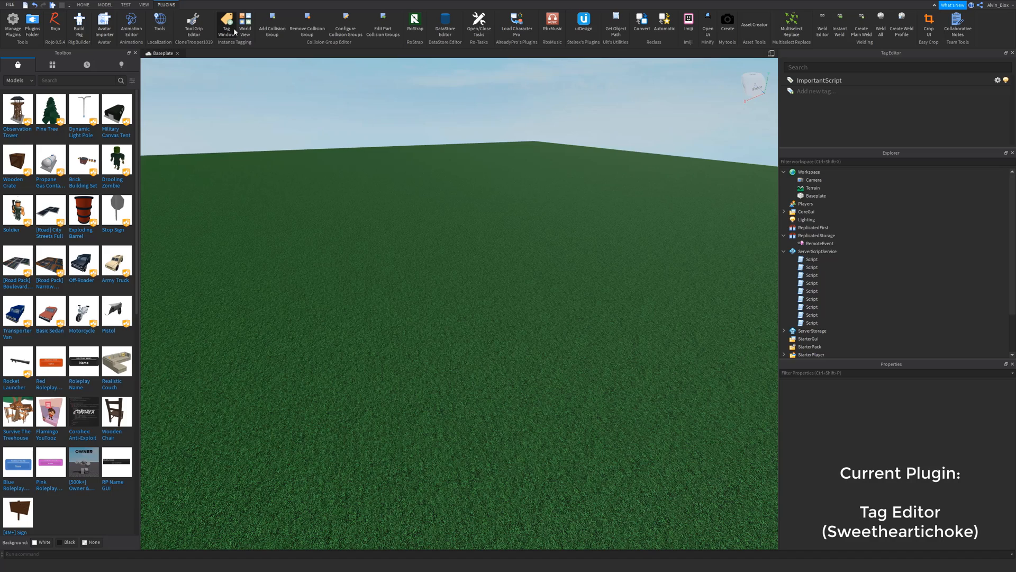
mouse_move(834, 128)
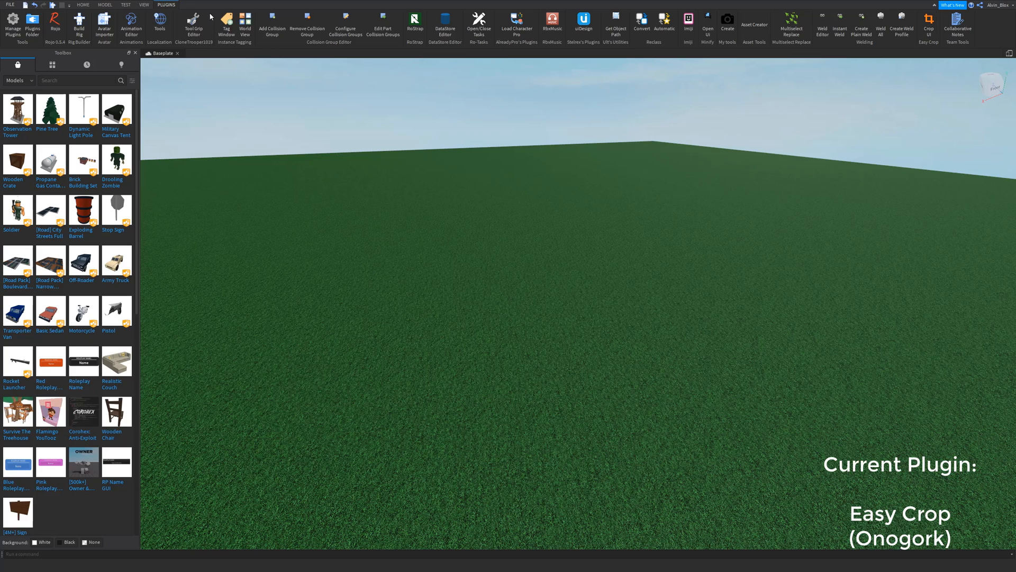
Select the warrior ImageButton in Explorer and launch Easy Crop's Crop UI on it
click(142, 5)
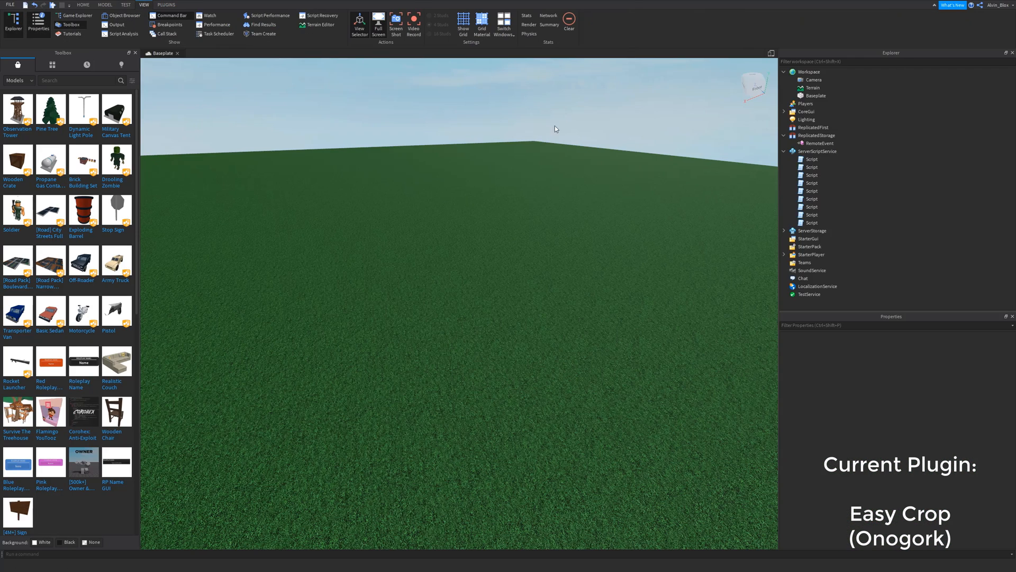
click(808, 238)
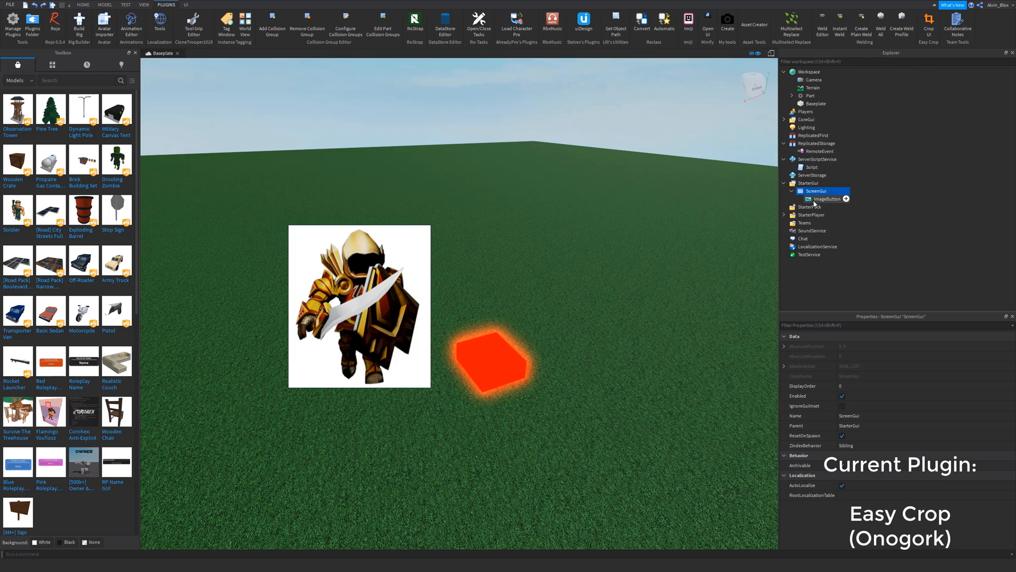
click(827, 199)
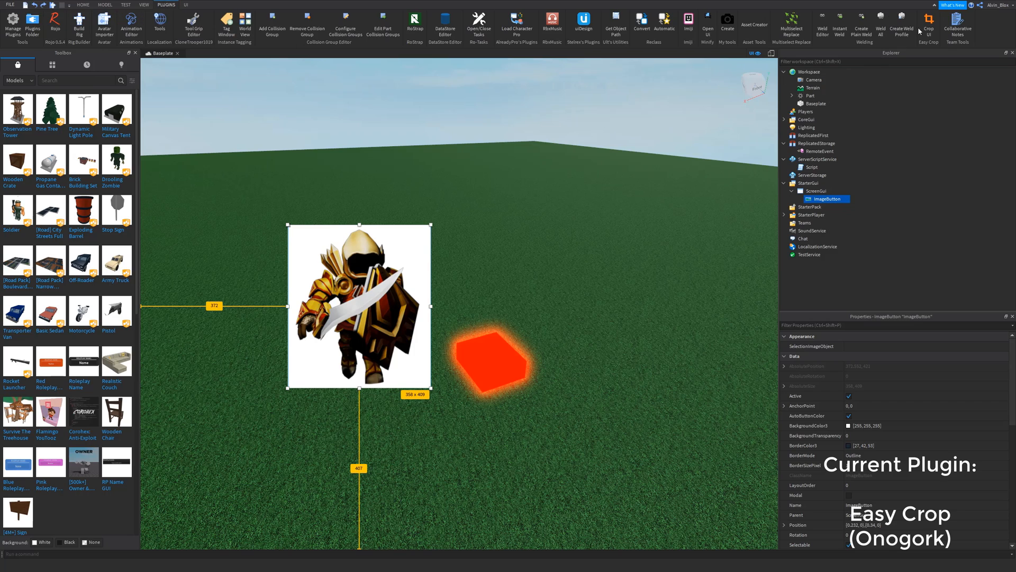
click(929, 21)
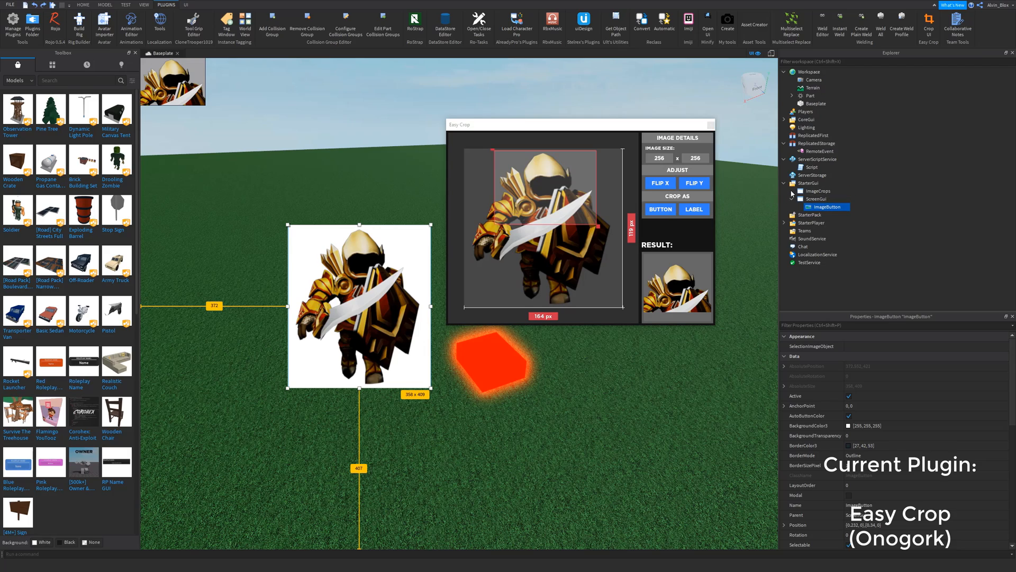
Add a label crop of the warrior image, adjust its region, close Easy Crop, select ImageCrops
click(660, 209)
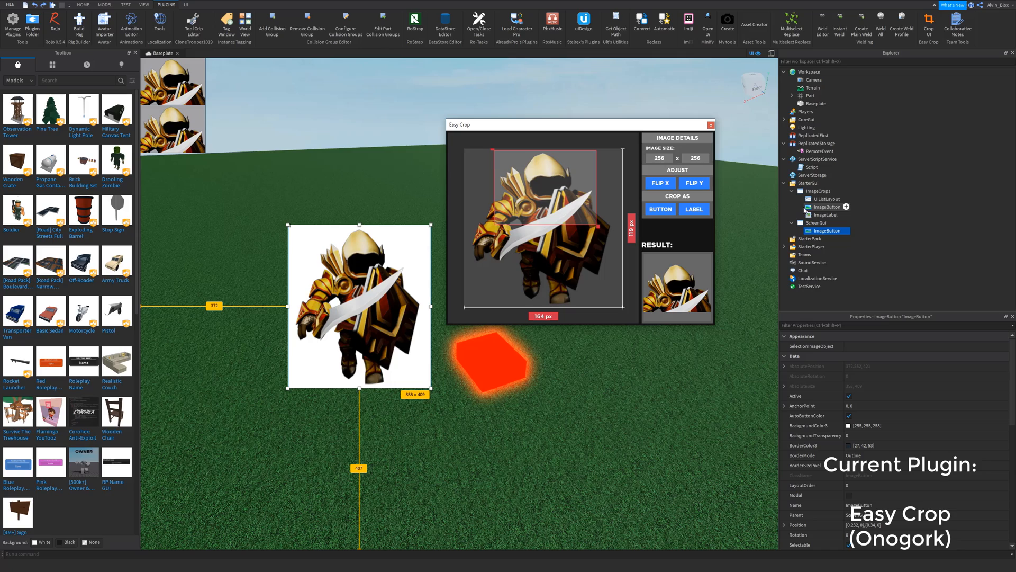
click(660, 183)
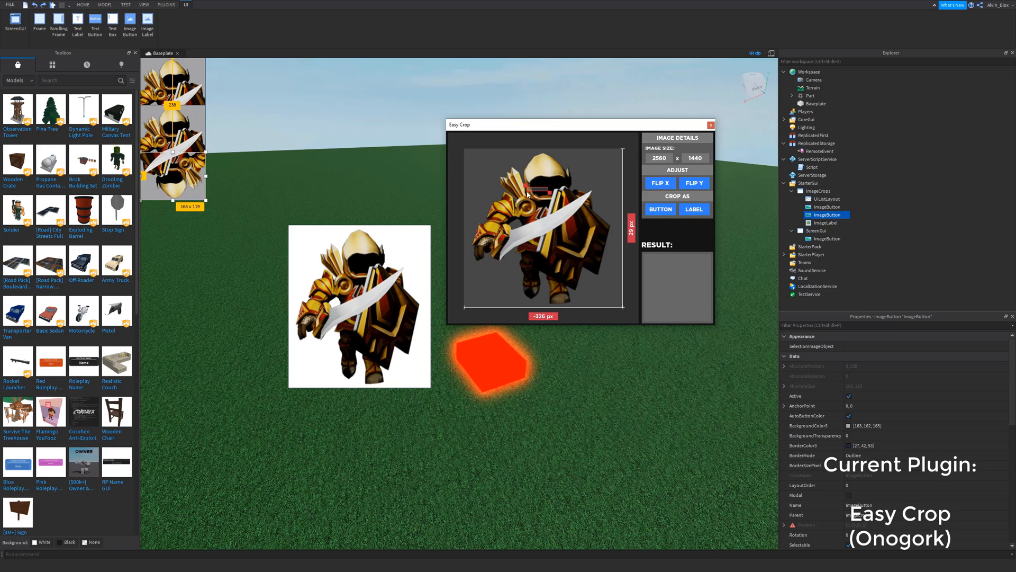
drag(533, 190, 541, 187)
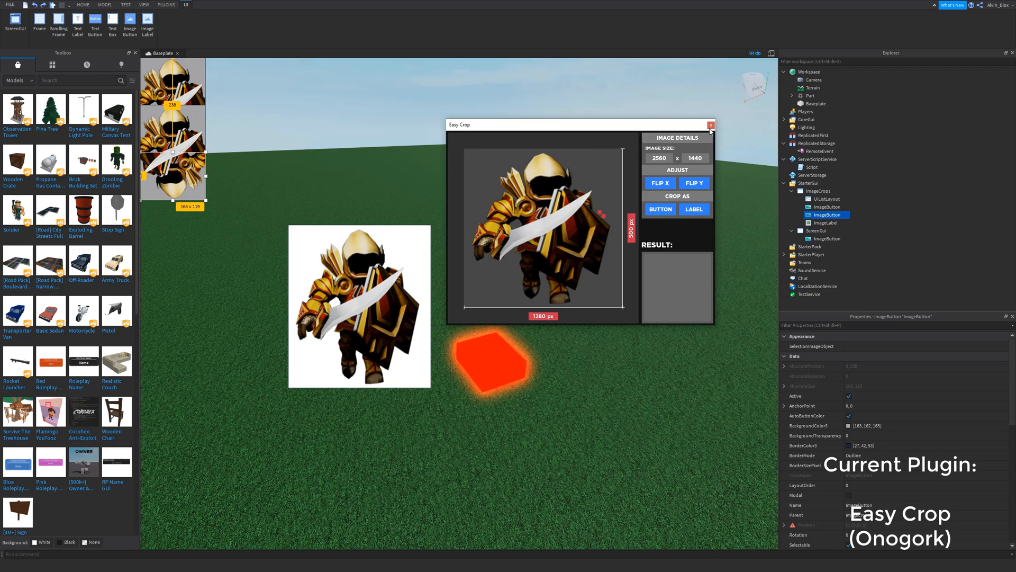
click(711, 125)
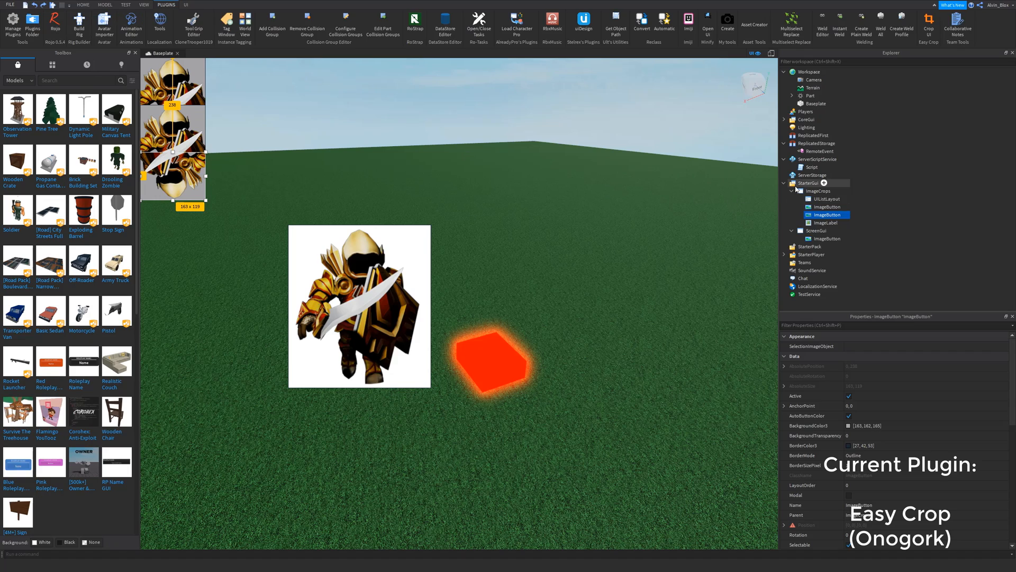
click(818, 191)
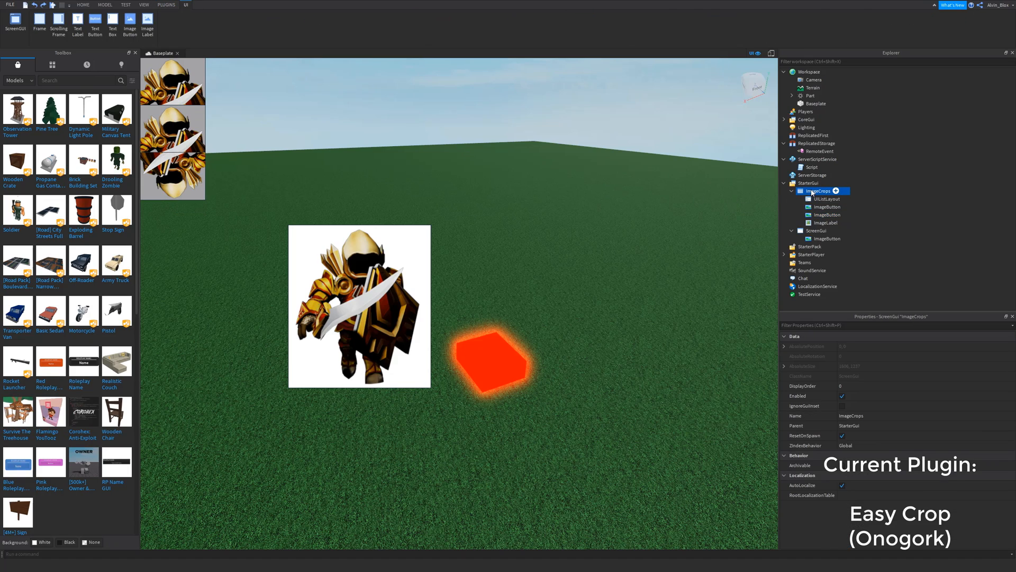
Switch from the script editor back to the Baseplate scene tab
click(172, 4)
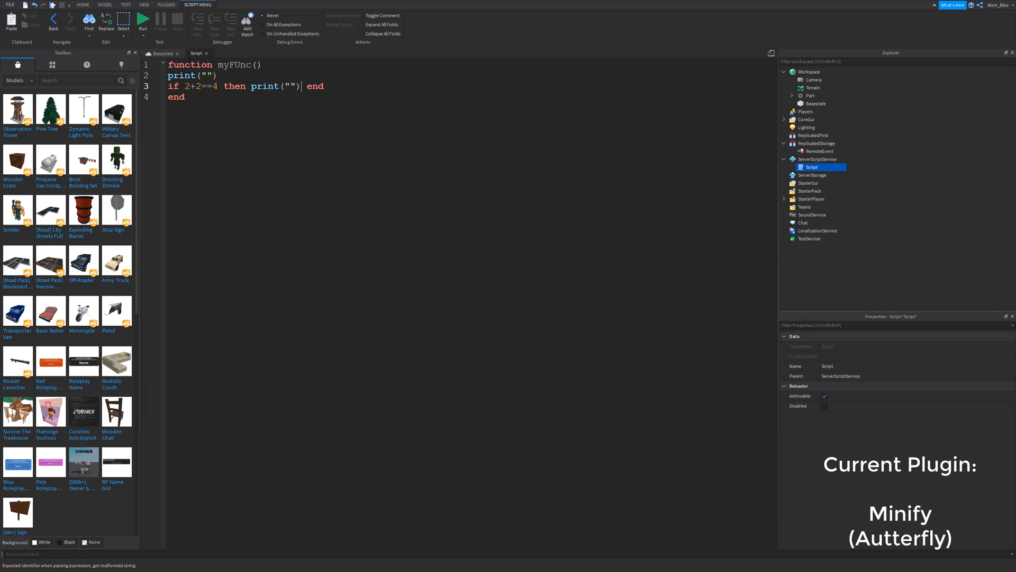
click(164, 5)
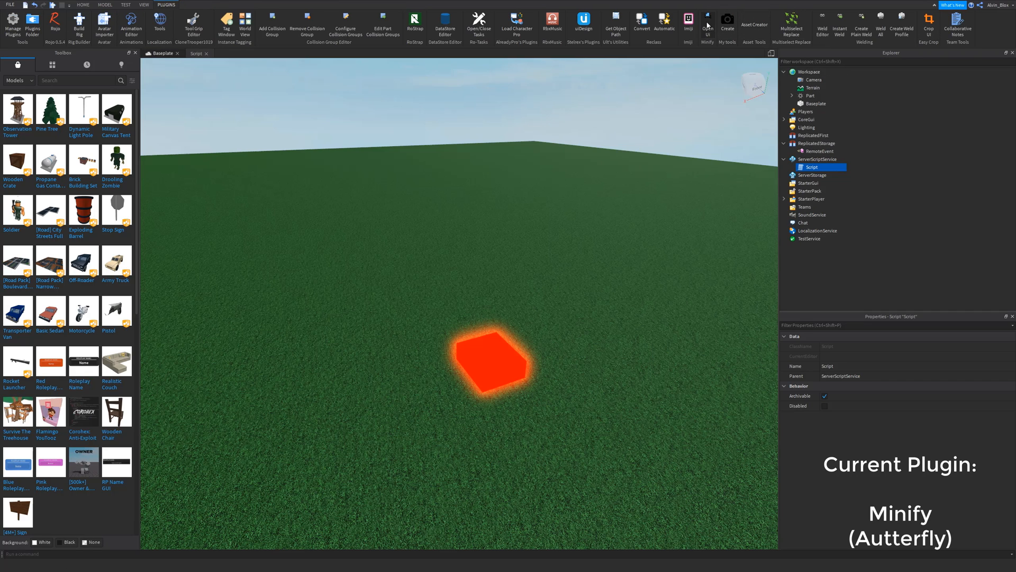
Use Minify's Beautify options to generate a reformatted Script-Temp copy of the script
click(704, 17)
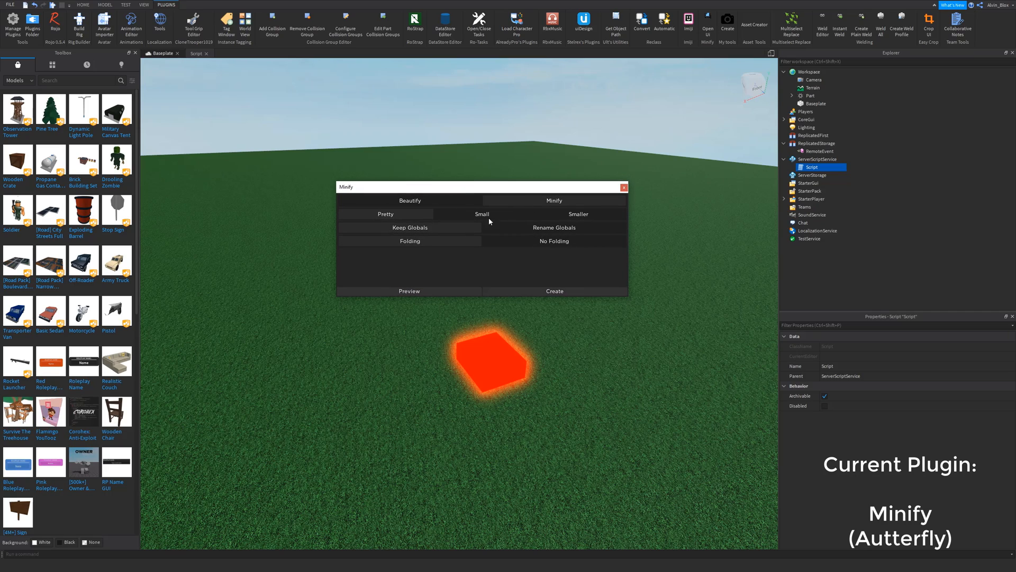
mouse_move(430, 209)
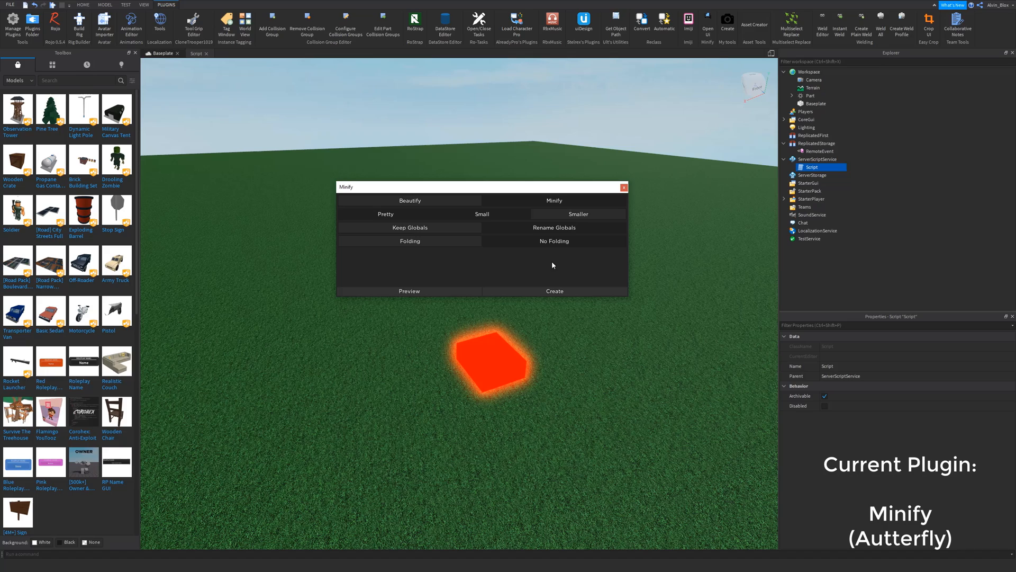
mouse_move(520, 241)
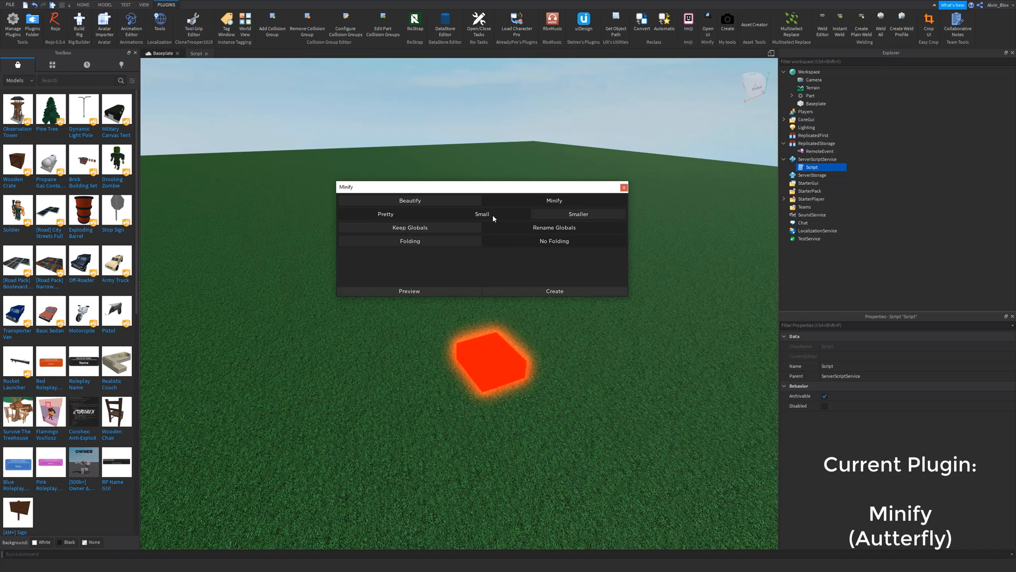
drag(481, 186, 488, 153)
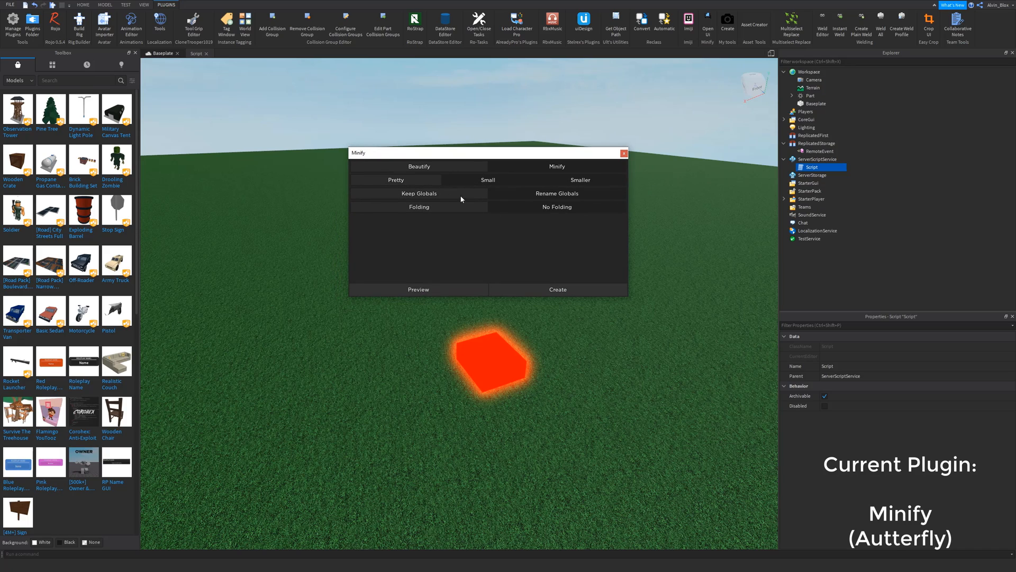
mouse_move(415, 270)
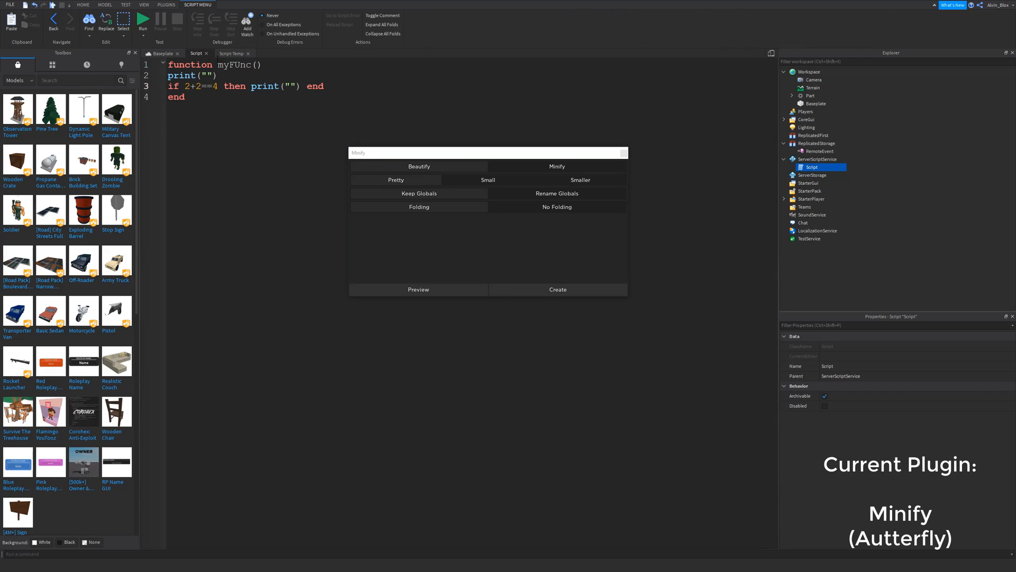
click(419, 166)
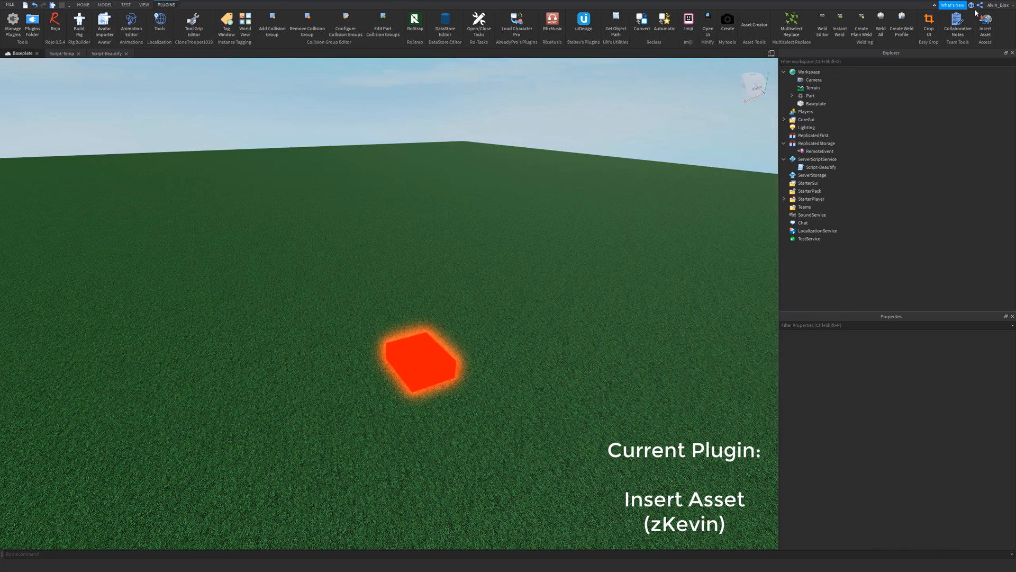
mouse_move(825, 8)
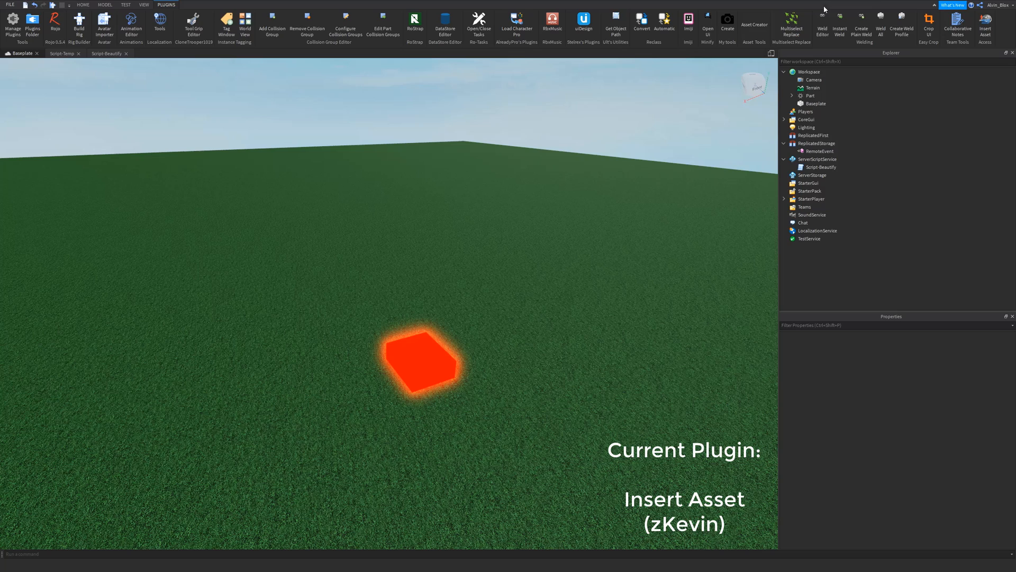
Insert asset 383605854 via Insert Asset and select the RainbowPastelShaggy hair accessory
click(978, 19)
text(383605854)
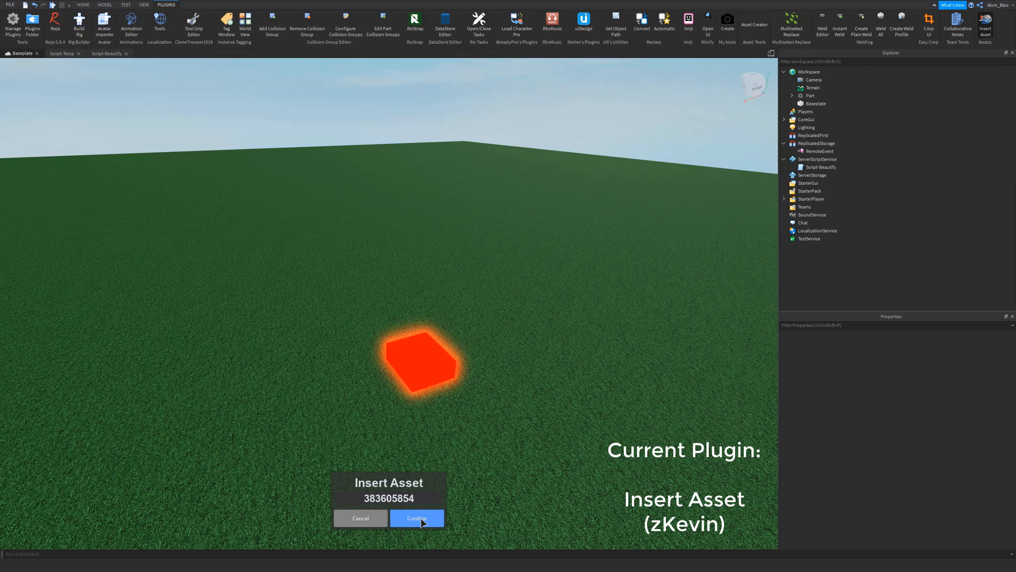
click(417, 517)
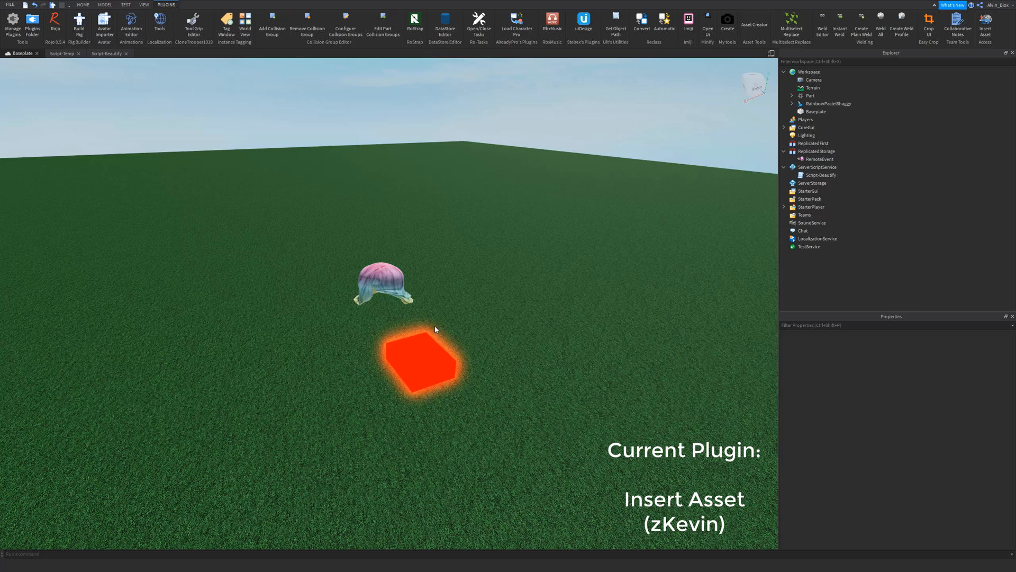
click(377, 288)
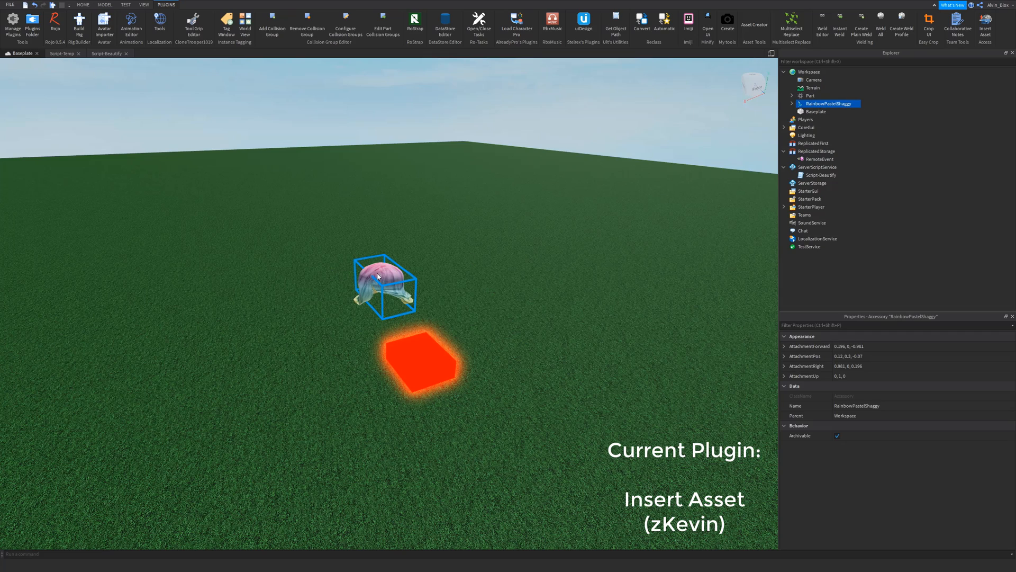
click(84, 5)
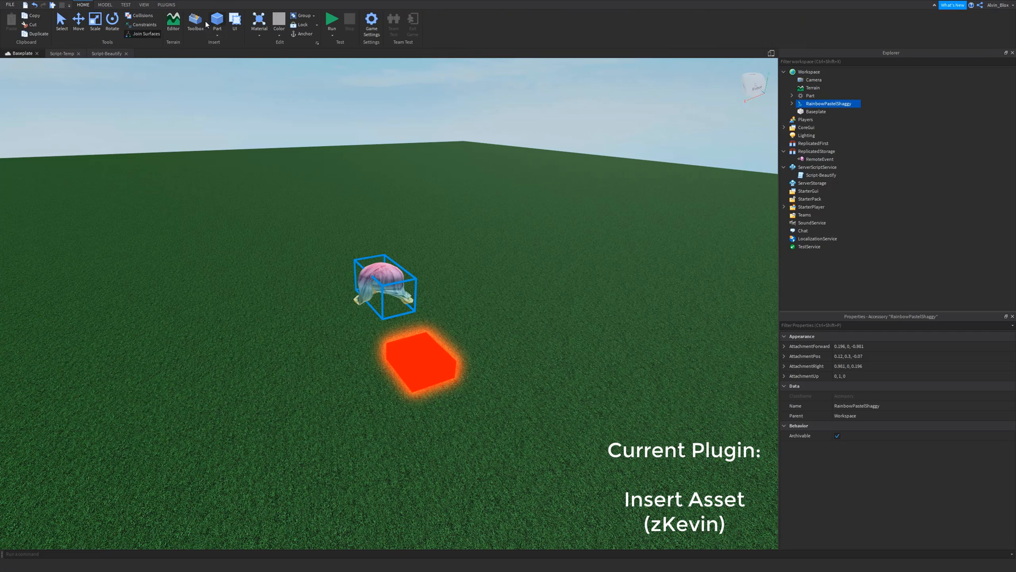
click(164, 4)
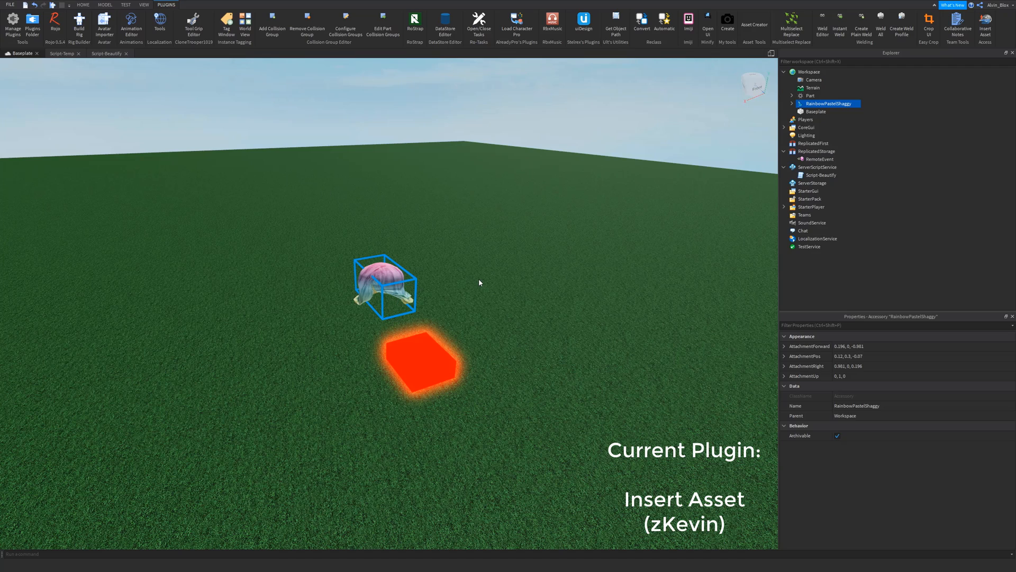
mouse_move(451, 335)
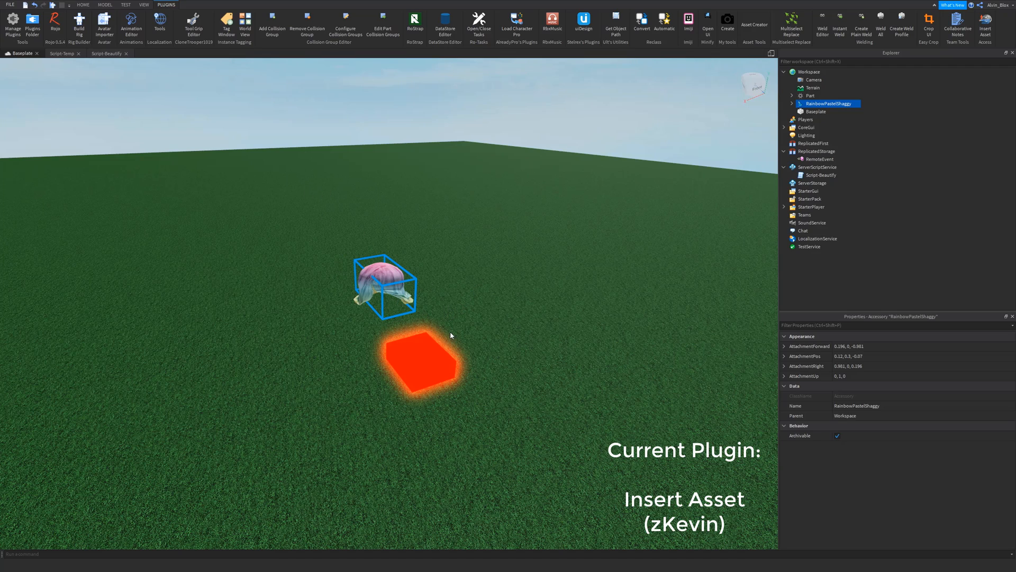
mouse_move(174, 235)
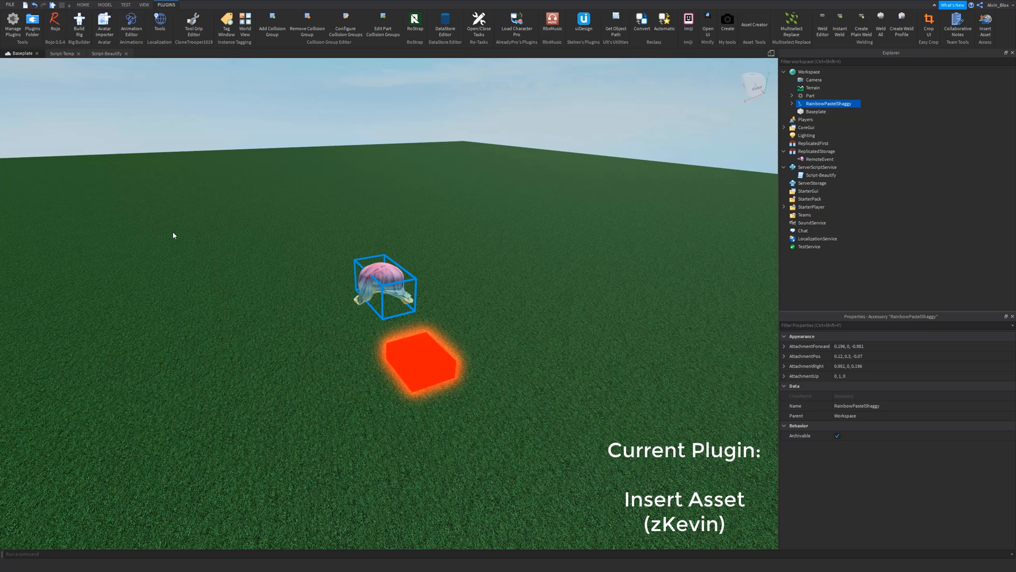
mouse_move(573, 247)
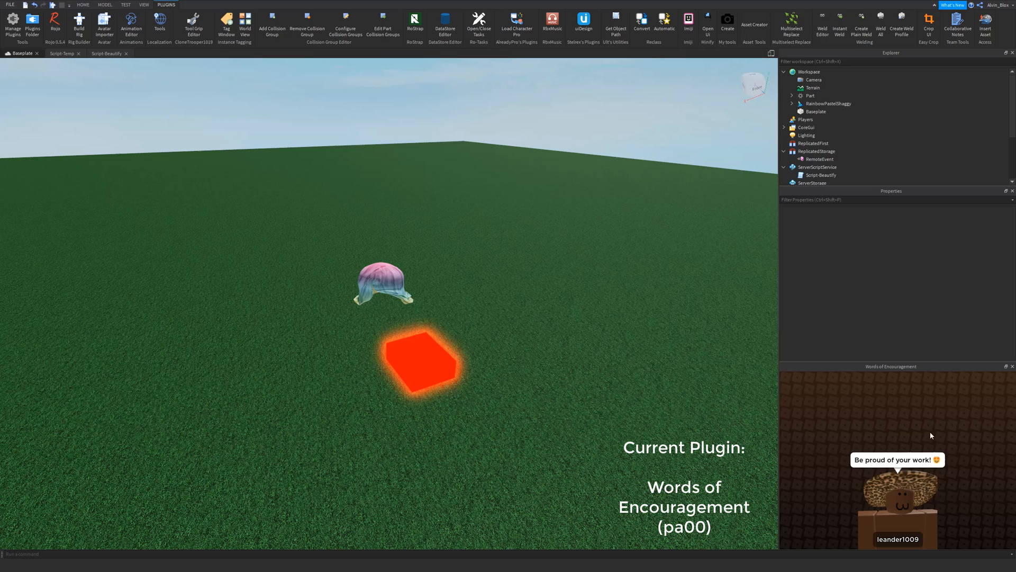
mouse_move(879, 473)
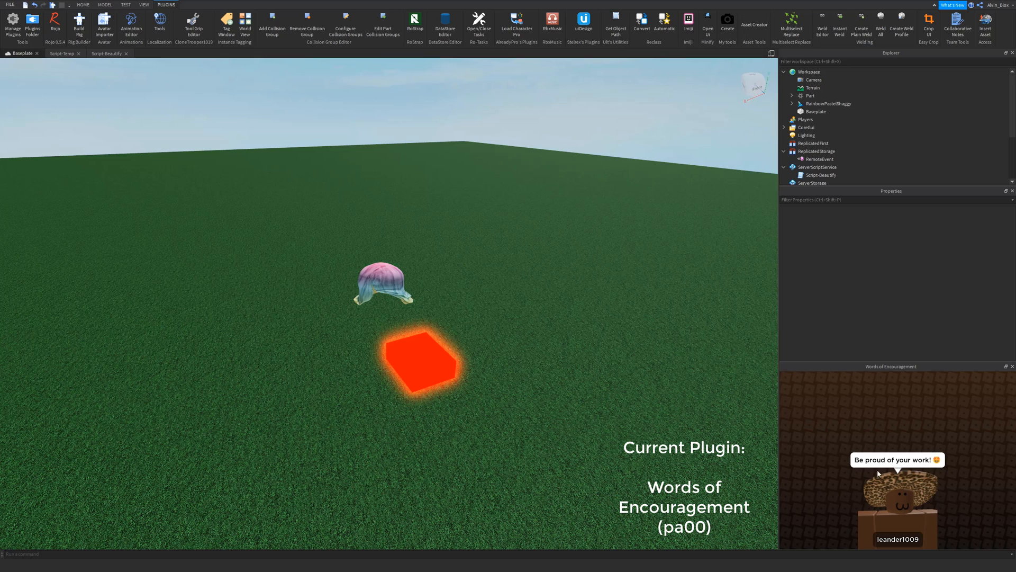
mouse_move(820, 432)
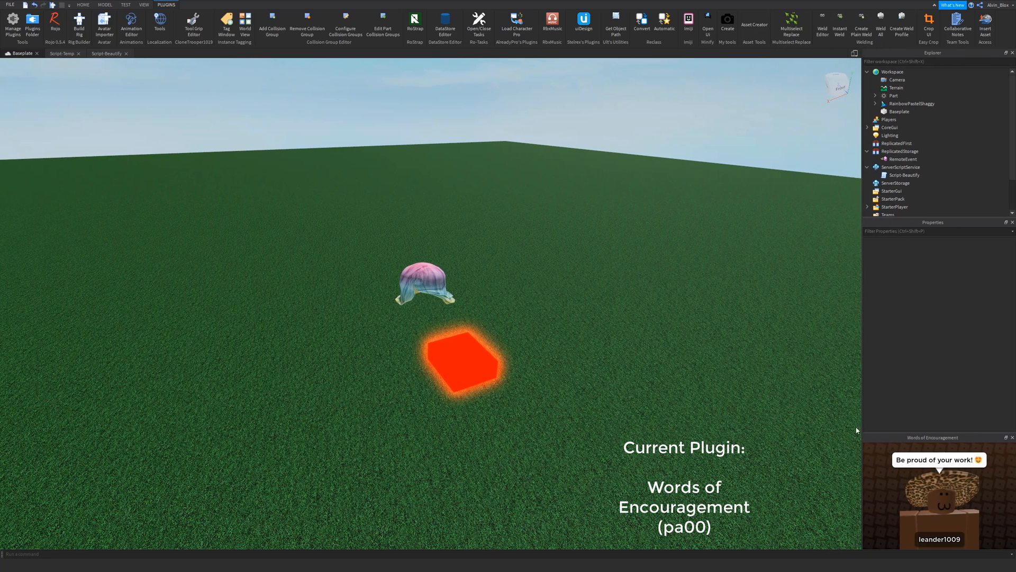
mouse_move(986, 511)
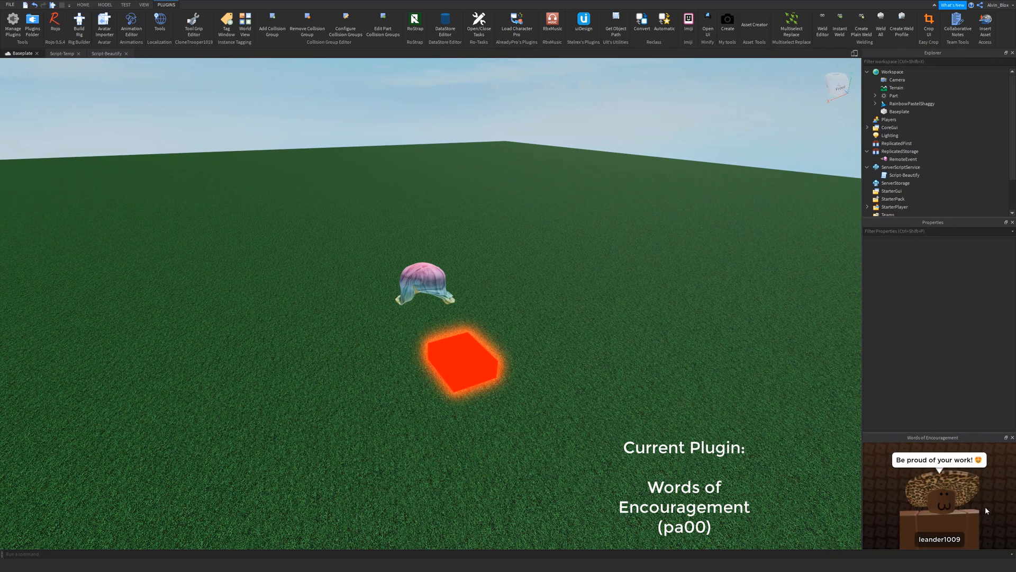
mouse_move(962, 520)
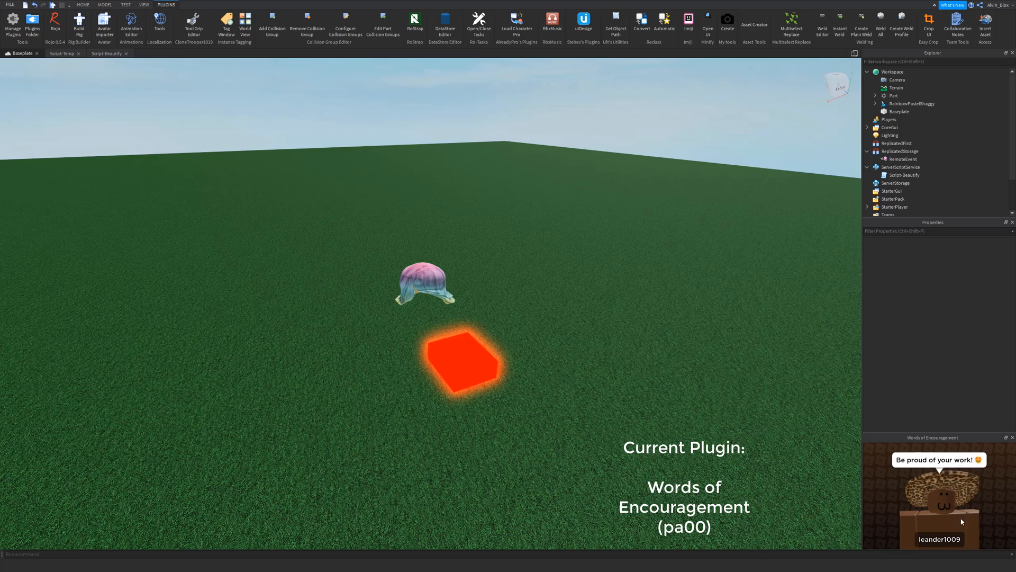
mouse_move(367, 255)
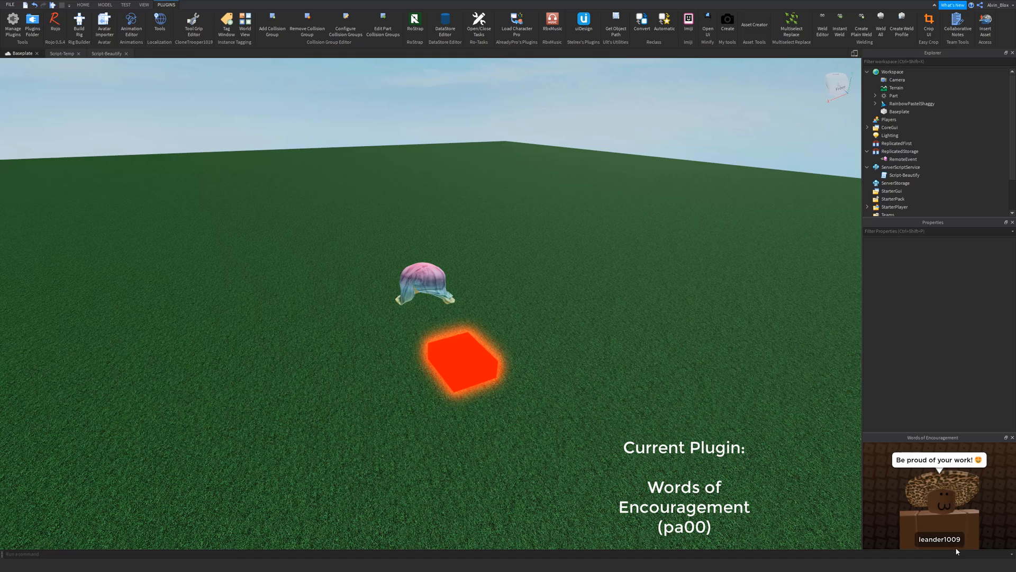
mouse_move(642, 248)
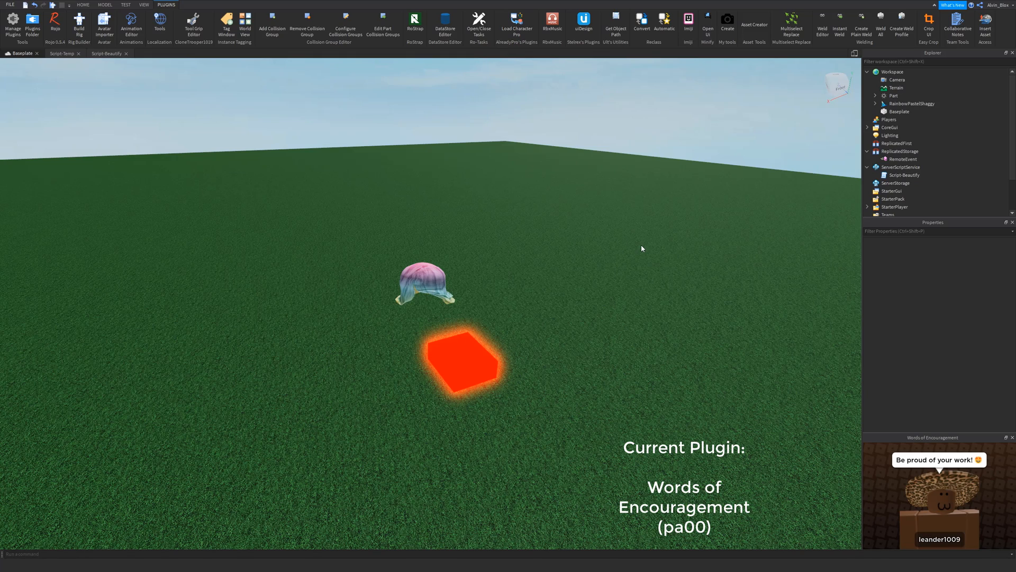
Switch to the Home ribbon and back to Plugins after the encouragement message
click(81, 4)
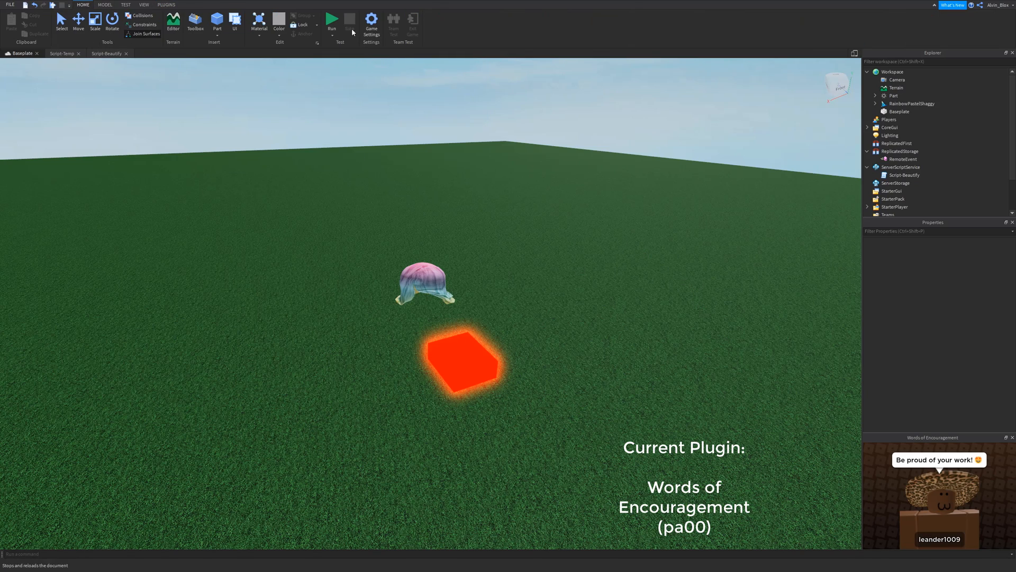
click(335, 20)
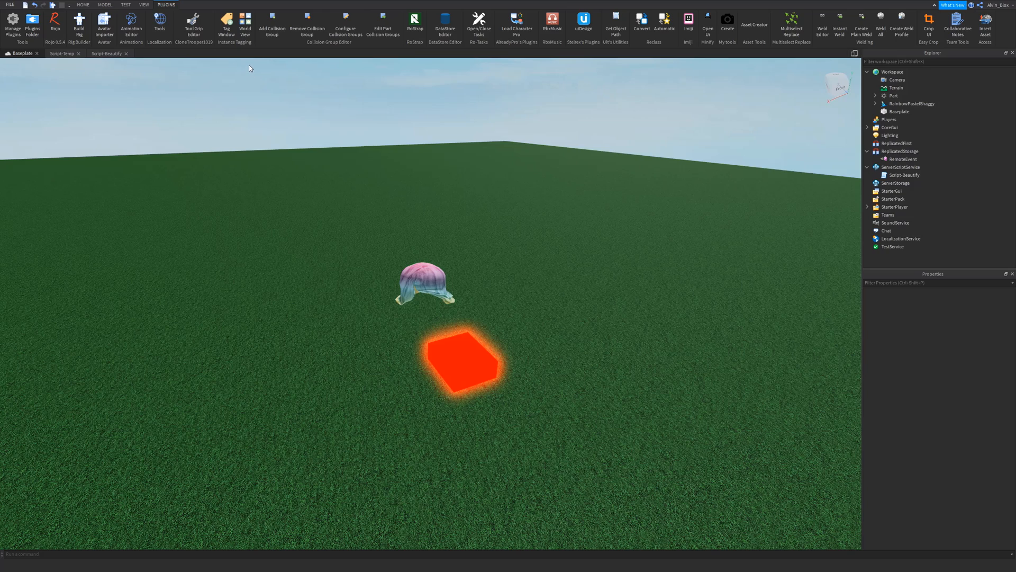
mouse_move(384, 134)
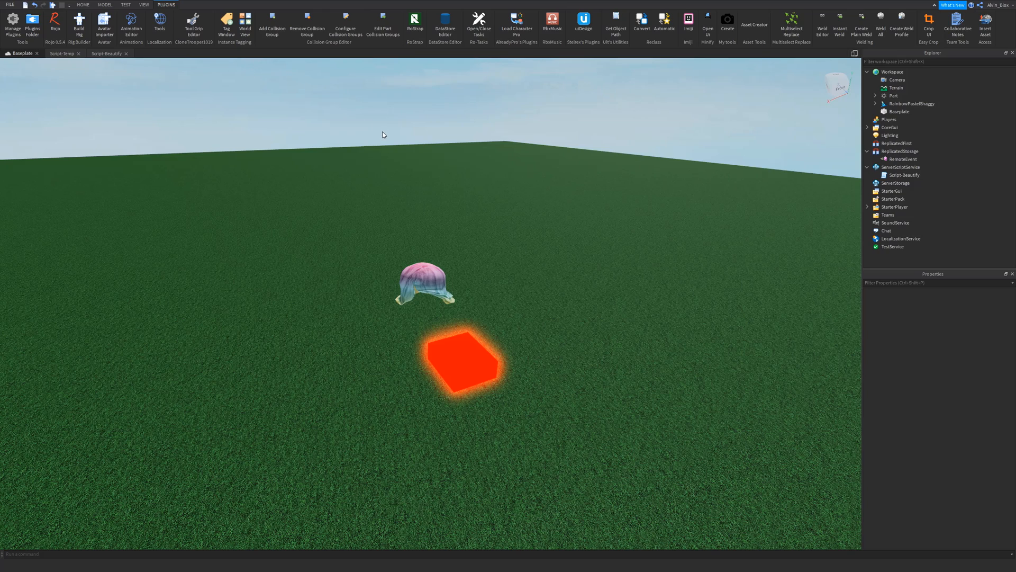
mouse_move(385, 126)
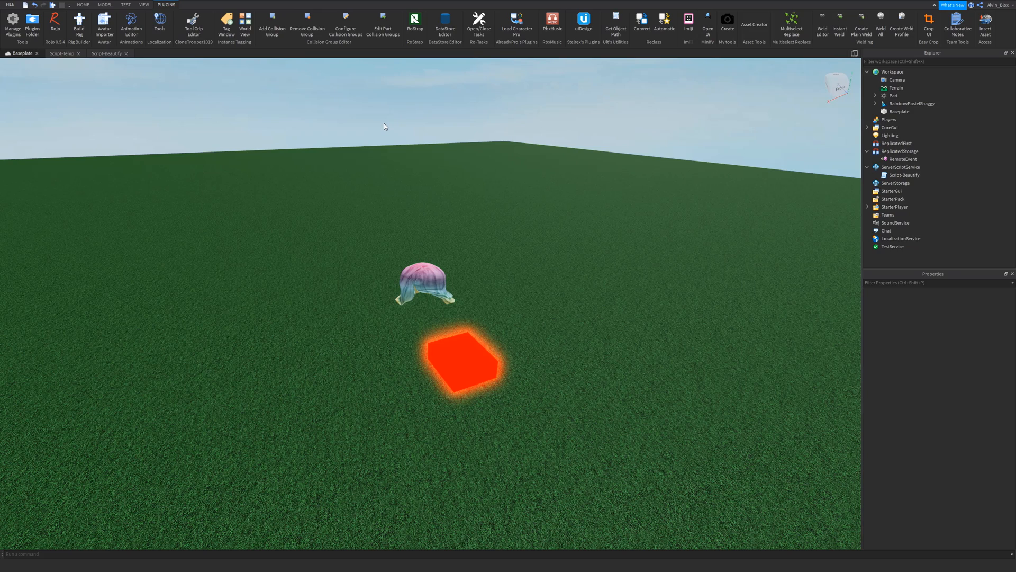
mouse_move(382, 135)
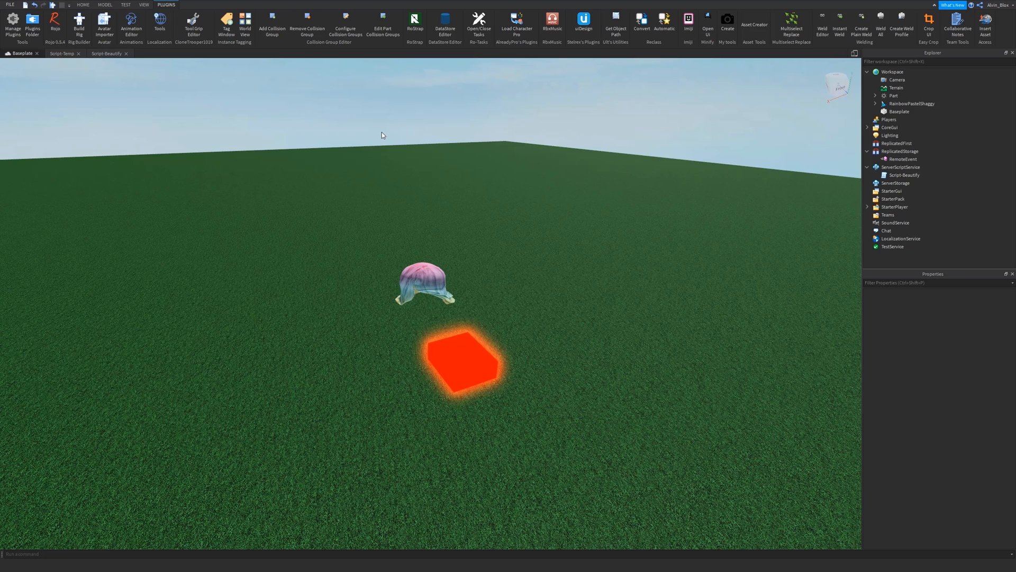